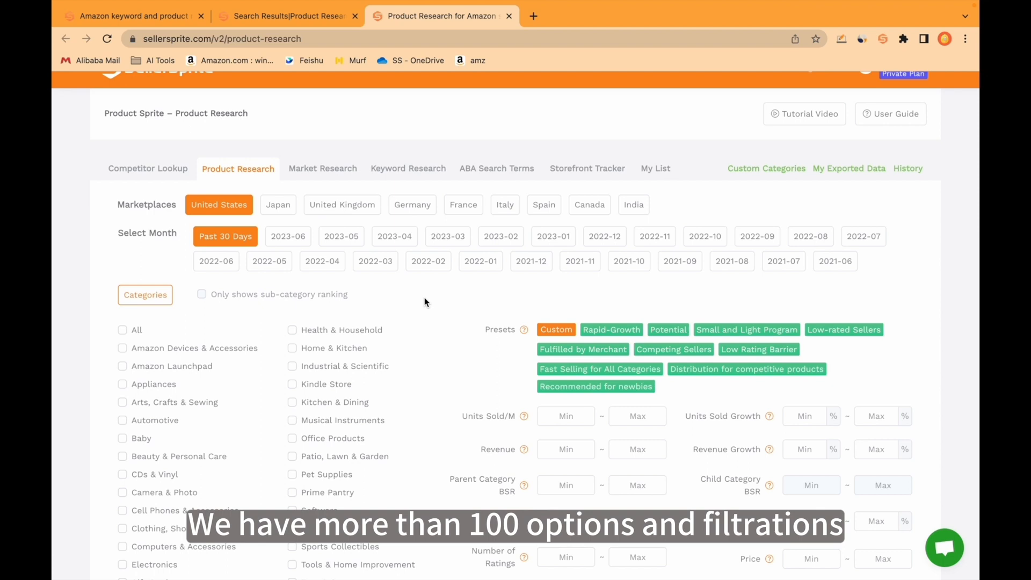
Choose the United States marketplace and past-30-days data, then tick the Home & Kitchen category.
scroll(down, 3)
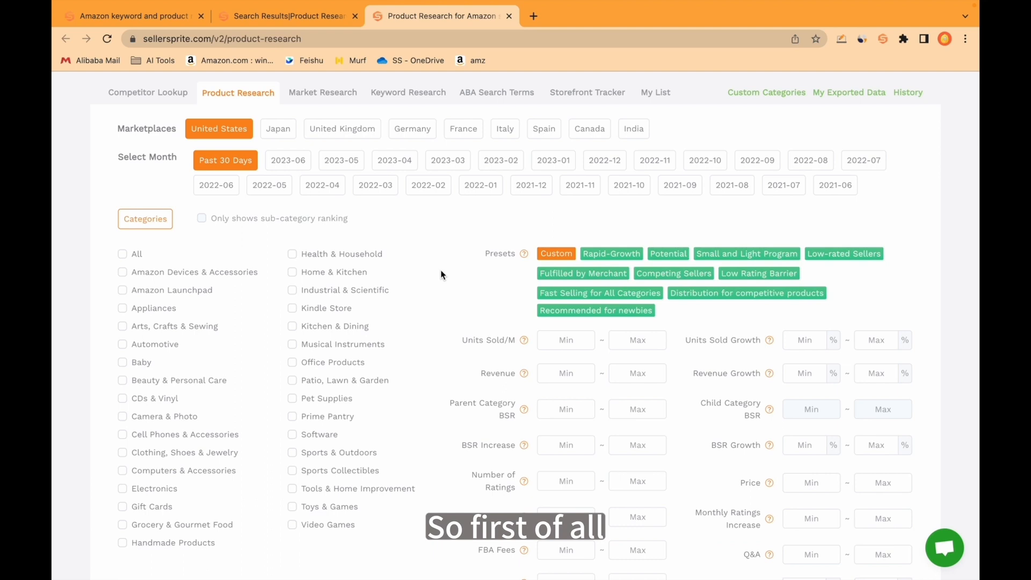
scroll(down, 3)
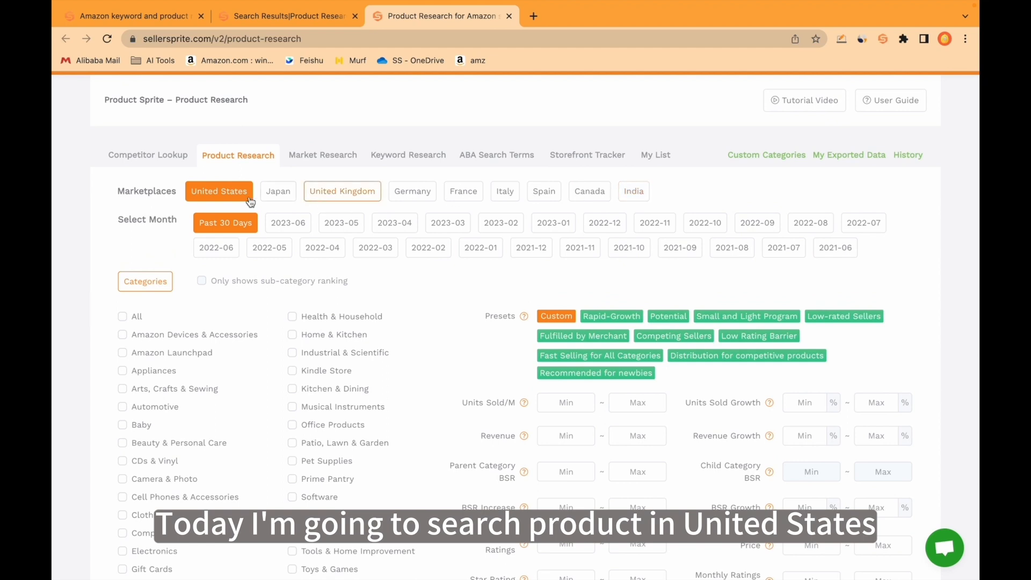
click(219, 191)
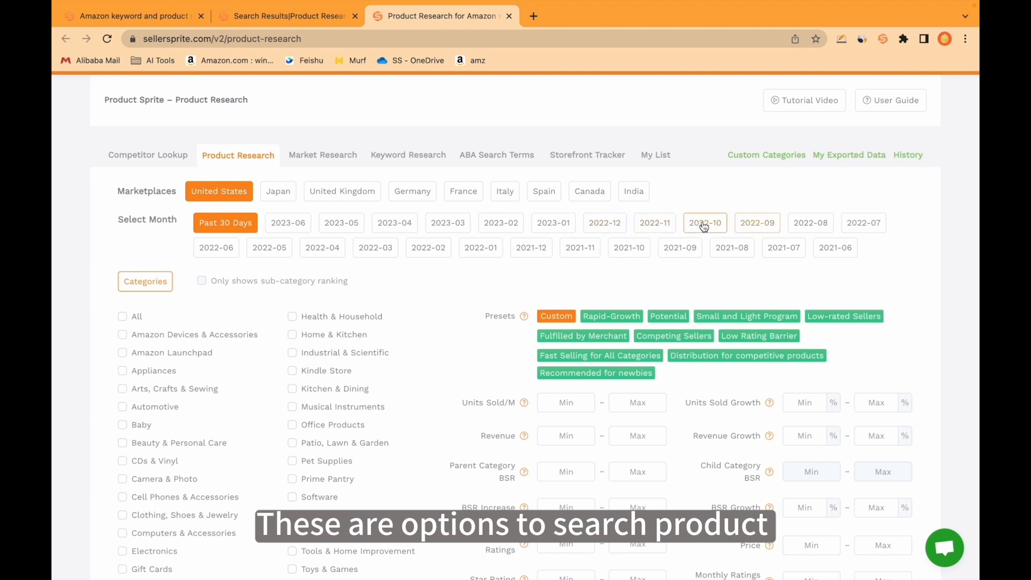
click(604, 222)
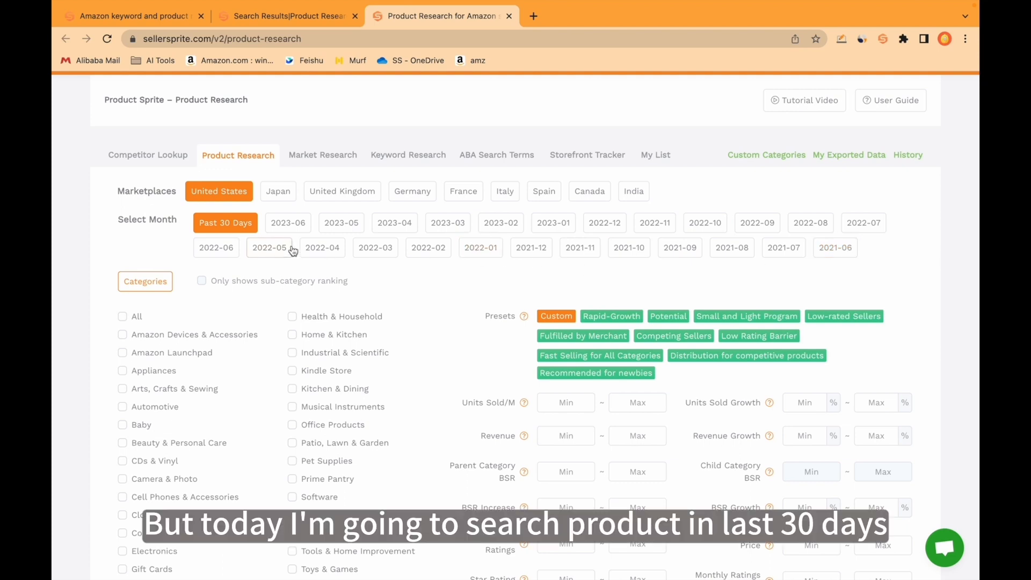
click(225, 222)
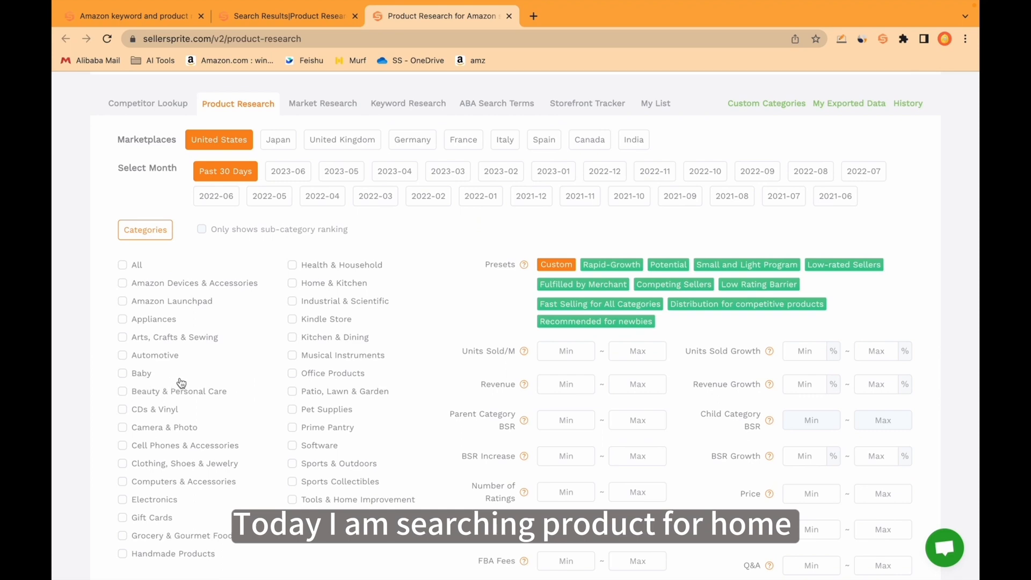
scroll(down, 3)
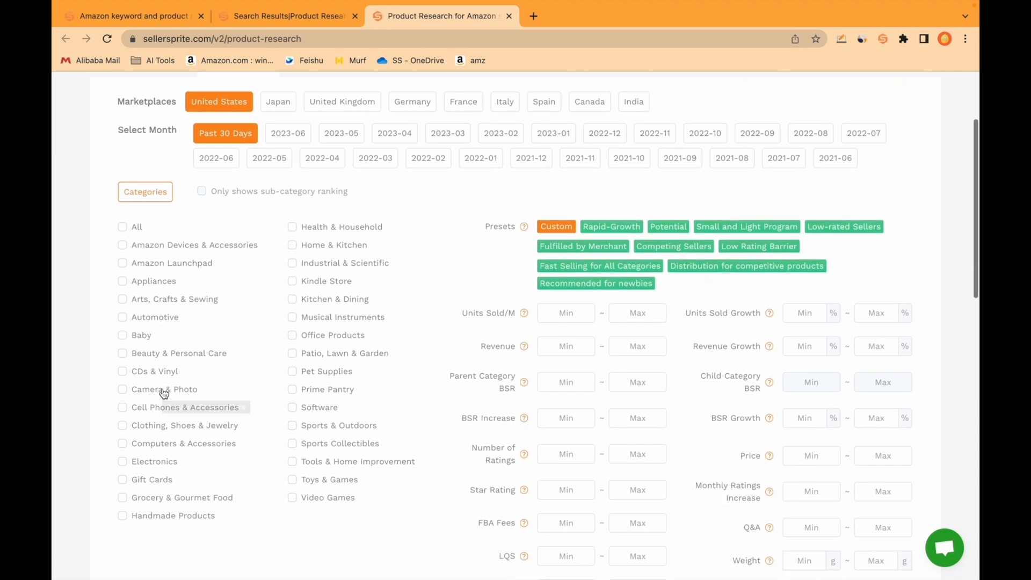
click(292, 166)
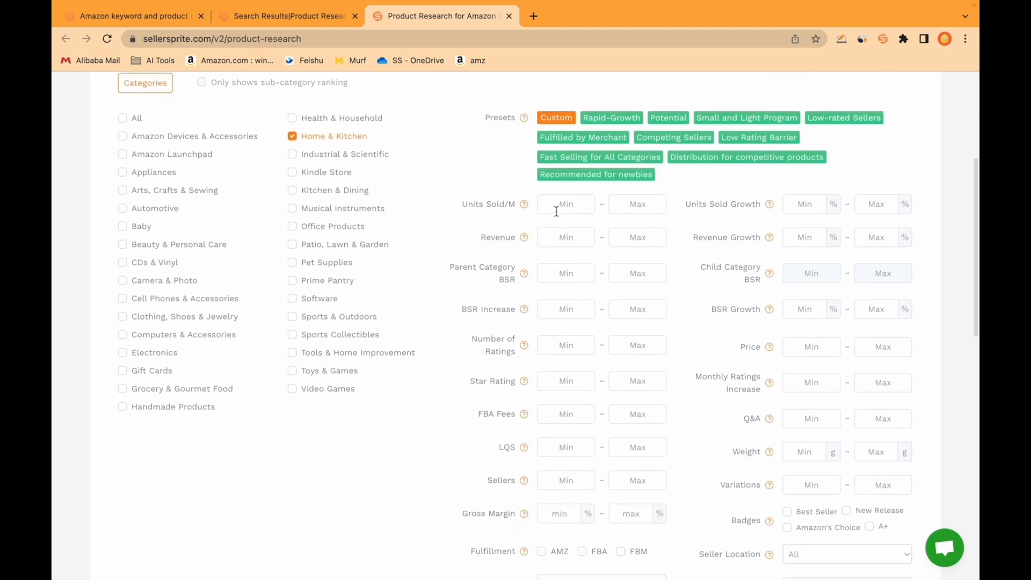
Set minimum monthly units sold to 1000, minimum revenue to 30000, and maximum ratings to 1000.
click(566, 204)
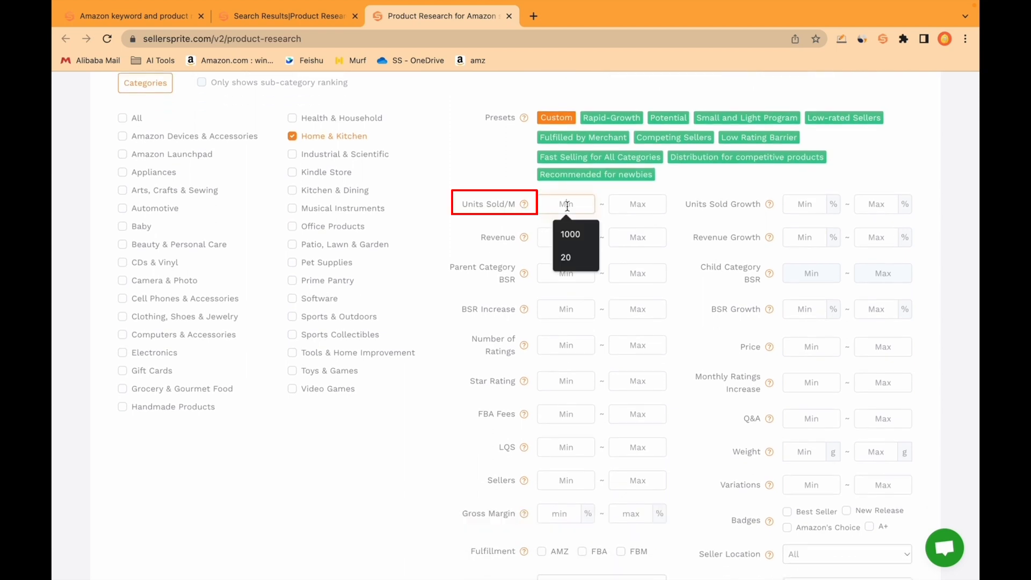
text(1000)
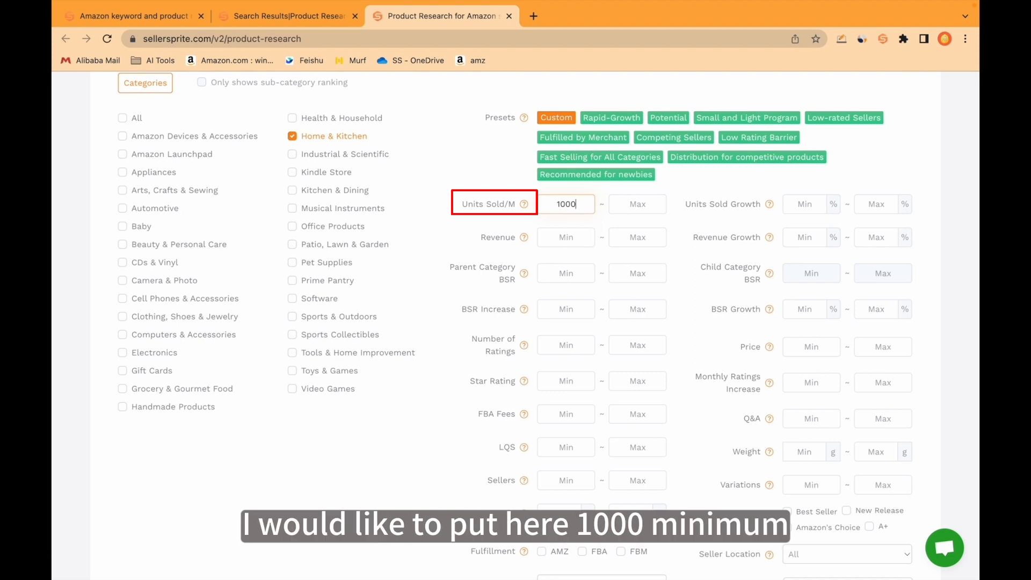
click(565, 238)
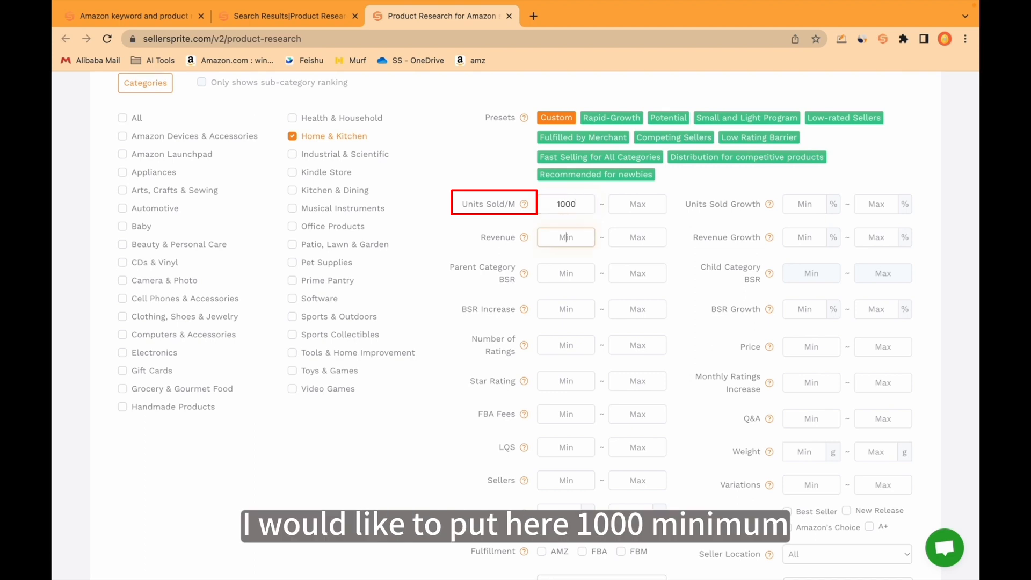
text(30000)
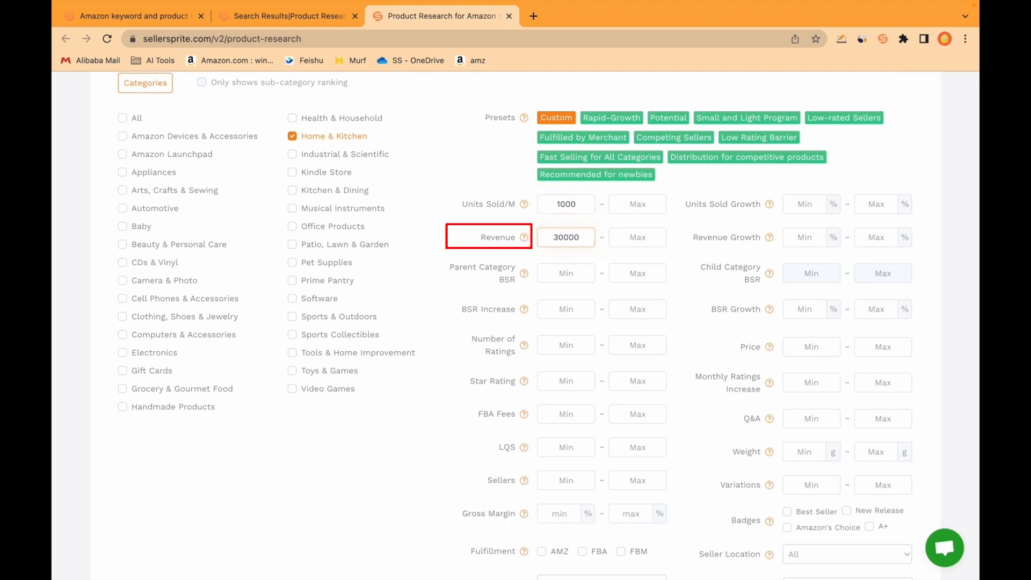
scroll(down, 3)
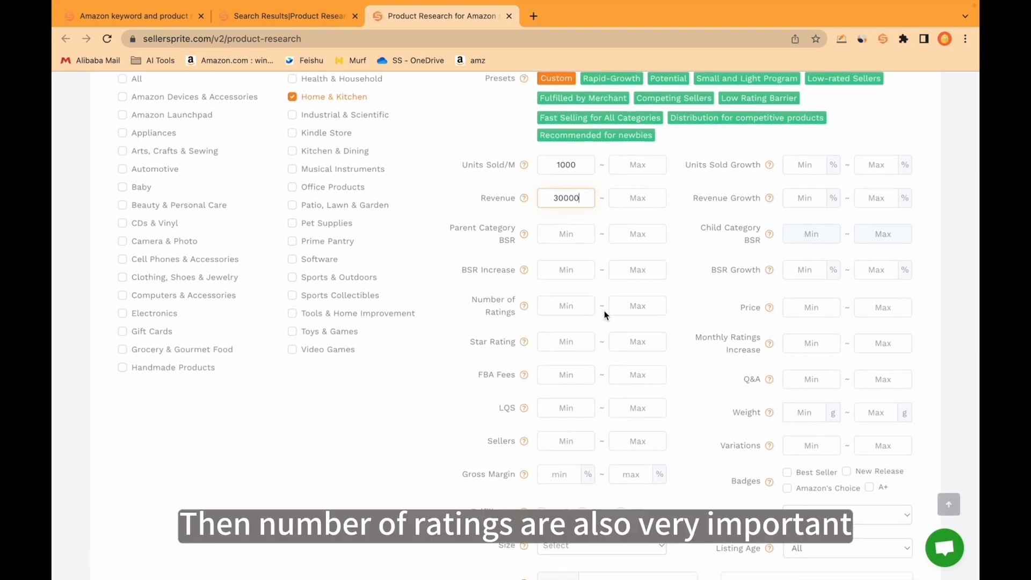
click(637, 305)
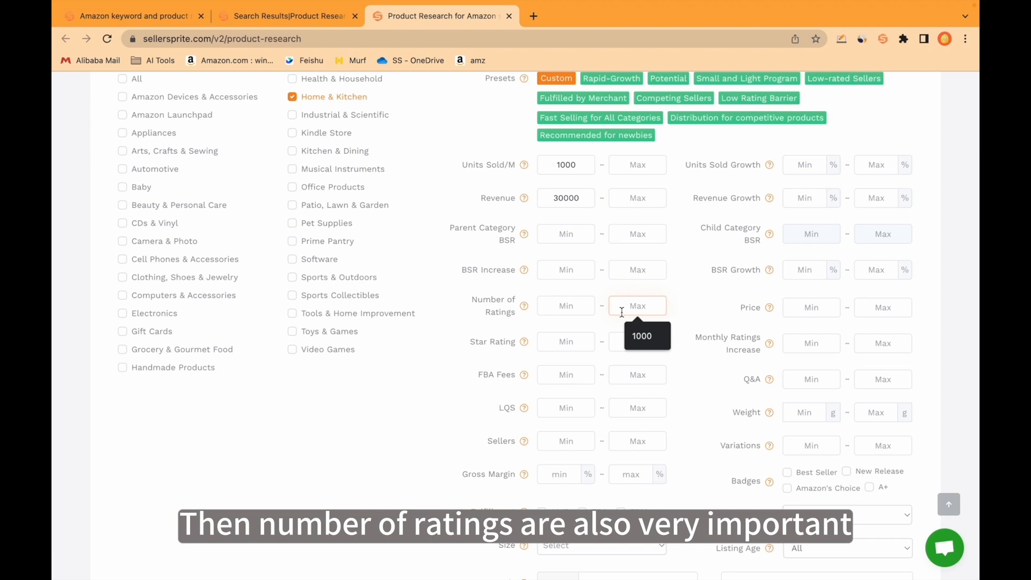
text(1000)
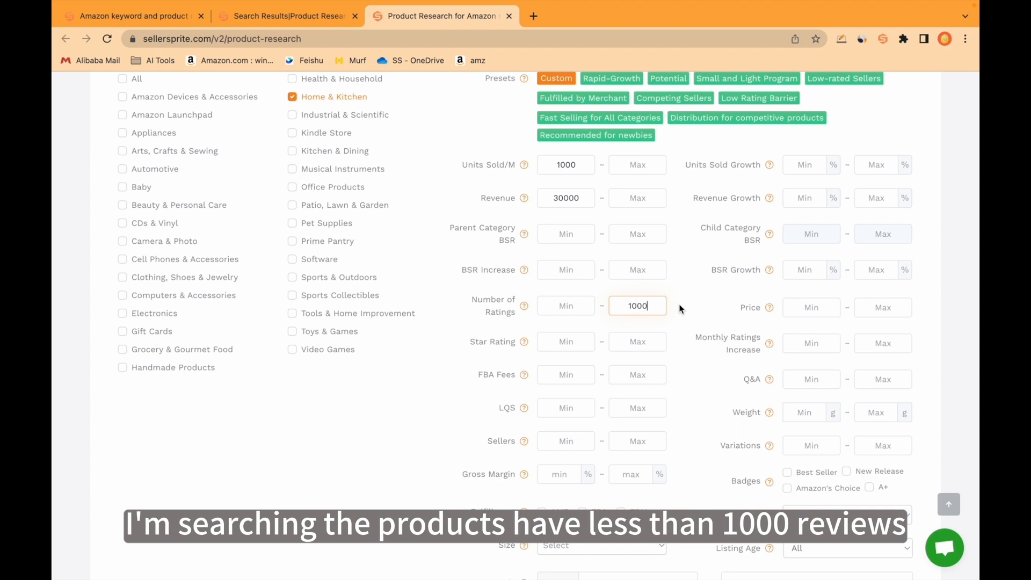
Require a 50% minimum gross margin and FBA fulfilment.
scroll(down, 3)
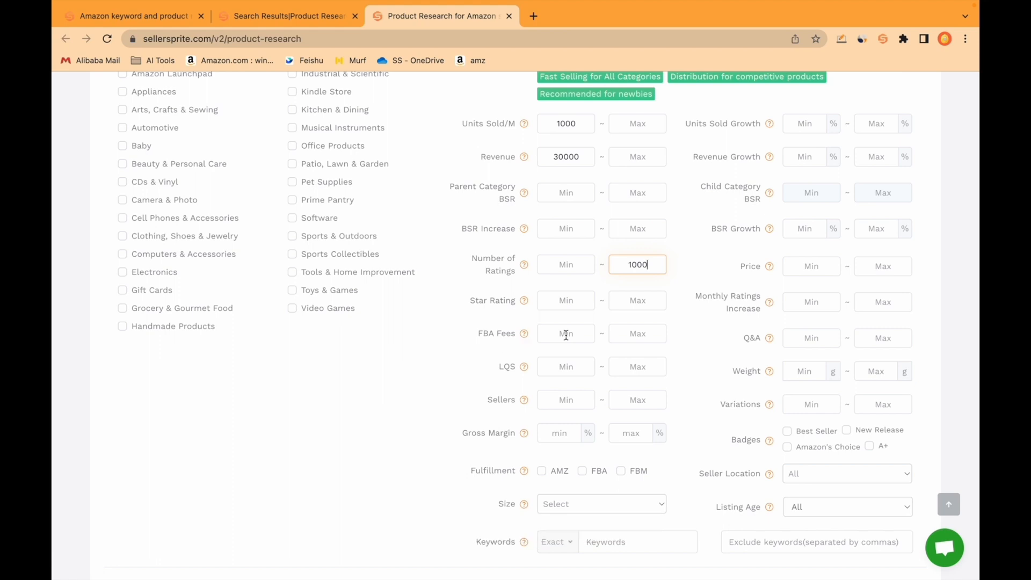
scroll(down, 3)
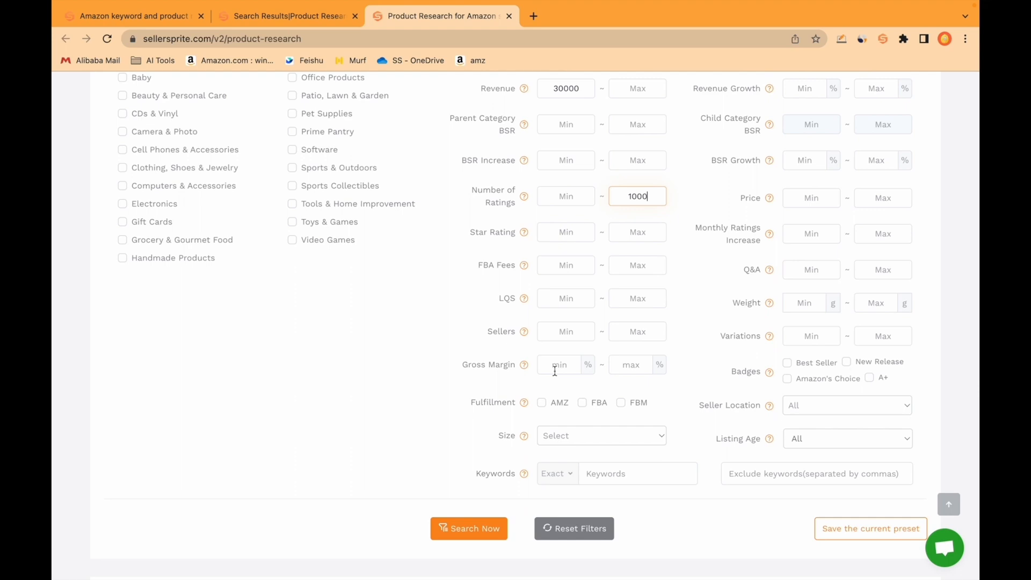
text(5)
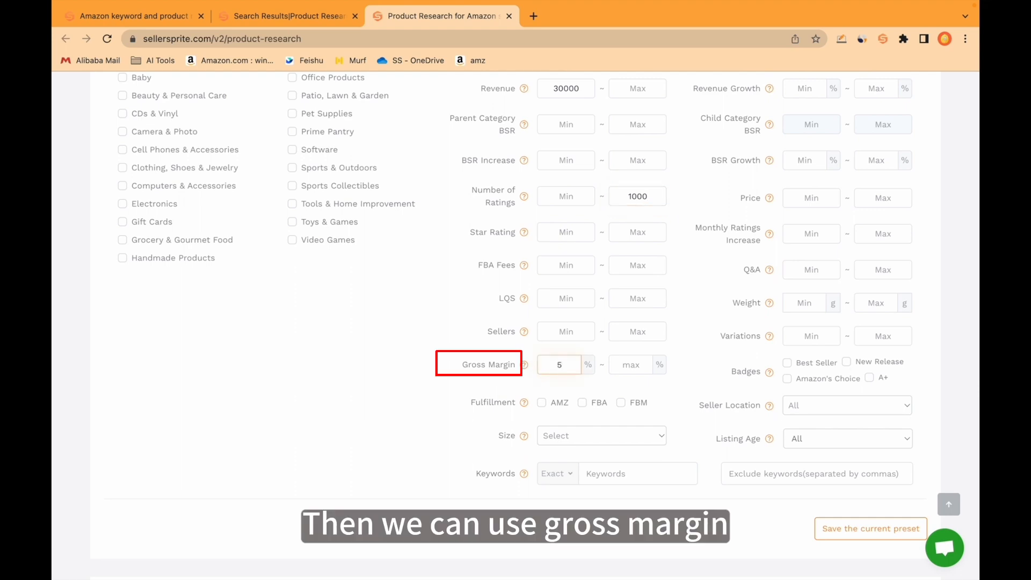
text(50)
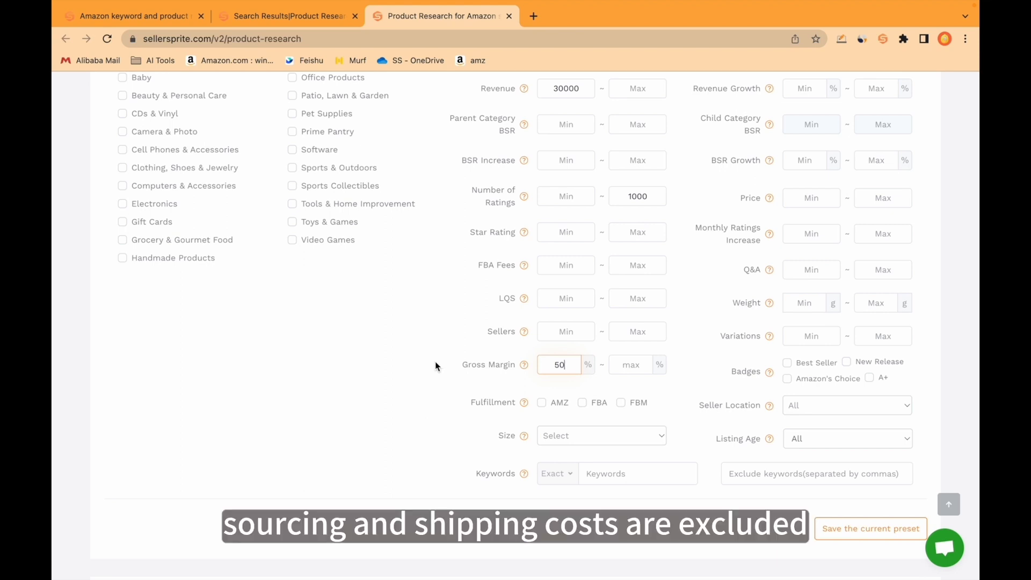
scroll(down, 3)
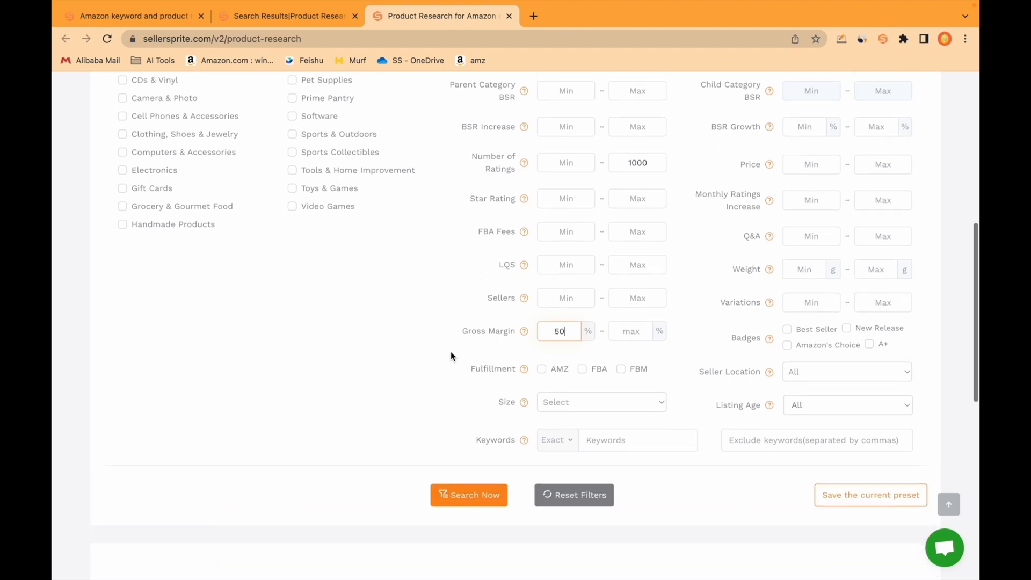
mouse_move(560, 369)
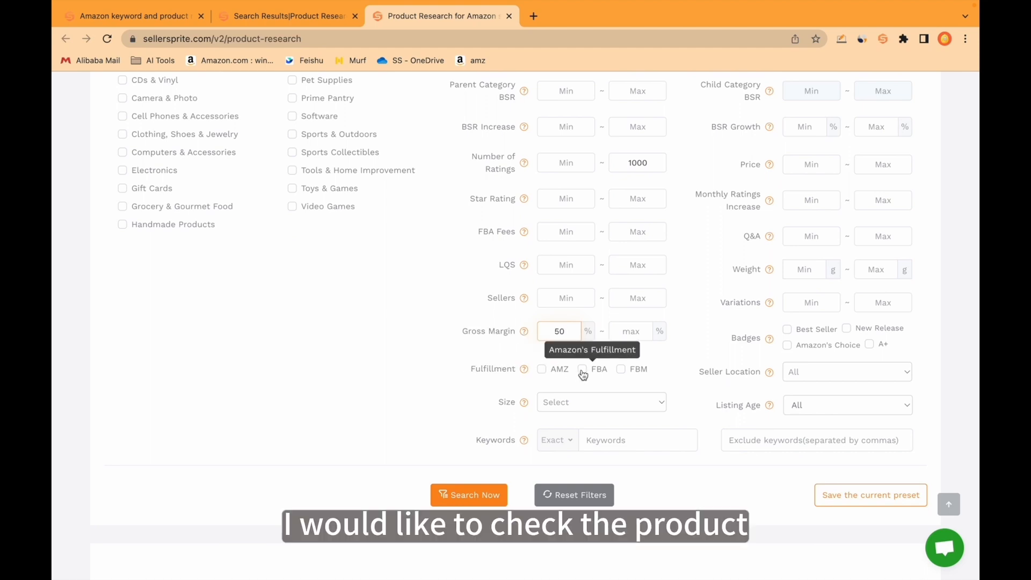
click(581, 369)
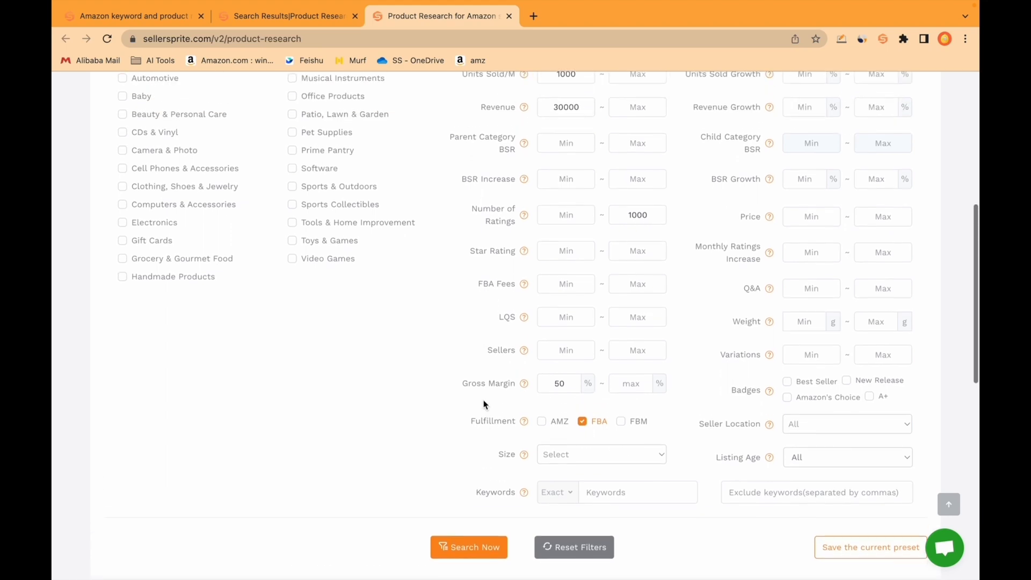
scroll(down, 3)
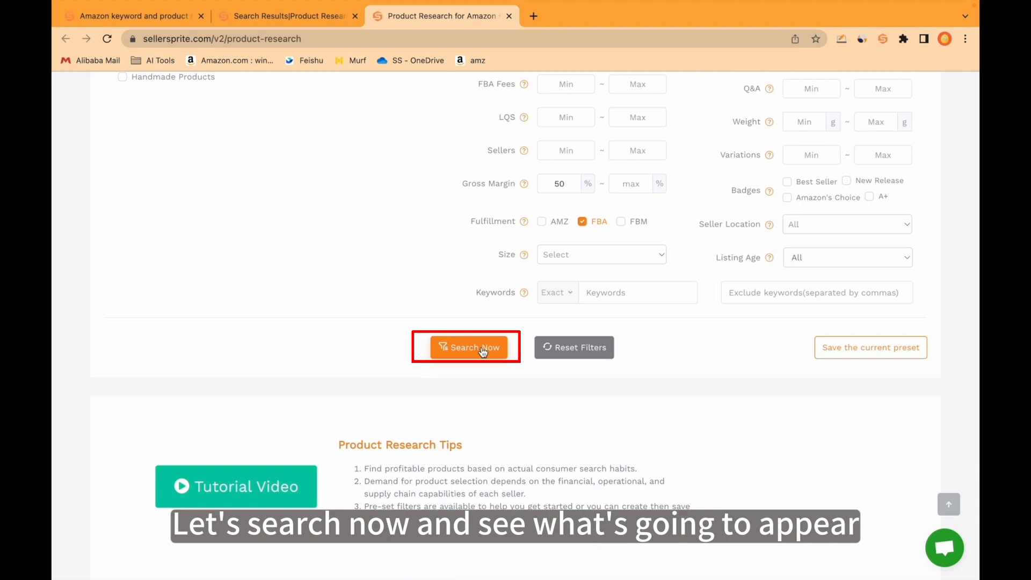
click(469, 347)
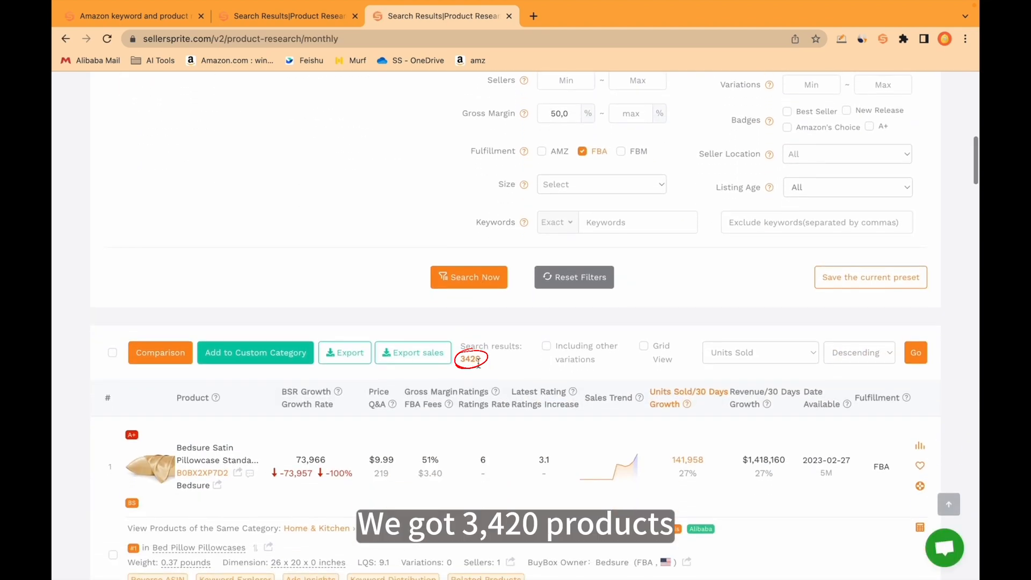
mouse_move(492, 366)
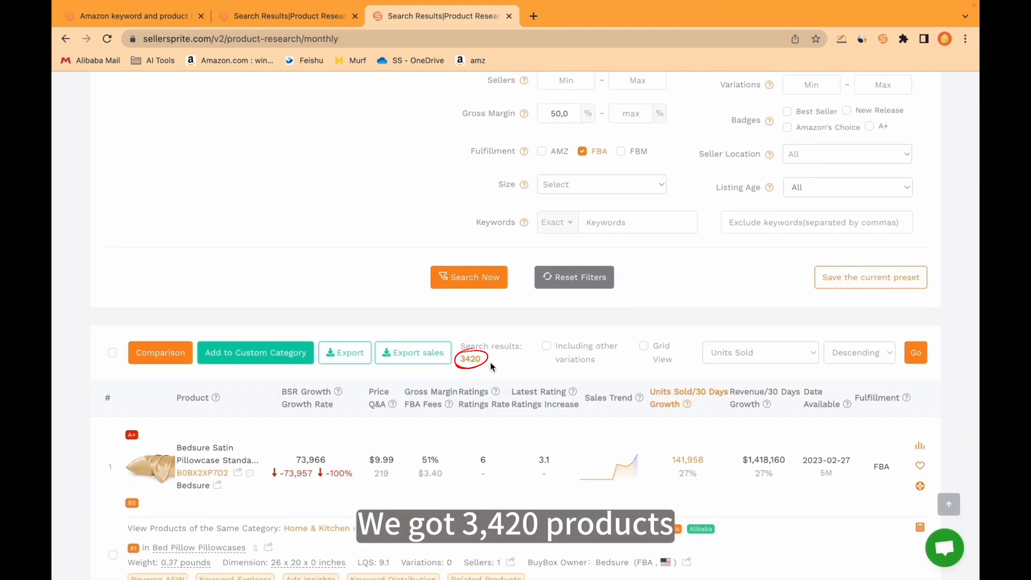
scroll(down, 3)
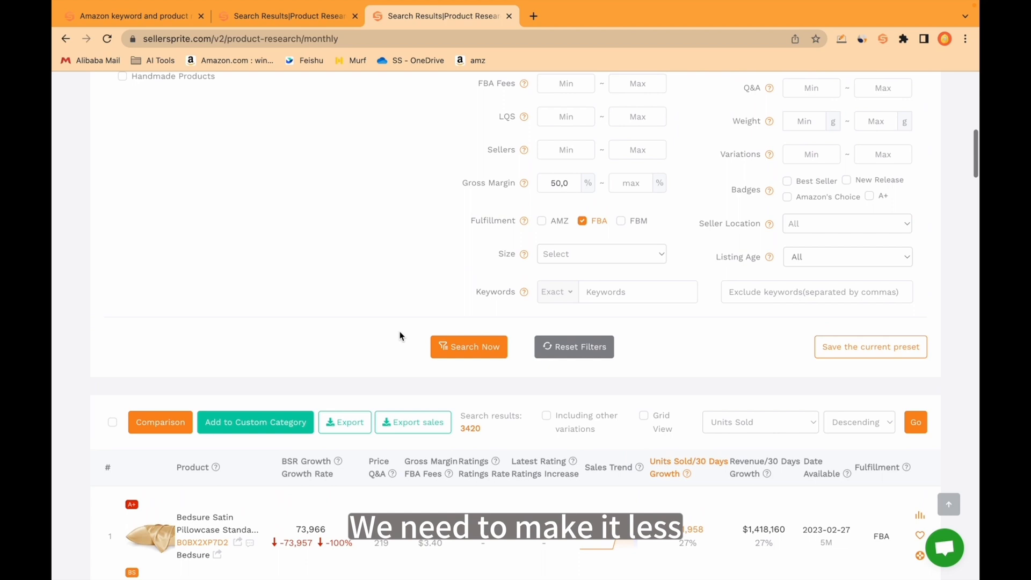
scroll(down, 3)
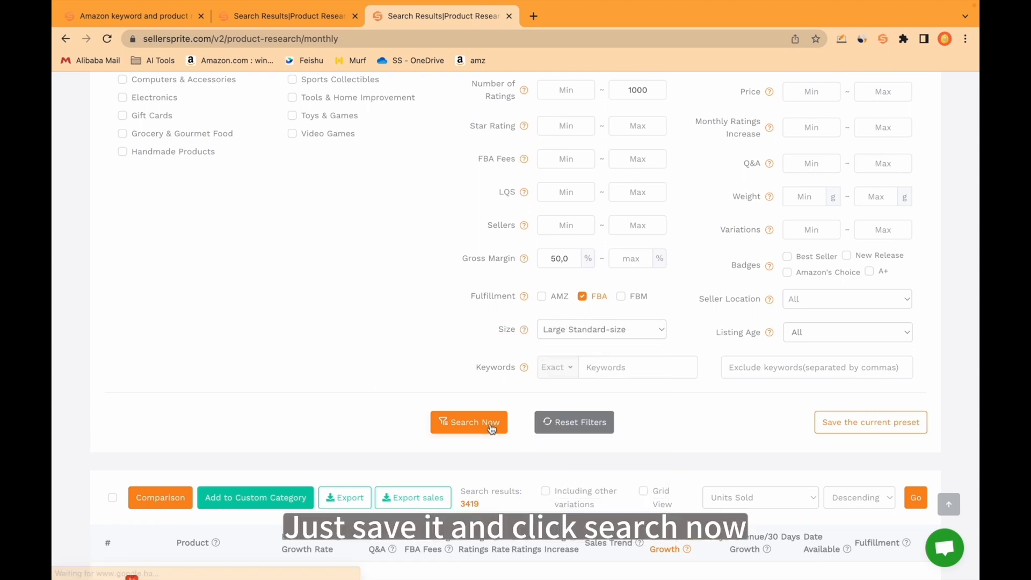
click(469, 422)
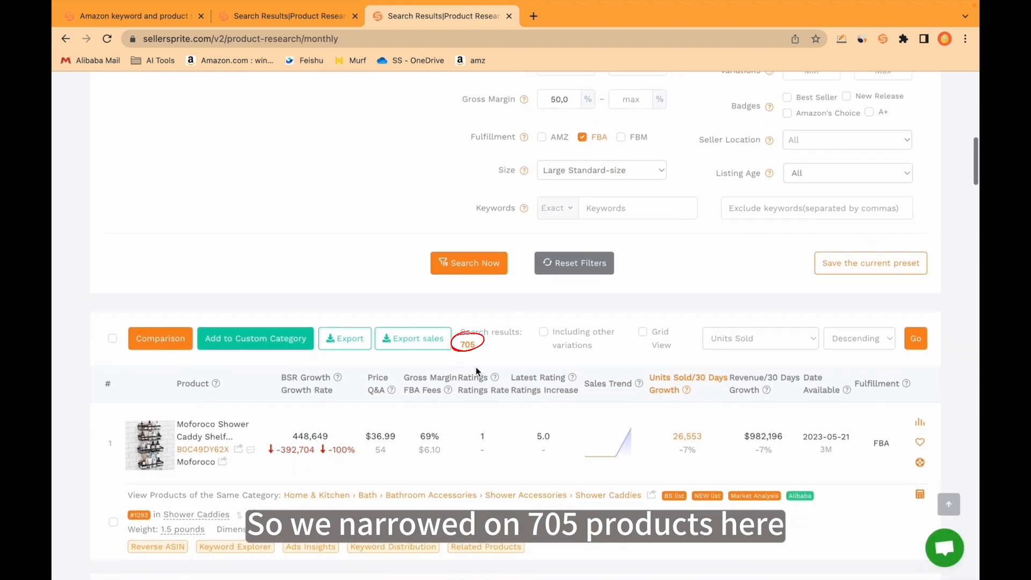
scroll(down, 3)
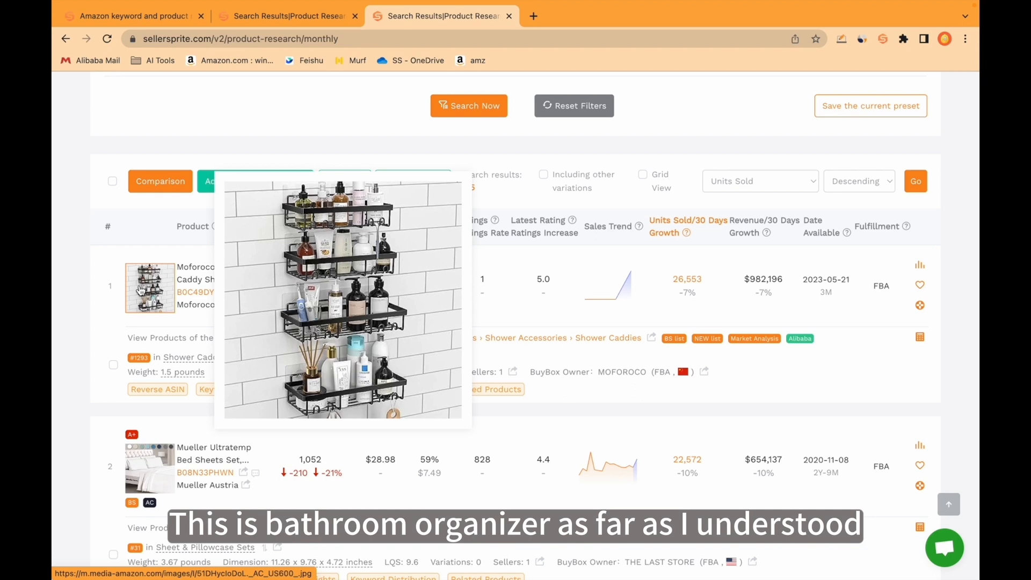
scroll(down, 3)
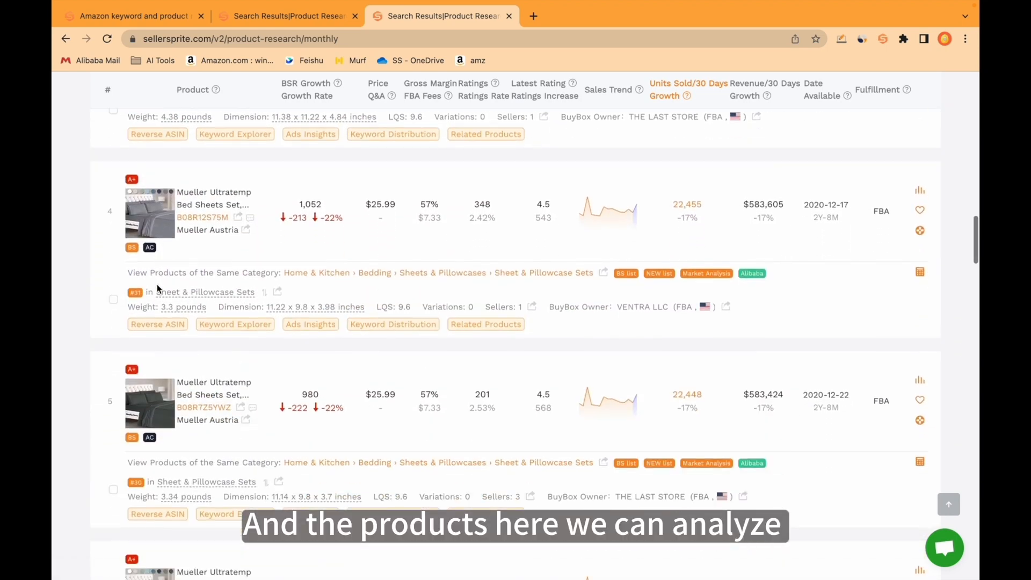
scroll(down, 3)
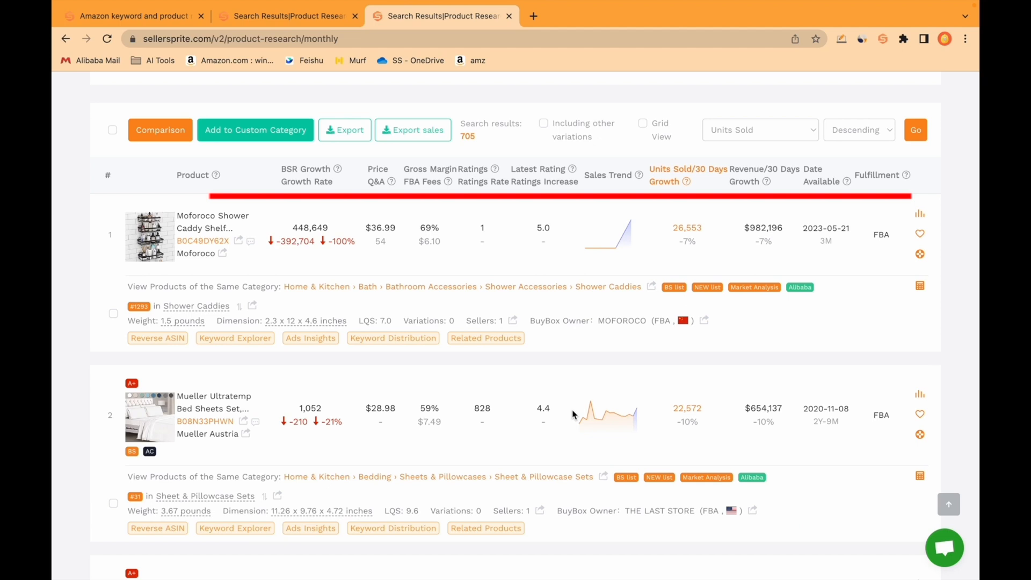
mouse_move(617, 419)
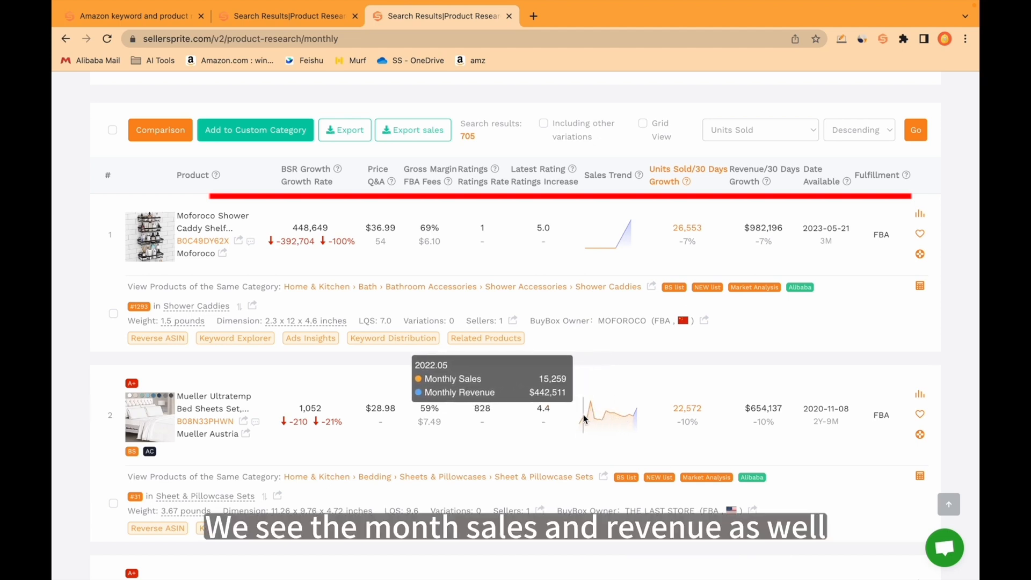
mouse_move(621, 415)
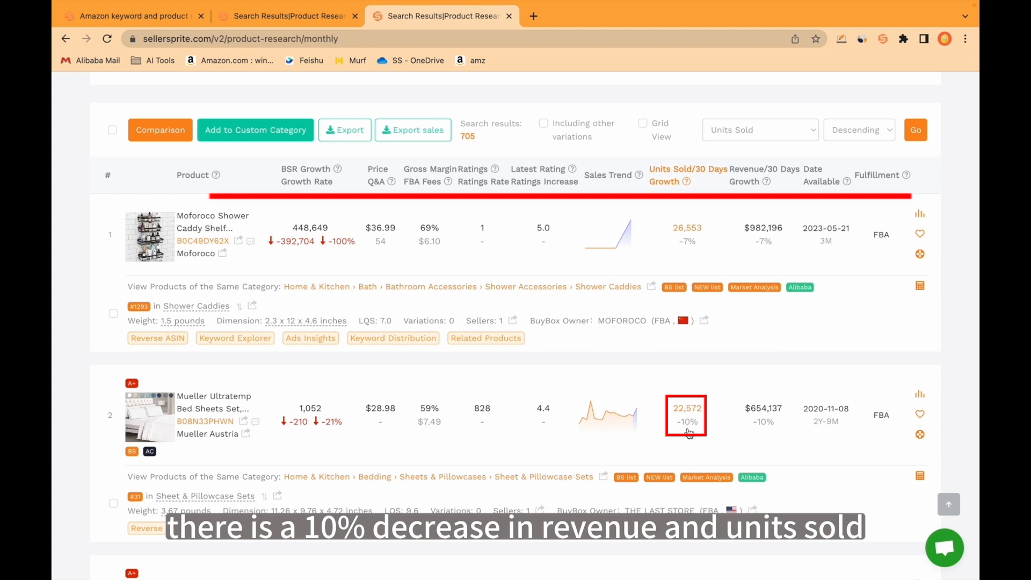
mouse_move(689, 430)
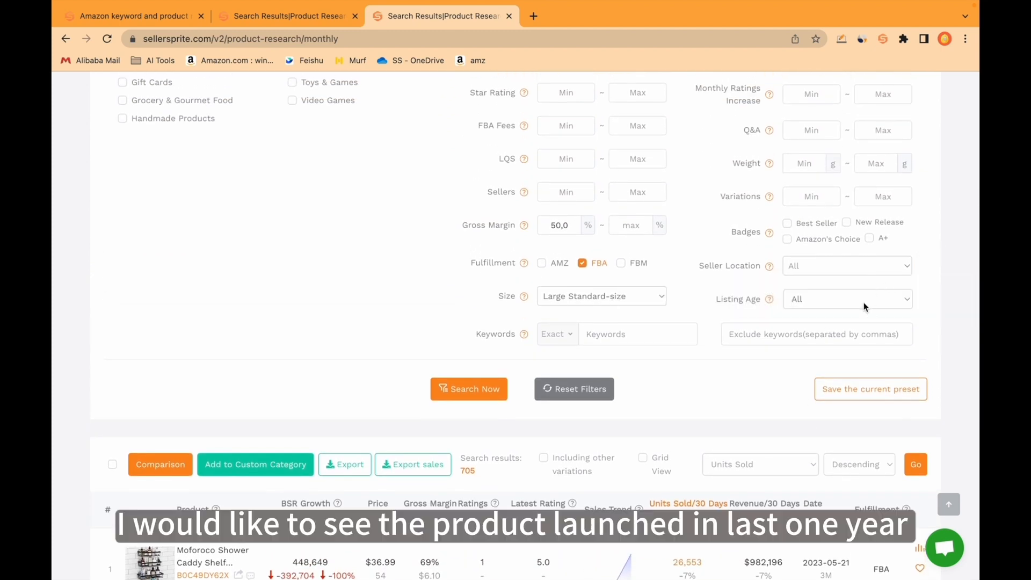
Set Listing Age to 'Within 1 Year' and rerun the search, leaving 325 products.
click(847, 298)
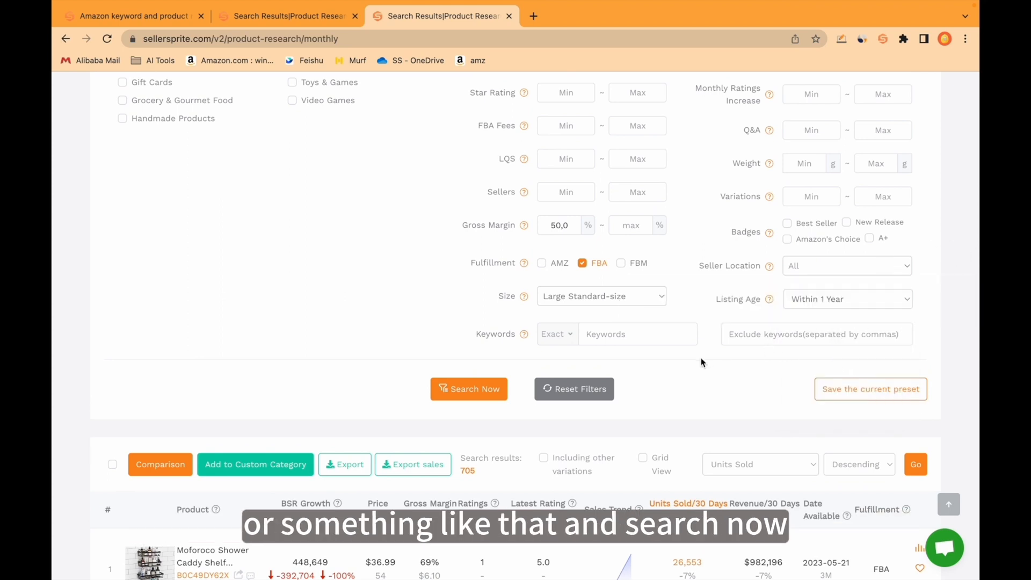
click(468, 389)
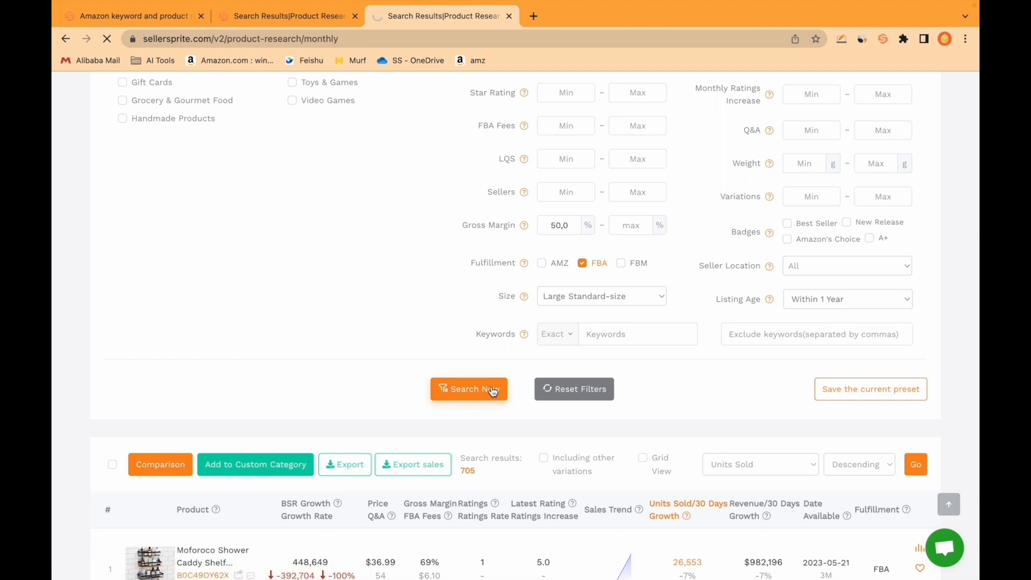
click(468, 388)
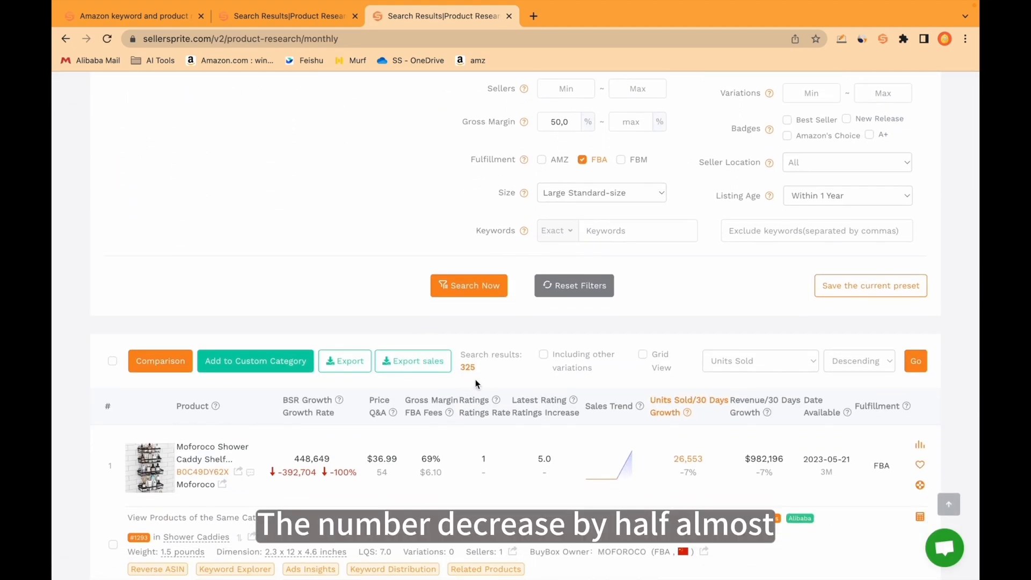
scroll(down, 3)
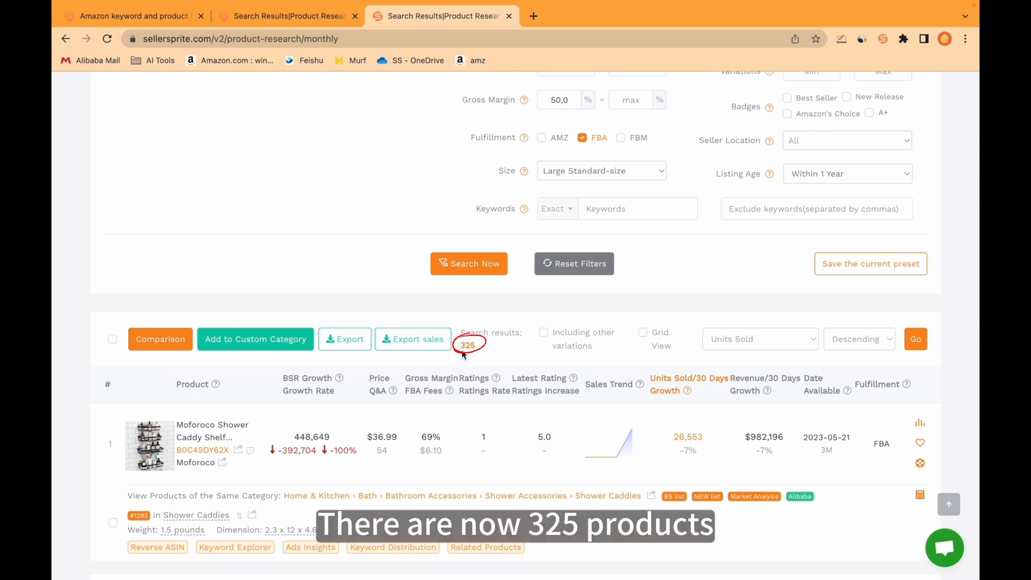
mouse_move(566, 360)
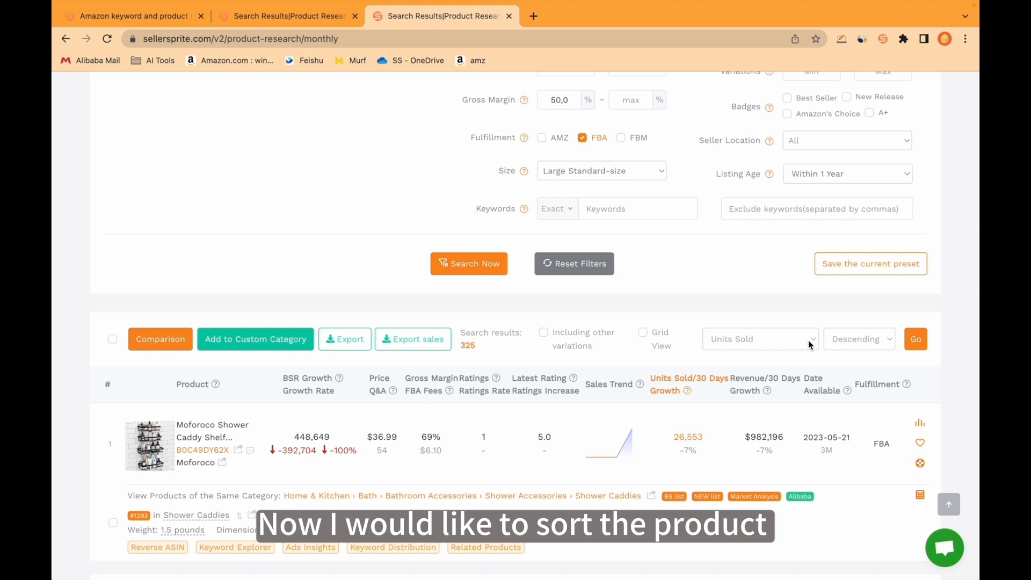
mouse_move(773, 335)
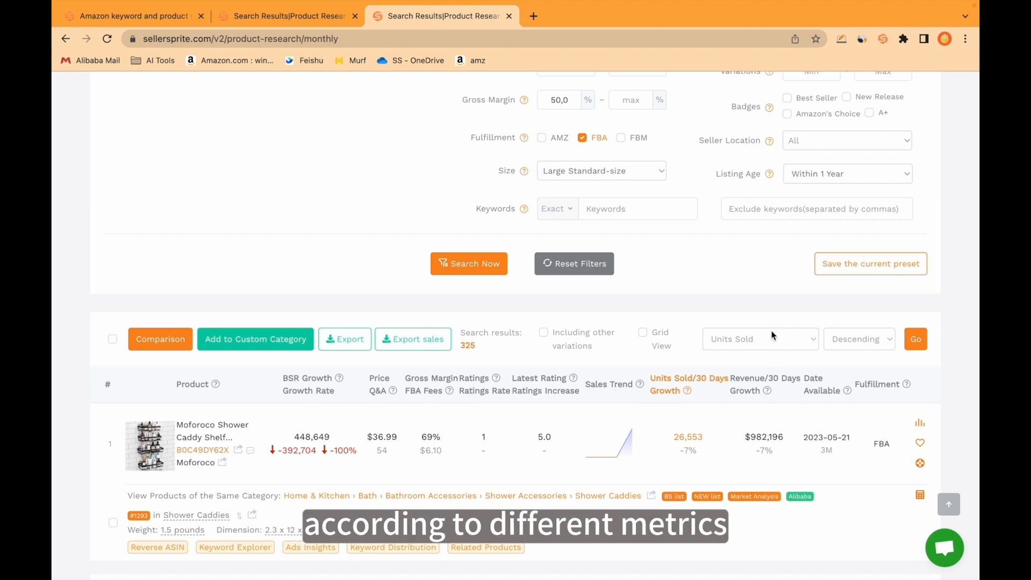
Order the 325 results by Revenue descending, putting the $982,000 shower caddy first.
click(857, 338)
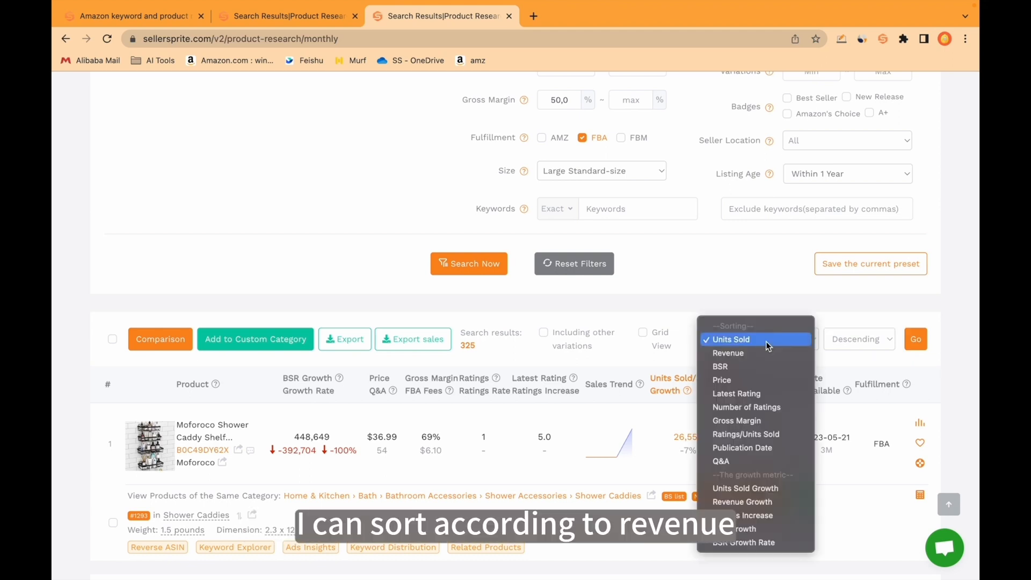
mouse_move(736, 393)
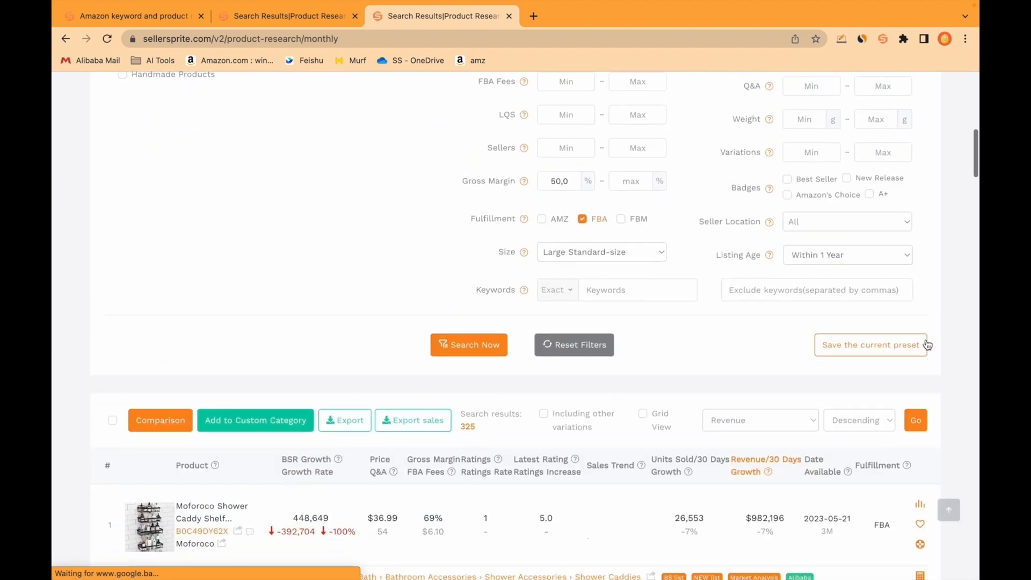
scroll(down, 3)
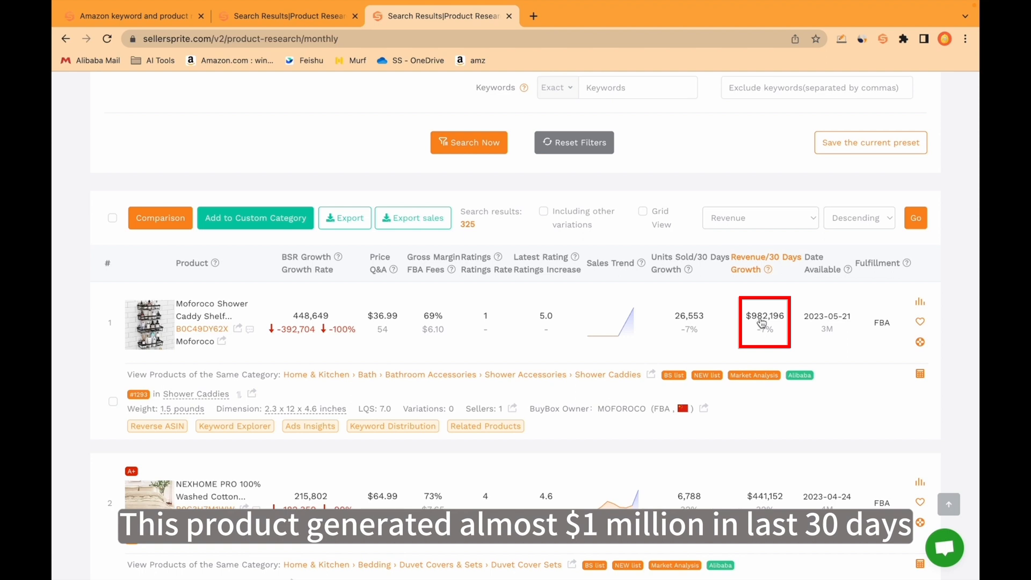
mouse_move(759, 322)
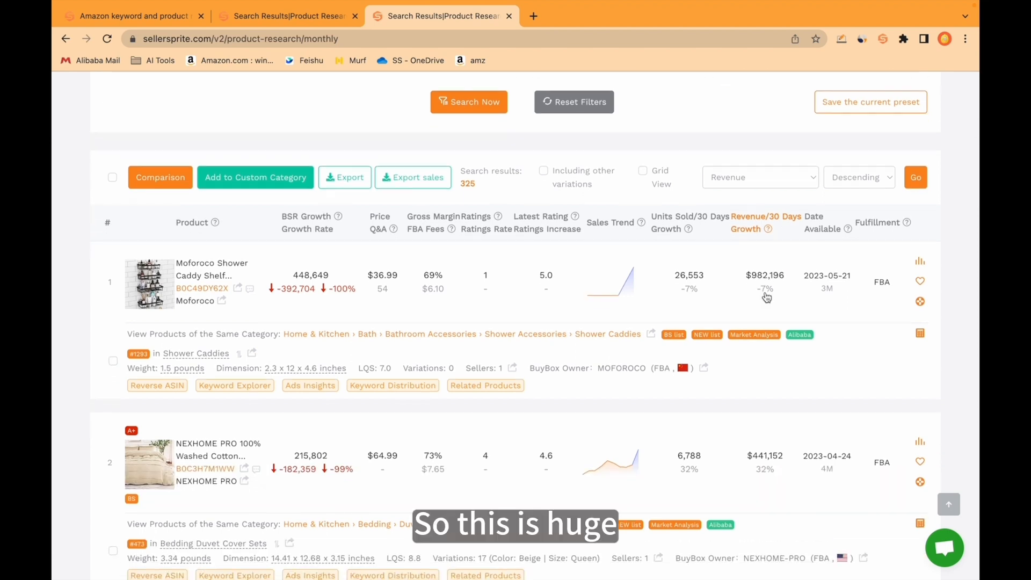
scroll(down, 3)
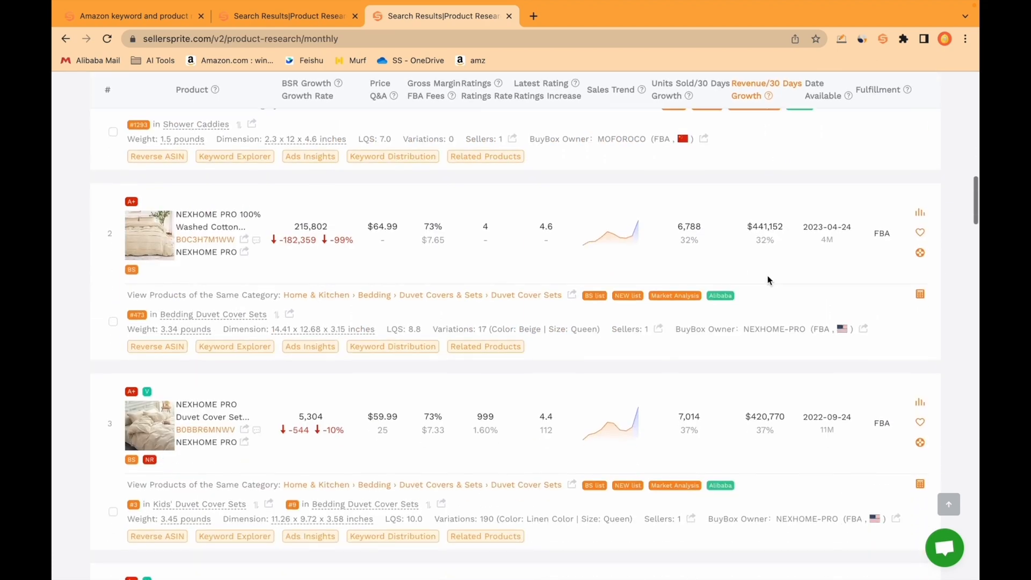
scroll(down, 3)
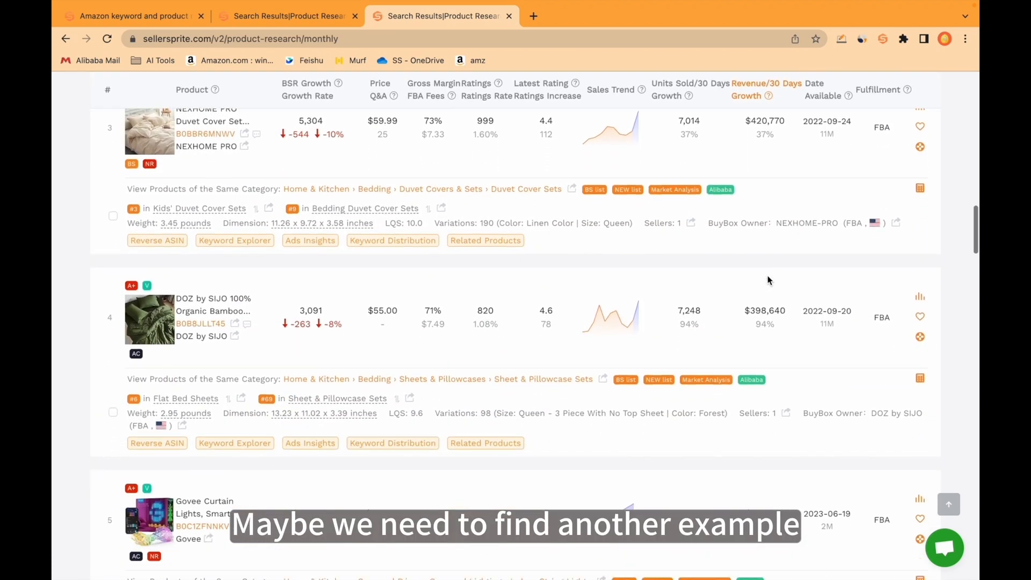
scroll(down, 3)
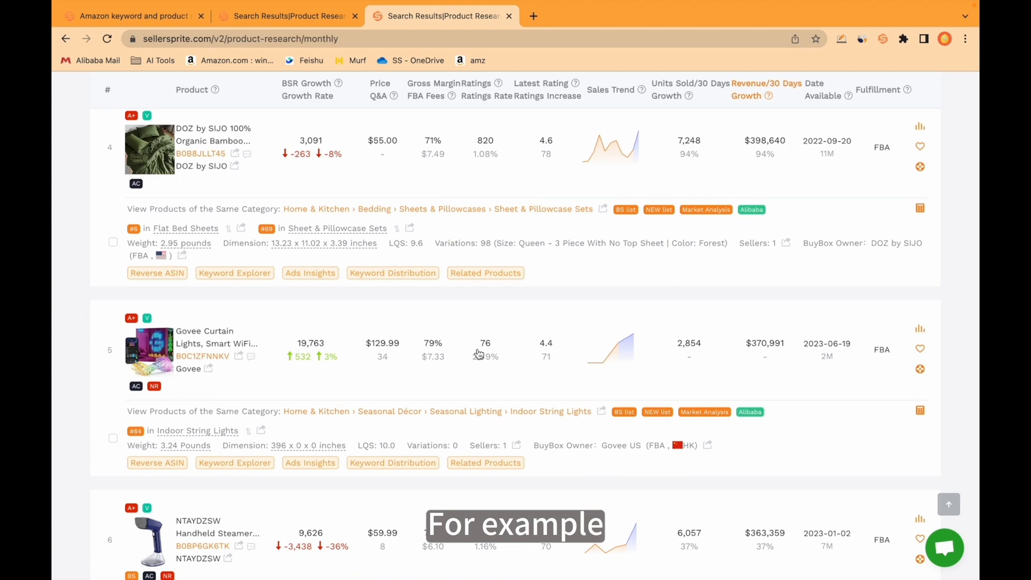
mouse_move(150, 349)
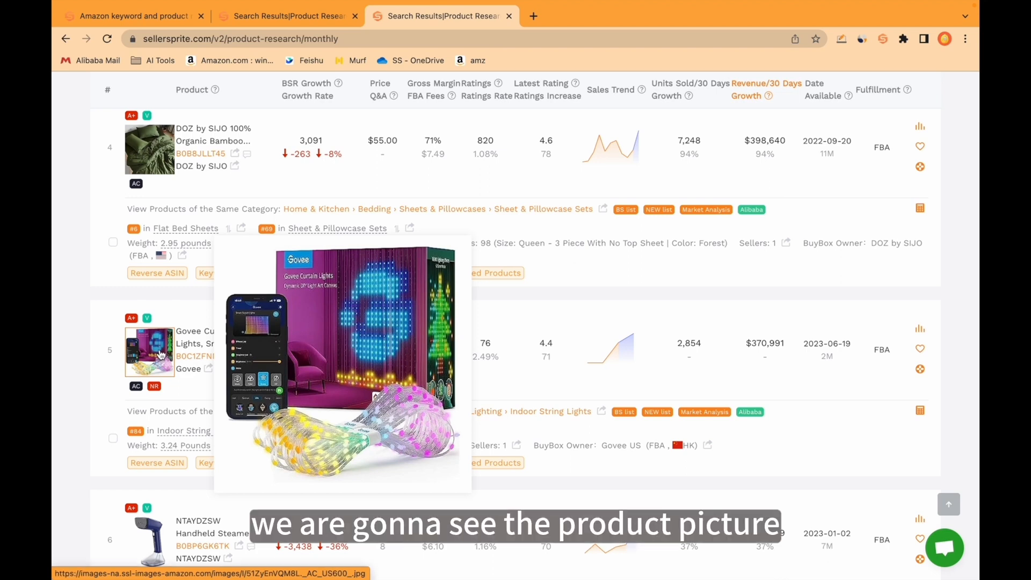
mouse_move(102, 384)
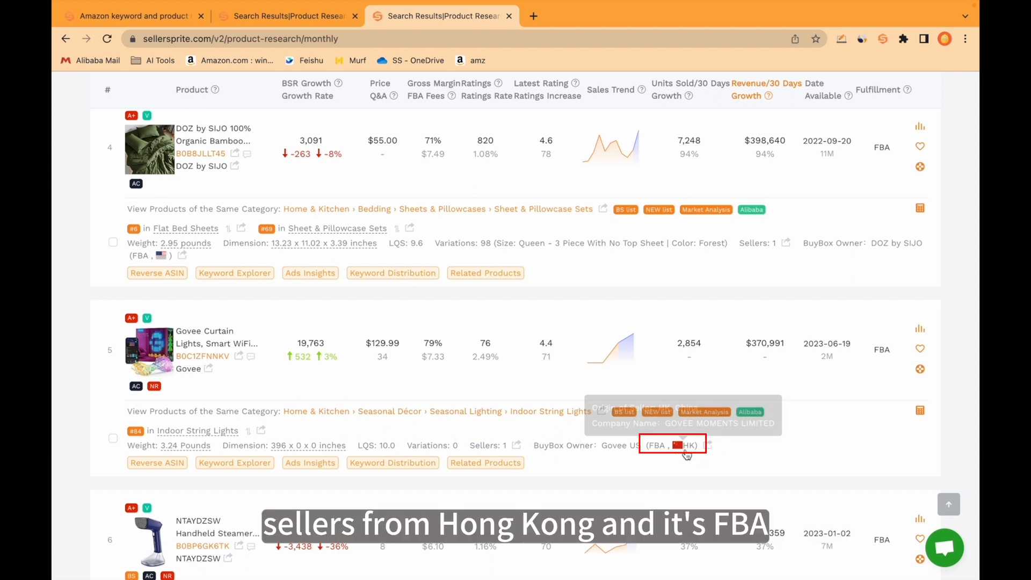
mouse_move(638, 456)
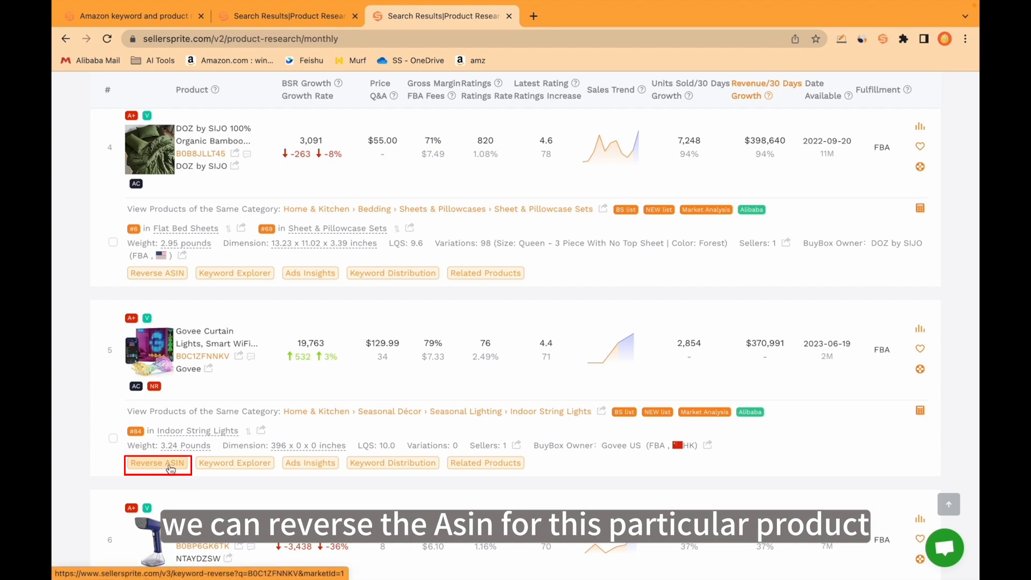
Run Reverse ASIN on the Govee curtain lights (1,202 keywords, led by 'govee'), then return to Product Research.
click(157, 462)
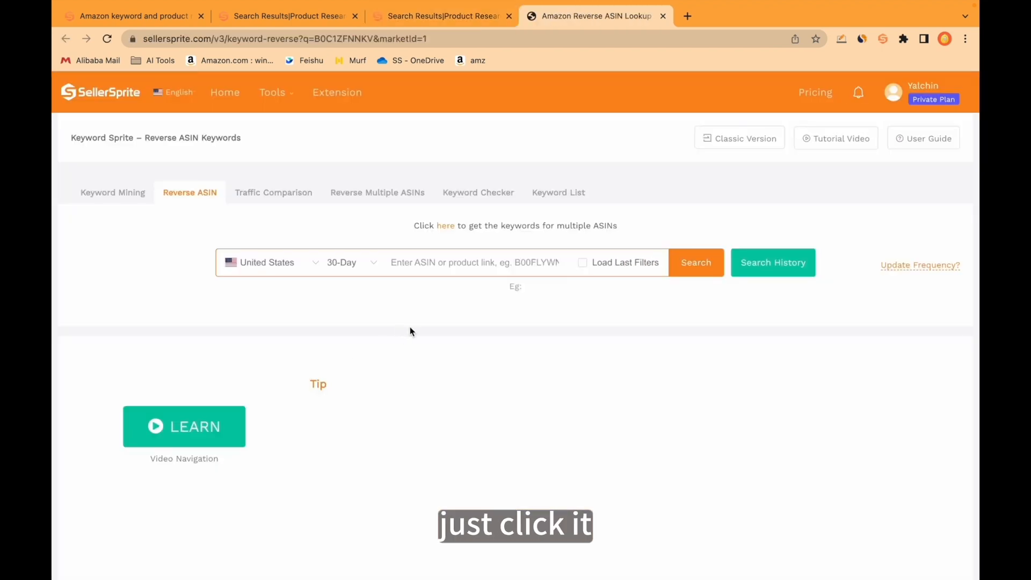
click(695, 262)
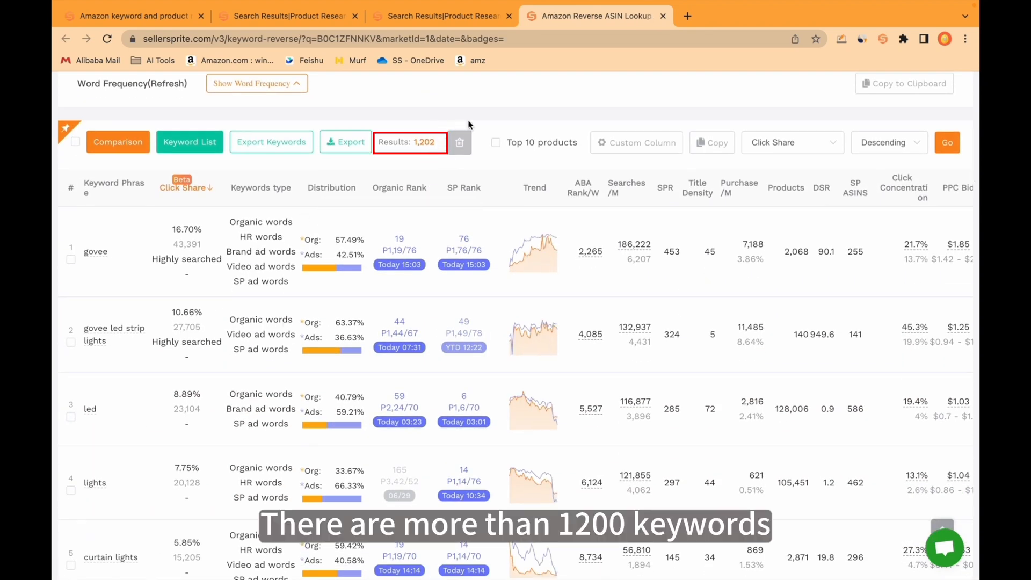
click(440, 15)
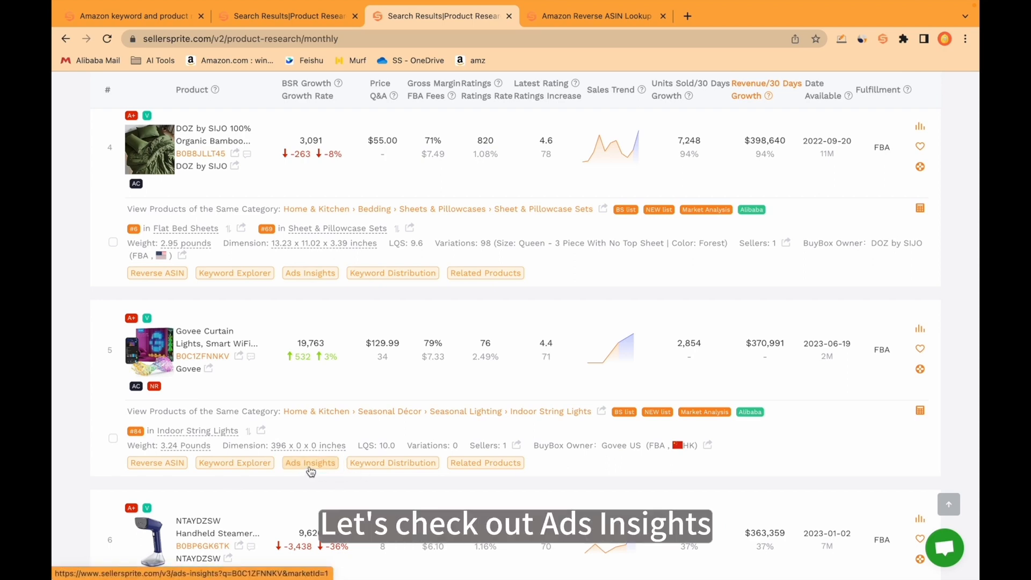
Review the Govee lights' Ads Insights chart (4 campaigns, 5 ad groups), then return to Product Research.
click(310, 463)
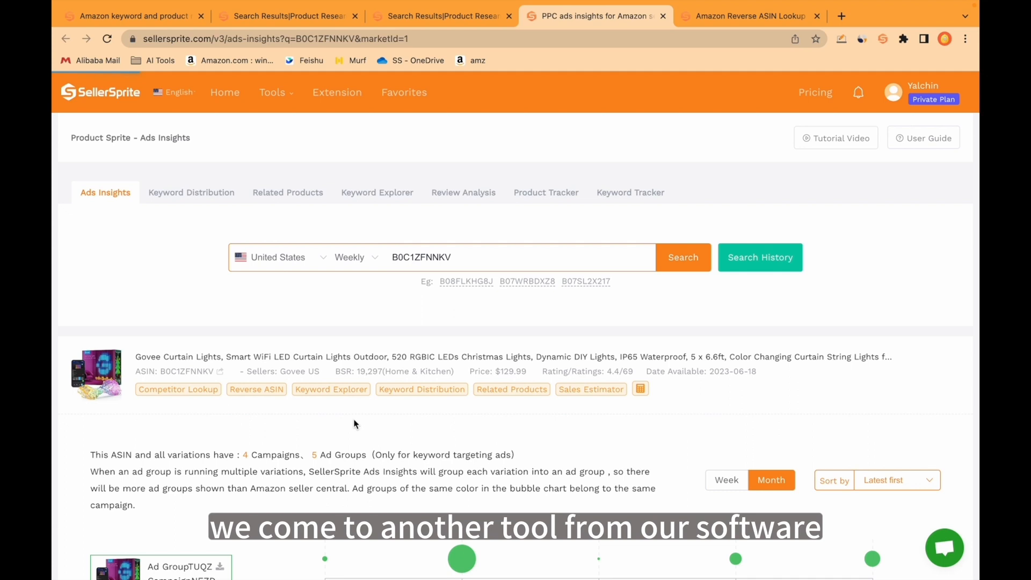
scroll(down, 3)
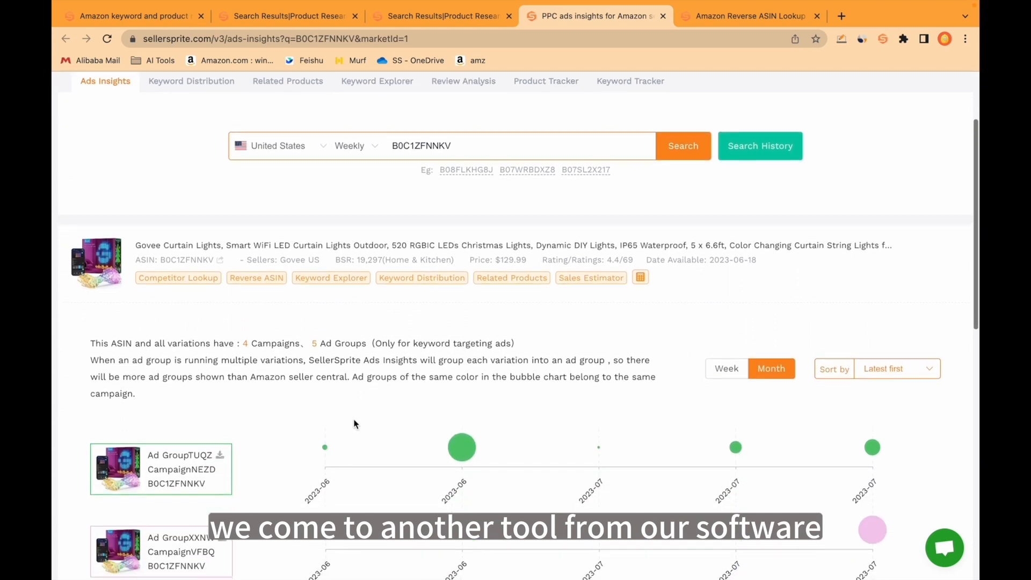
scroll(down, 3)
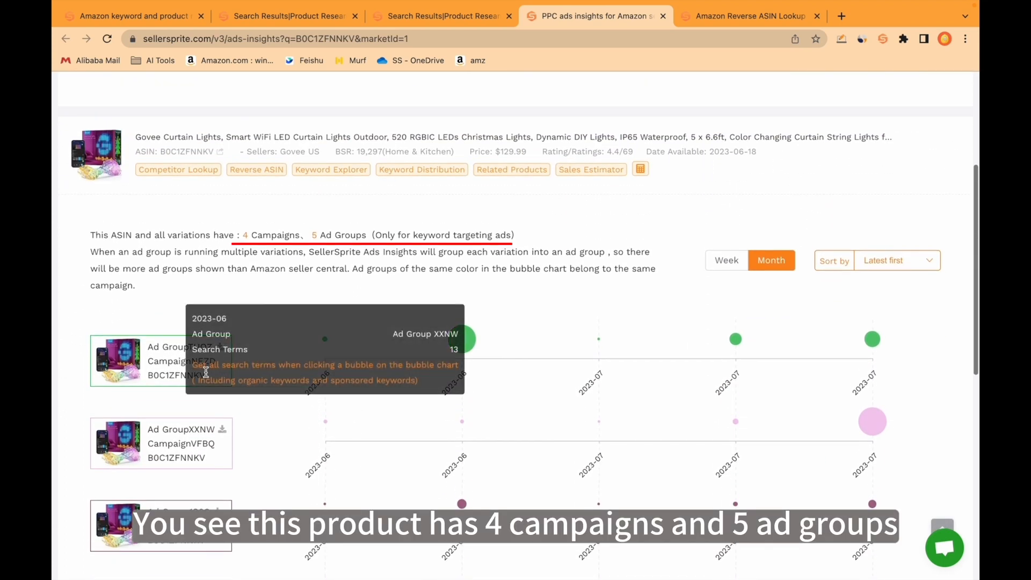
mouse_move(322, 234)
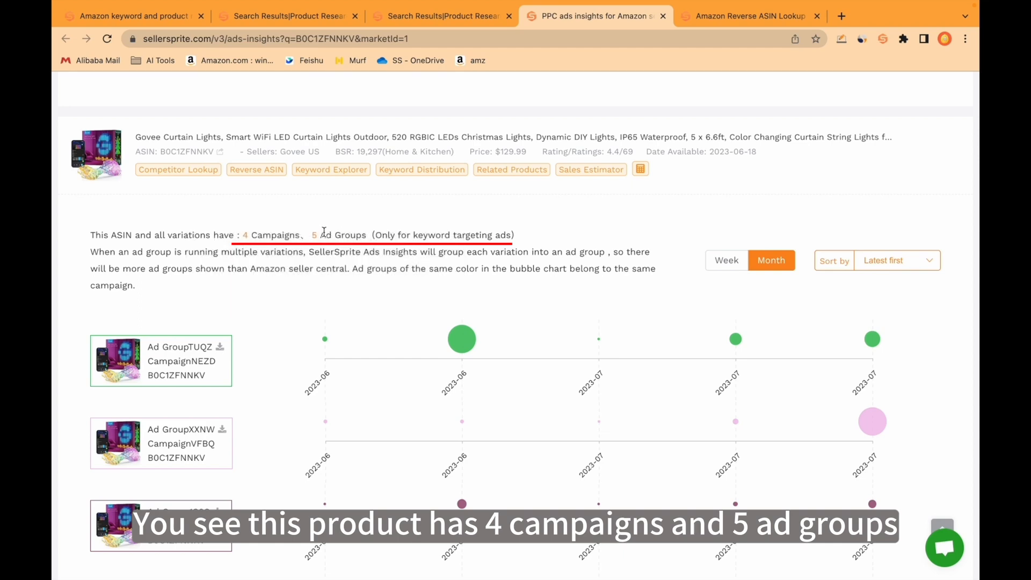
scroll(down, 3)
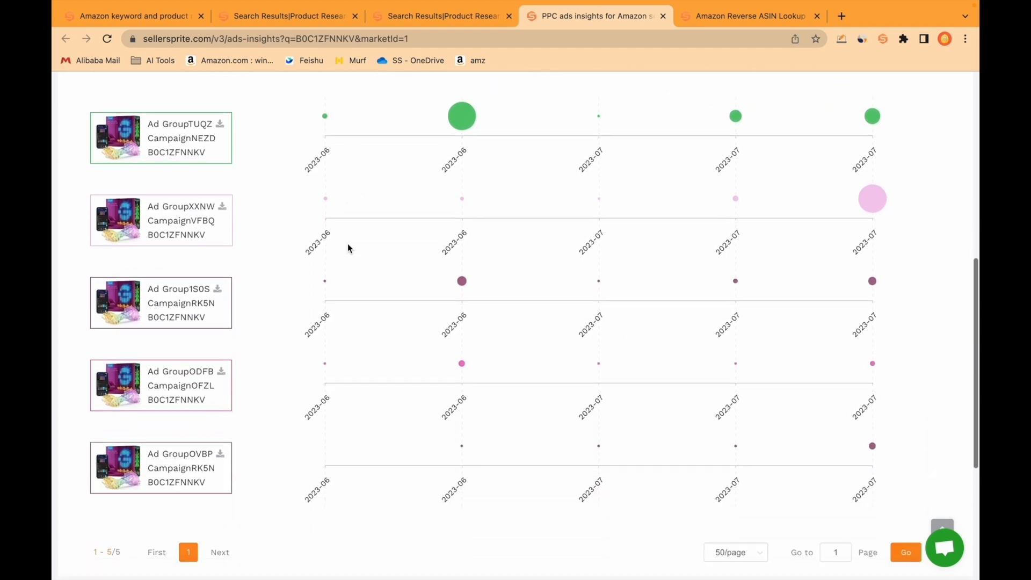
scroll(down, 3)
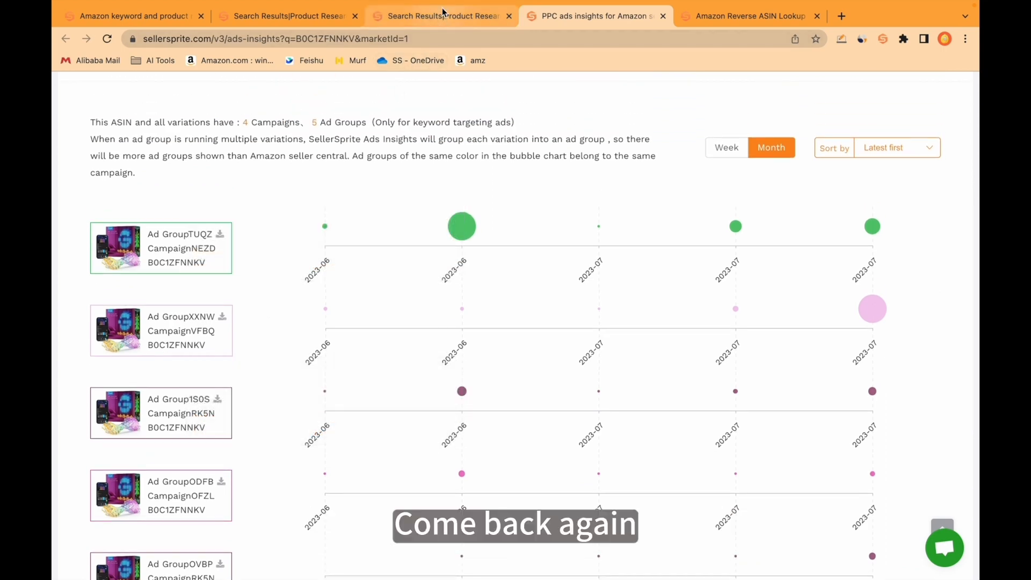
click(440, 15)
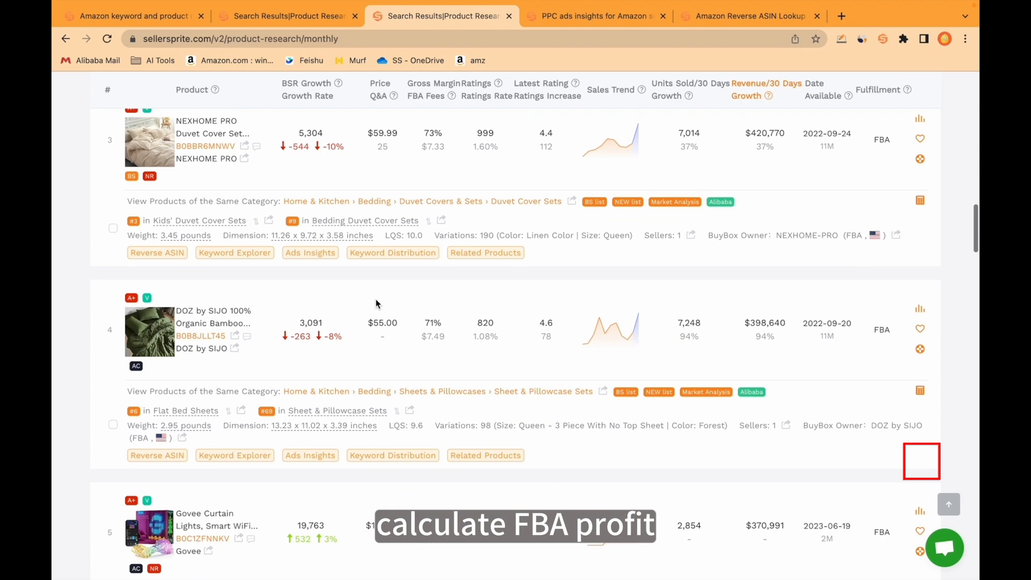
In the Govee lights' FBA calculator, enter $30 unit cost, $5 other costs and 7% PPC.
scroll(down, 3)
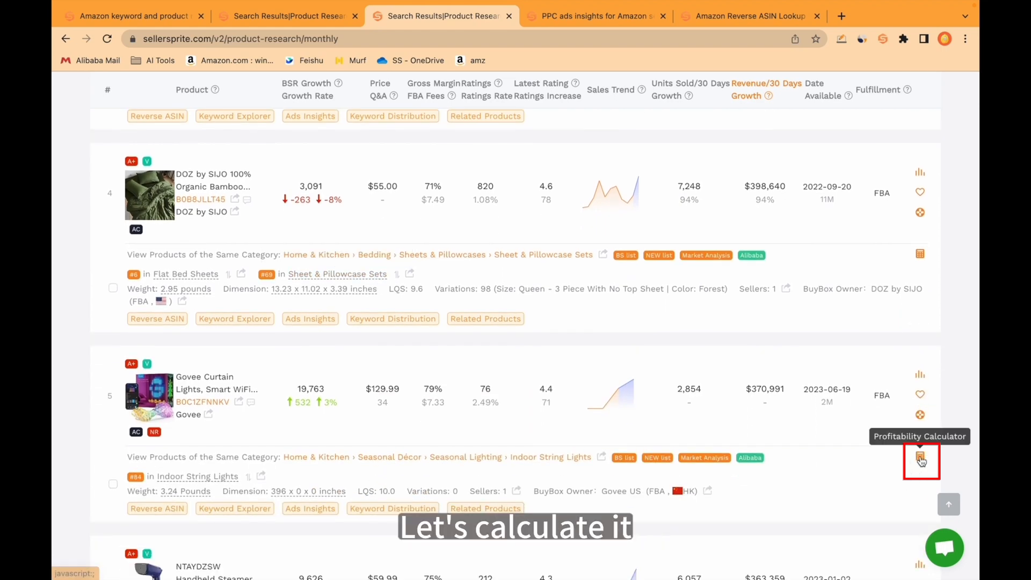
click(919, 459)
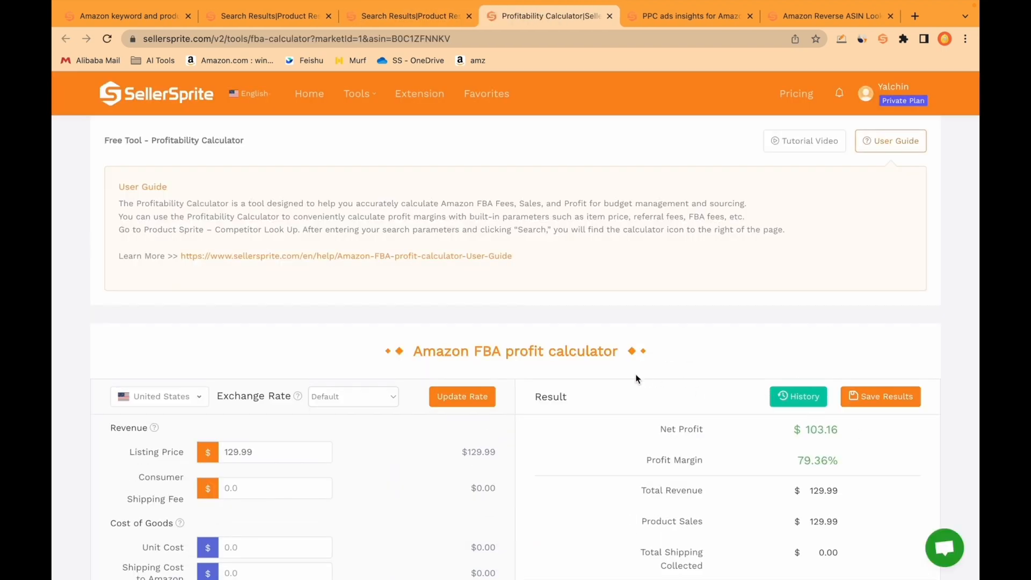
scroll(down, 3)
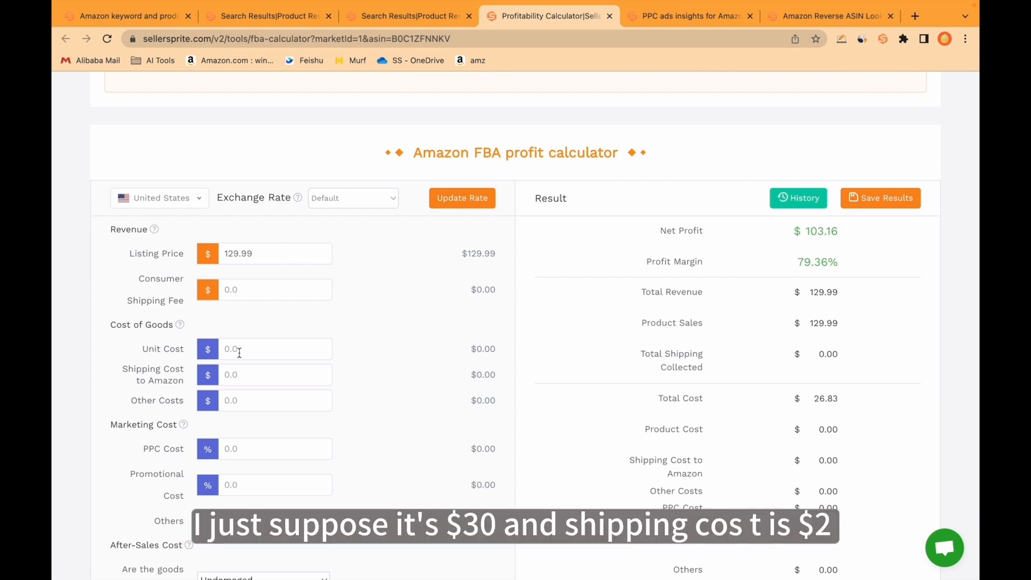
click(275, 349)
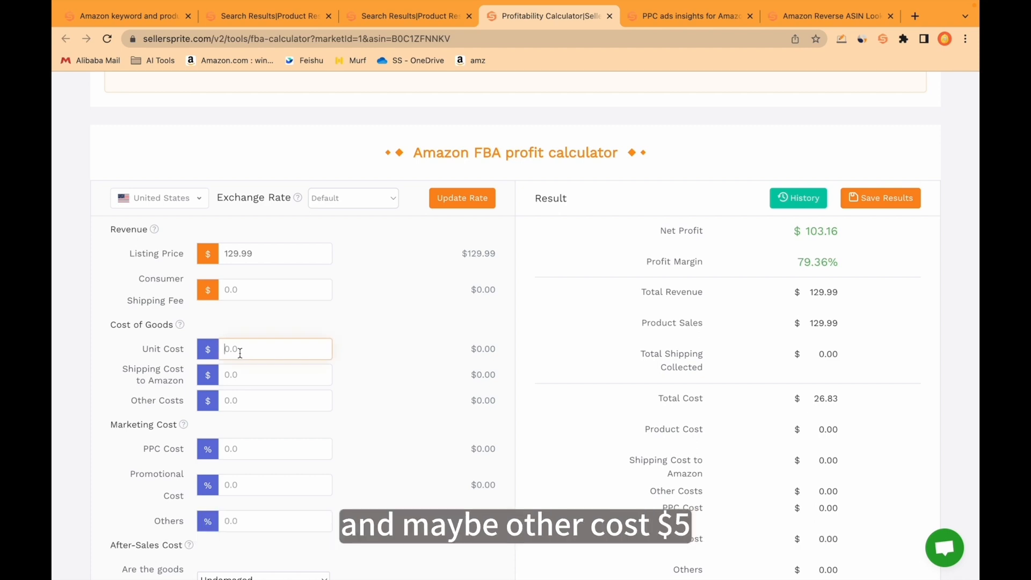
text(30)
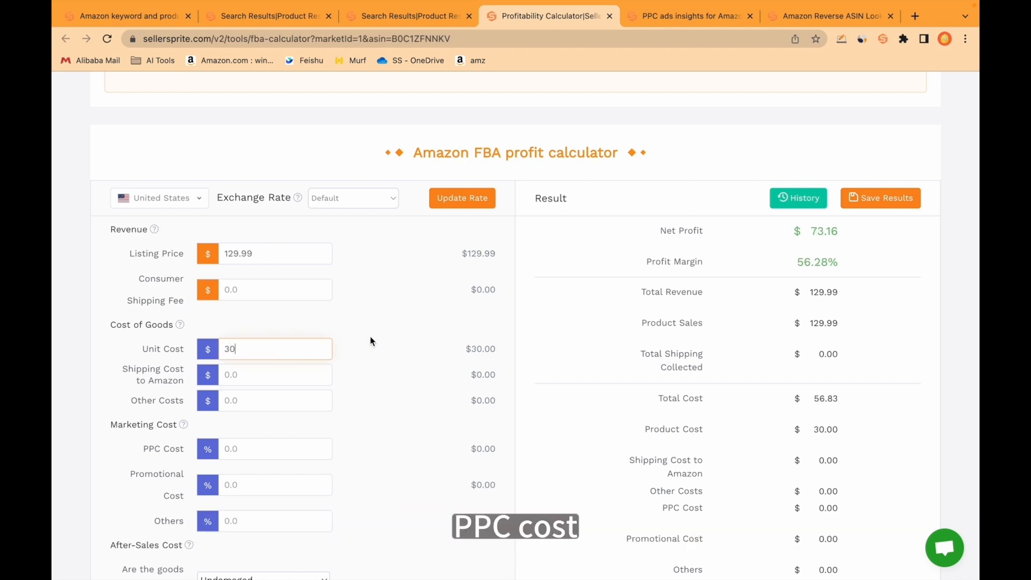
text(5)
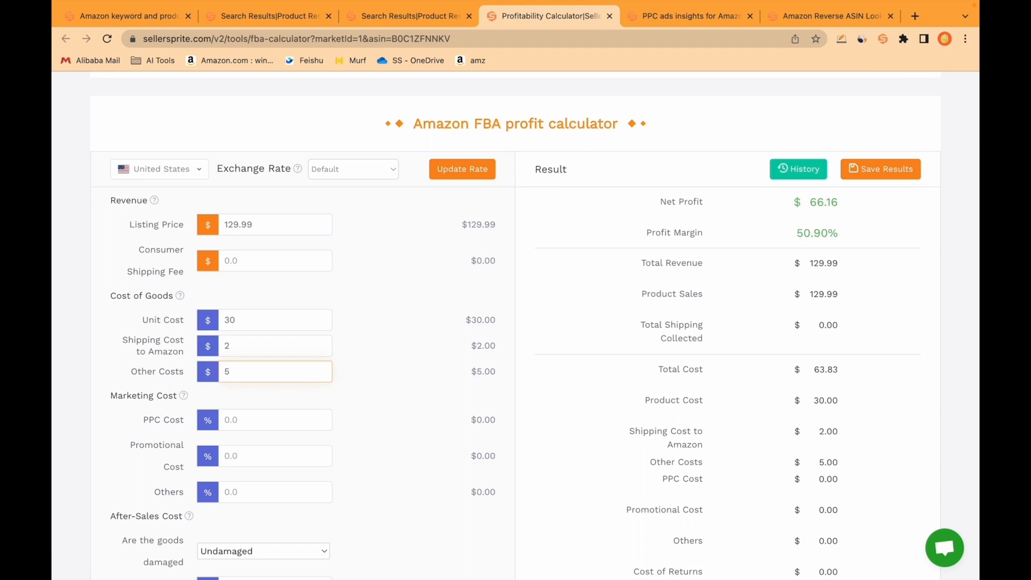
click(275, 420)
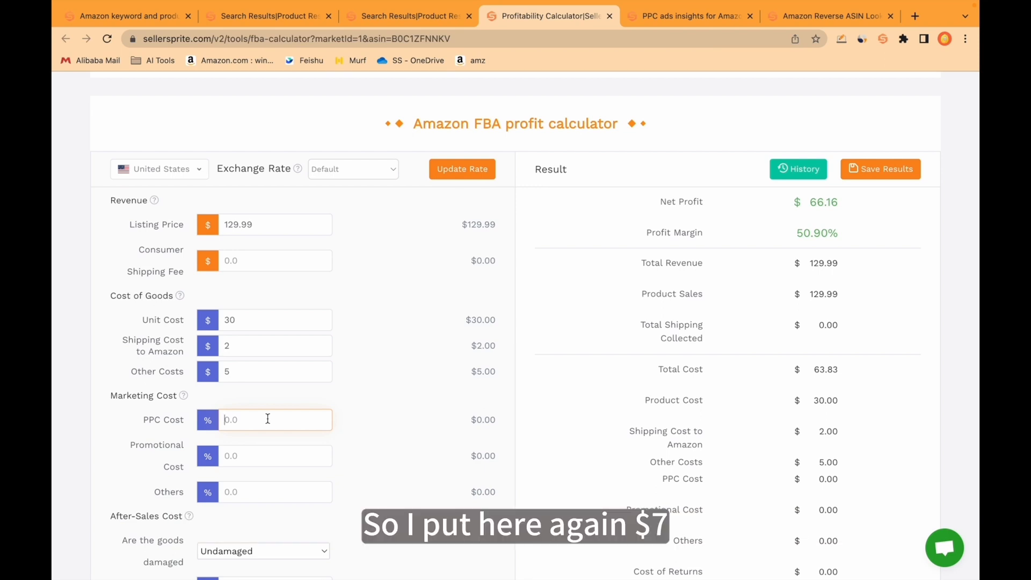
text(7)
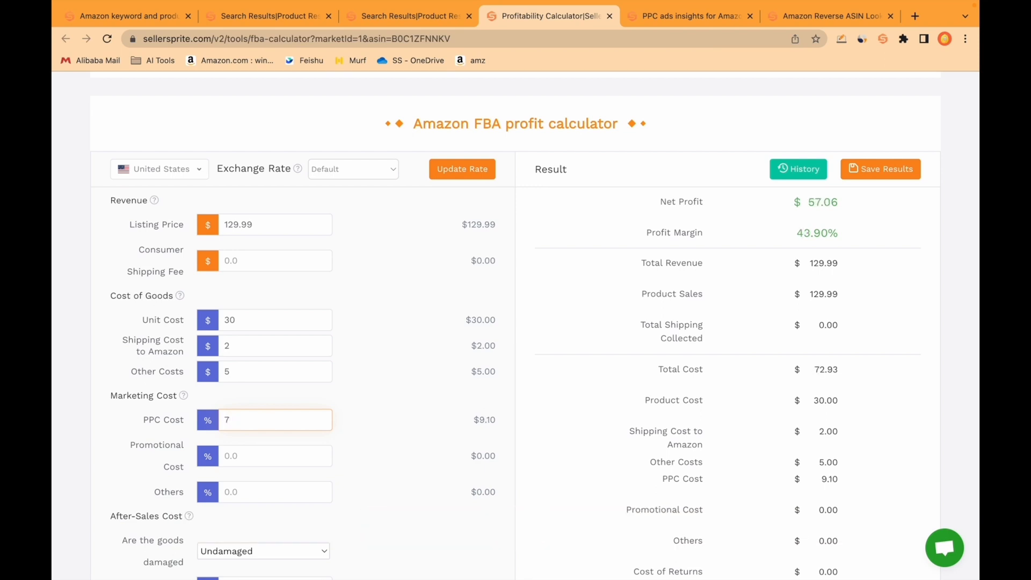
scroll(down, 3)
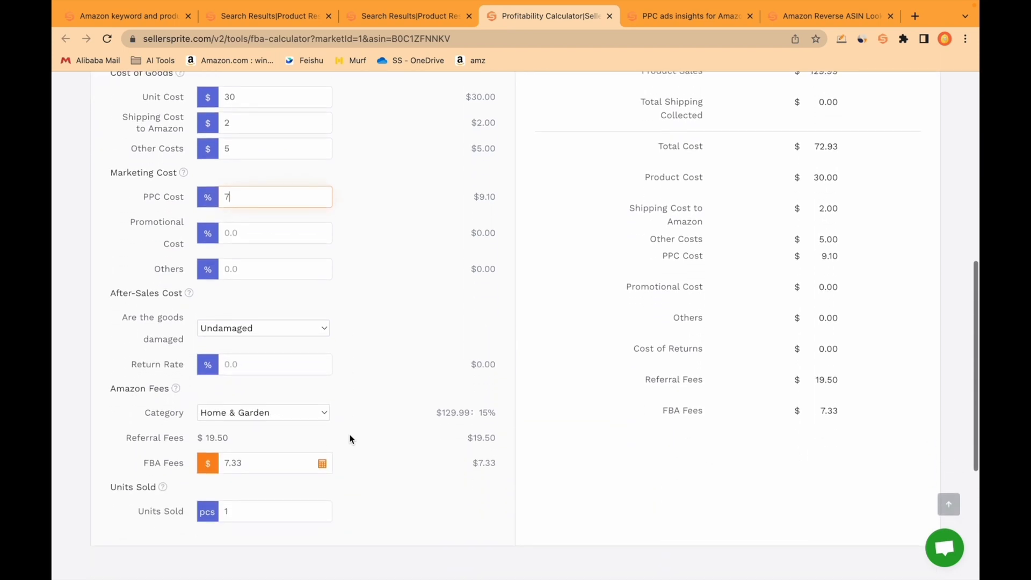
scroll(up, 3)
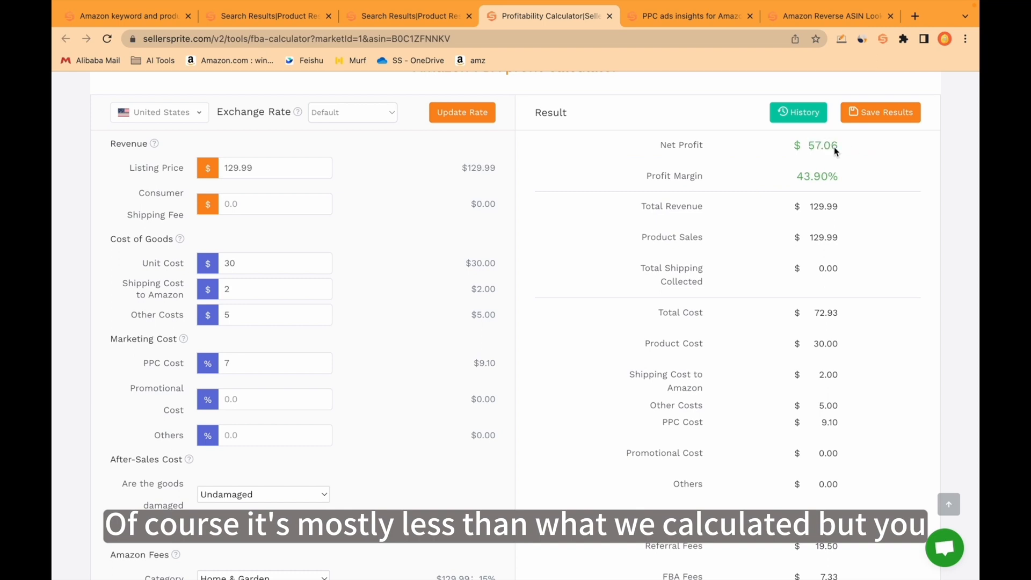
mouse_move(646, 228)
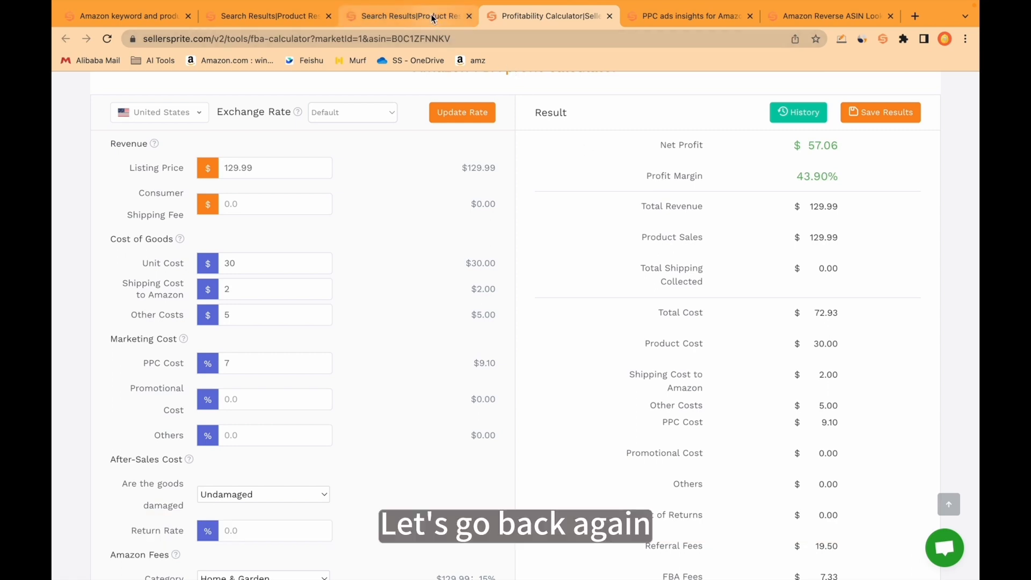
Track the Govee curtain lights in Product Tracker under a new 'Product research' tag.
click(407, 16)
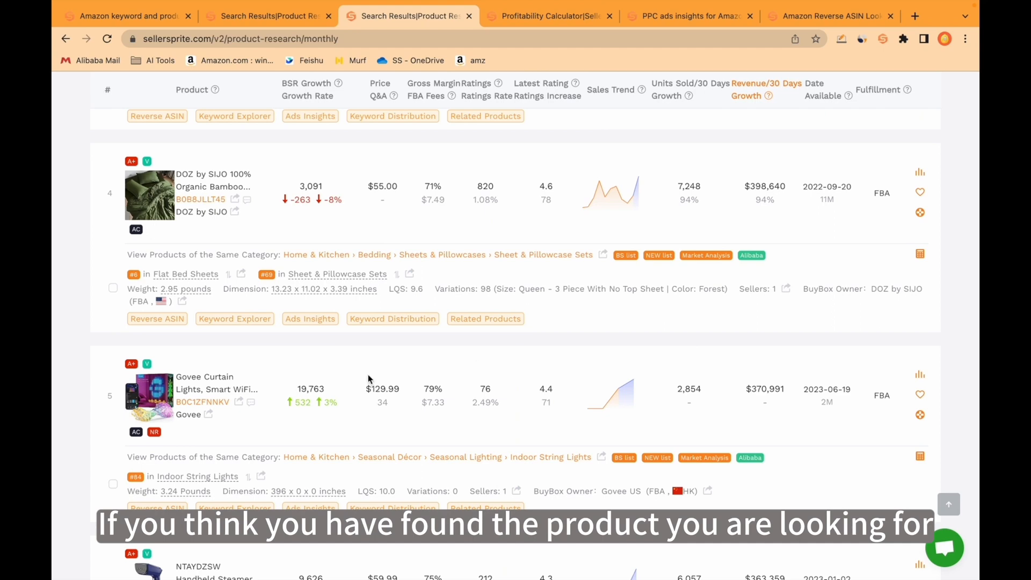
mouse_move(919, 395)
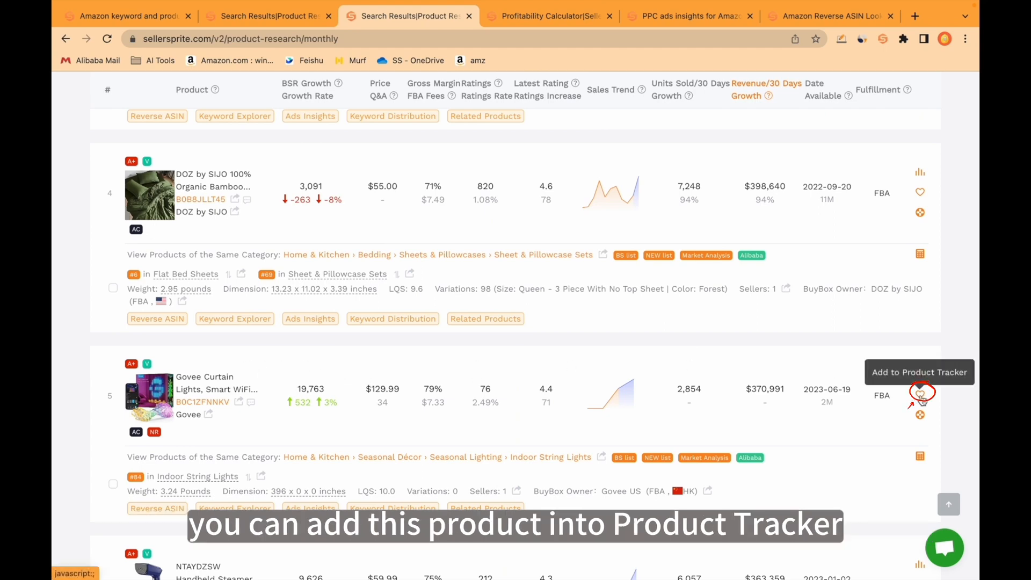
click(920, 395)
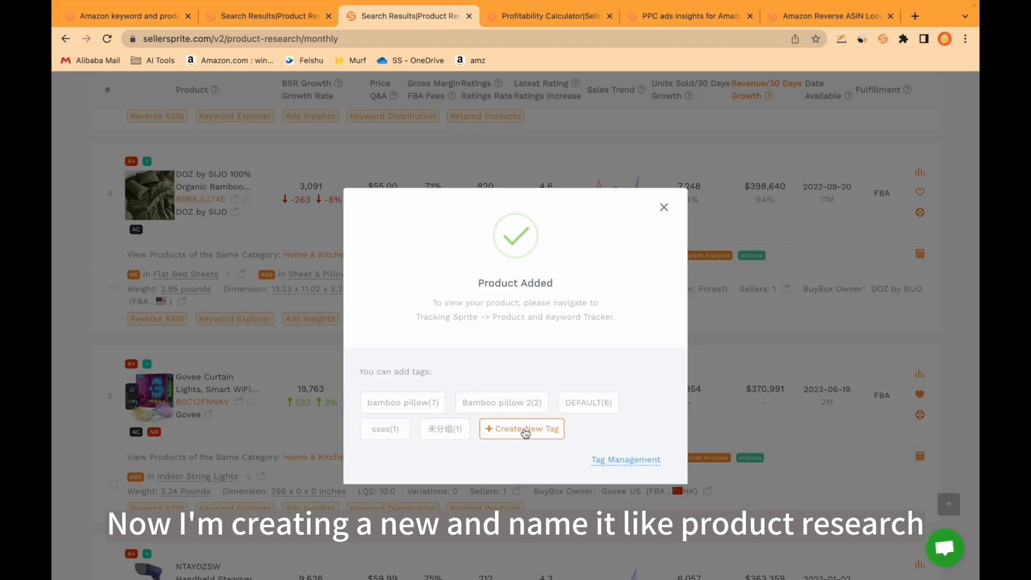
click(521, 428)
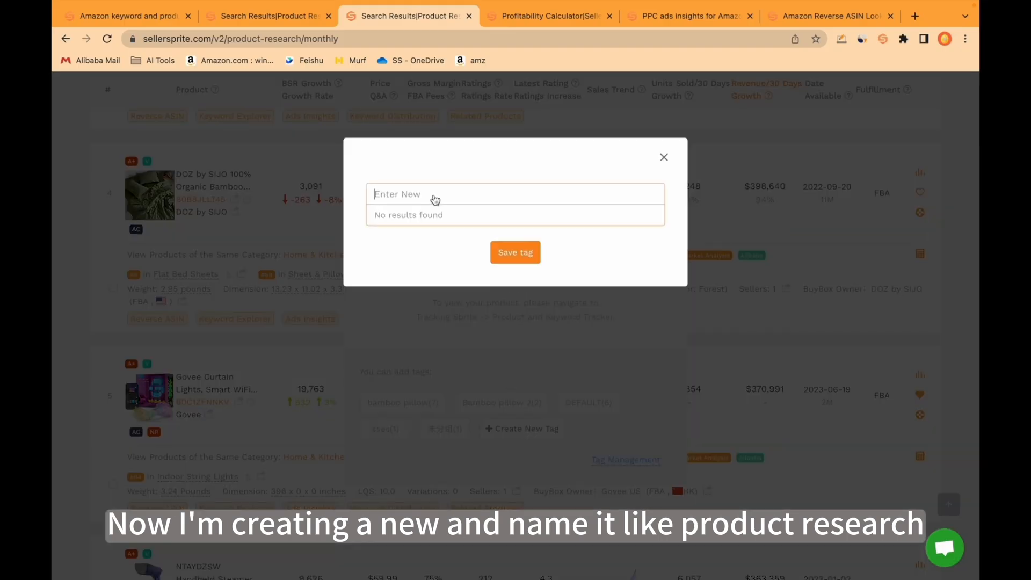
text(Product research)
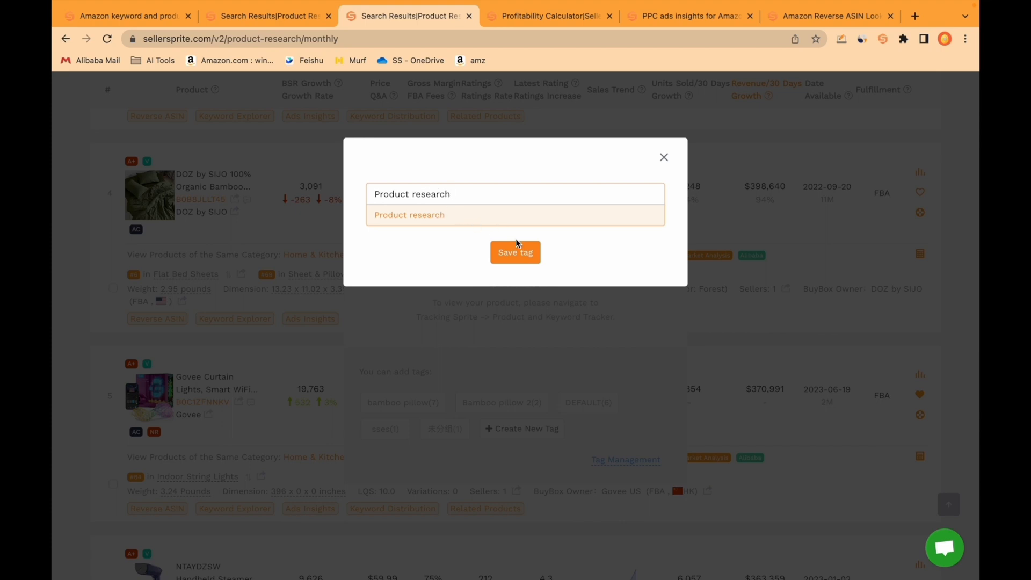
click(515, 252)
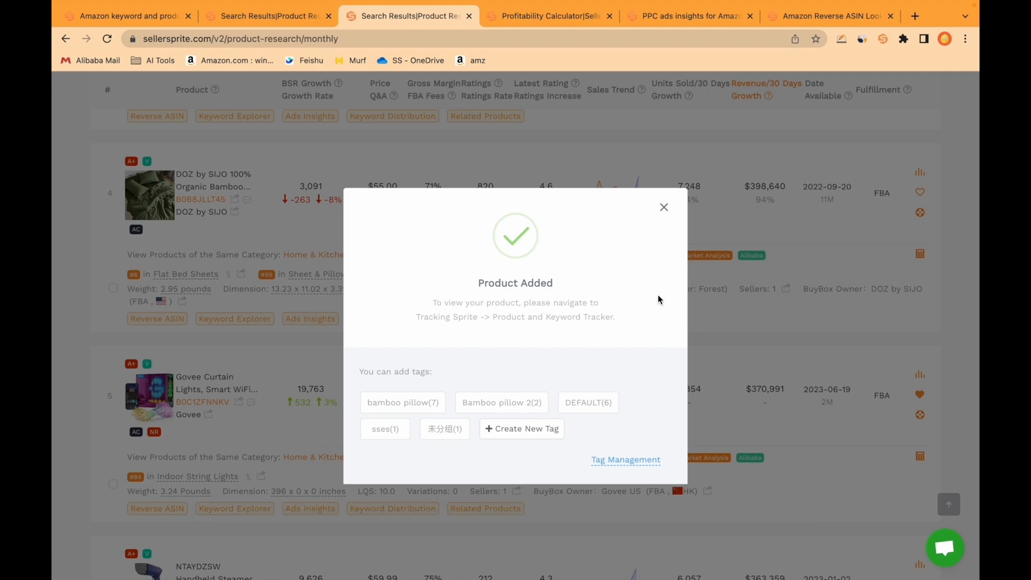
click(663, 207)
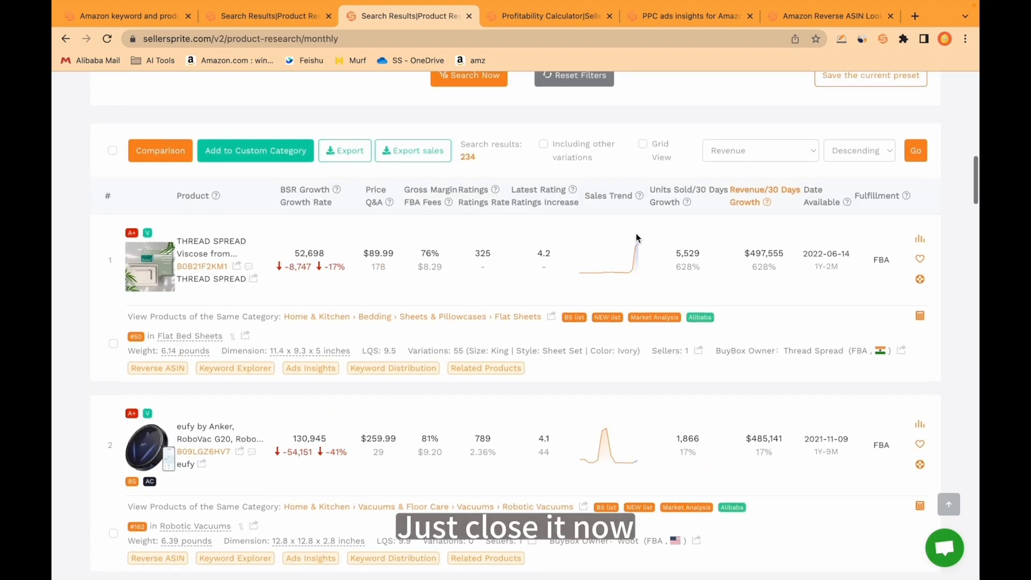
scroll(down, 3)
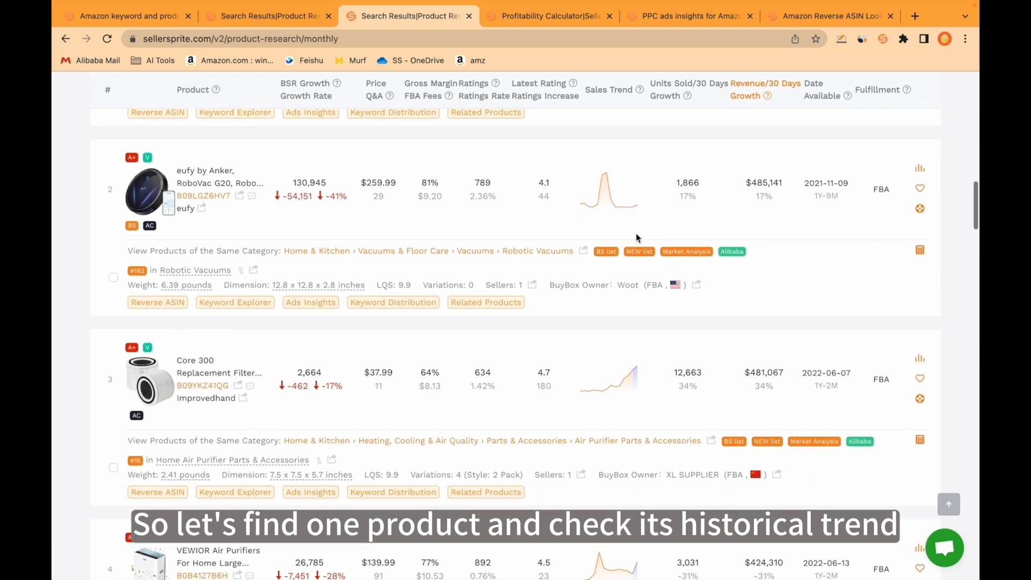
mouse_move(150, 345)
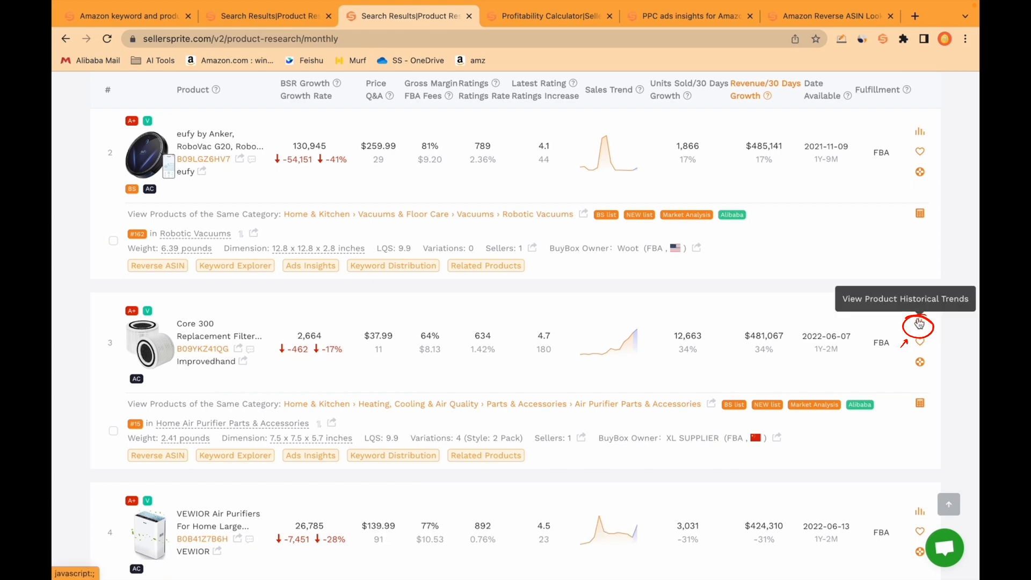
click(919, 324)
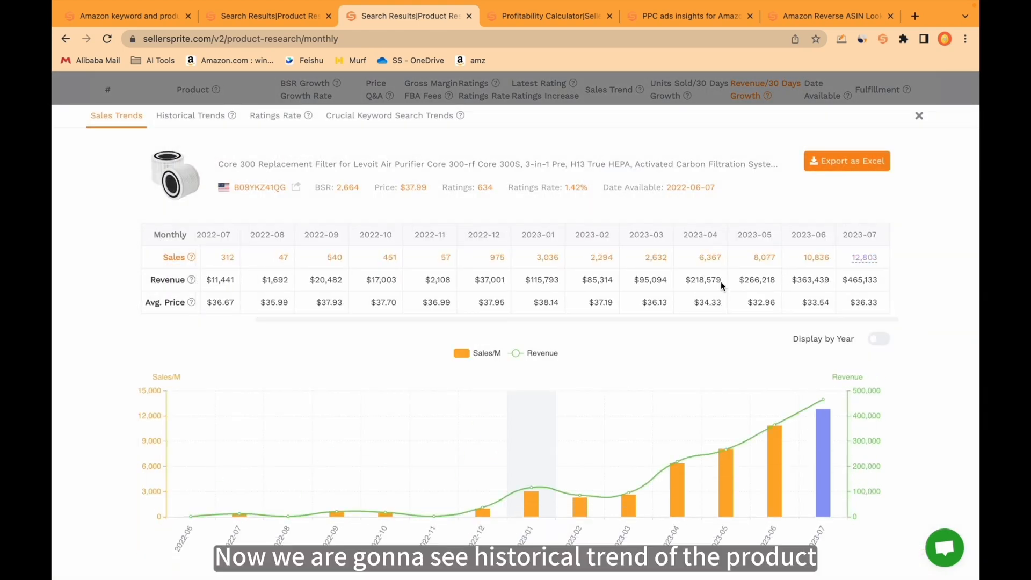
mouse_move(388, 425)
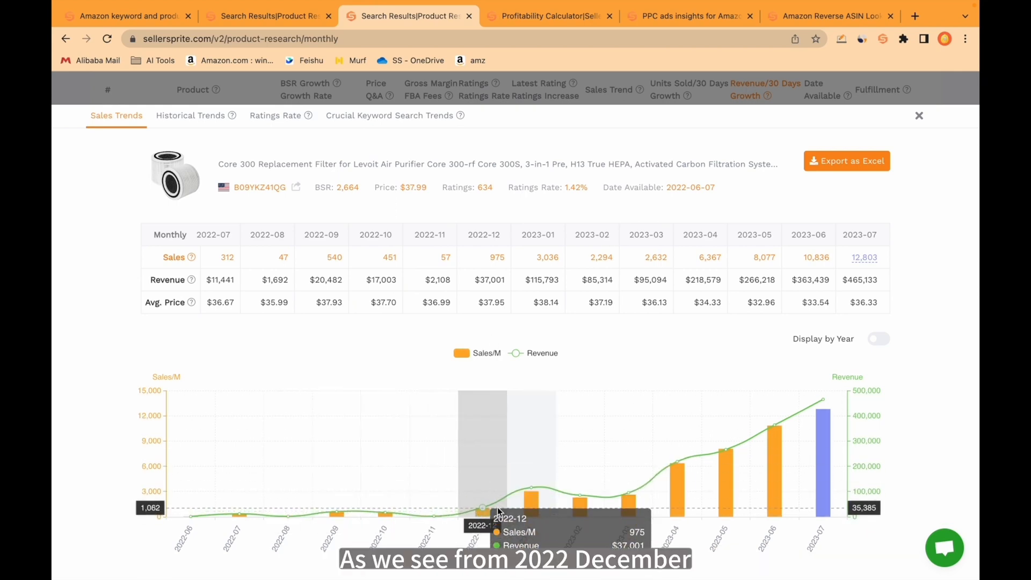
mouse_move(668, 467)
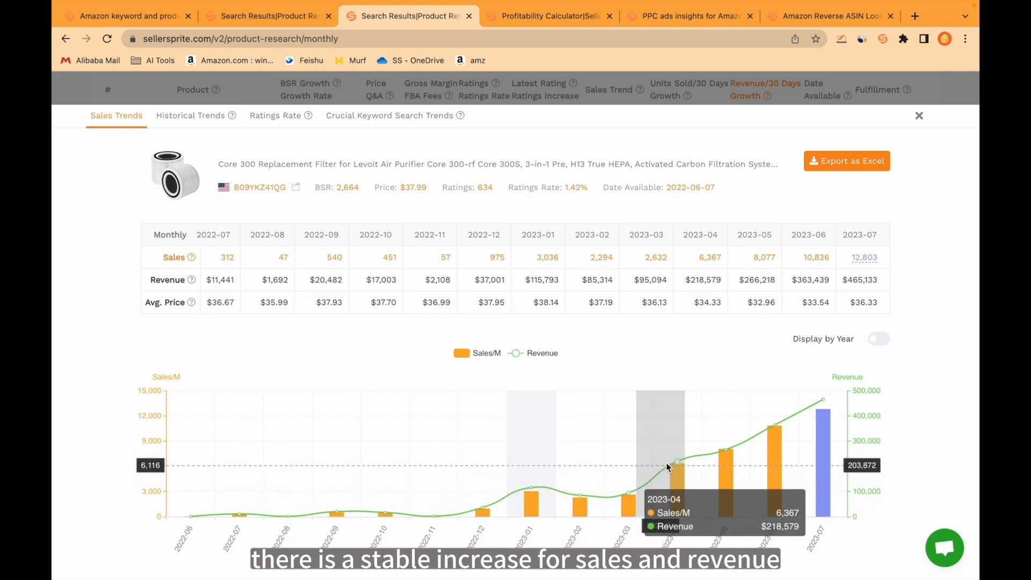
mouse_move(823, 399)
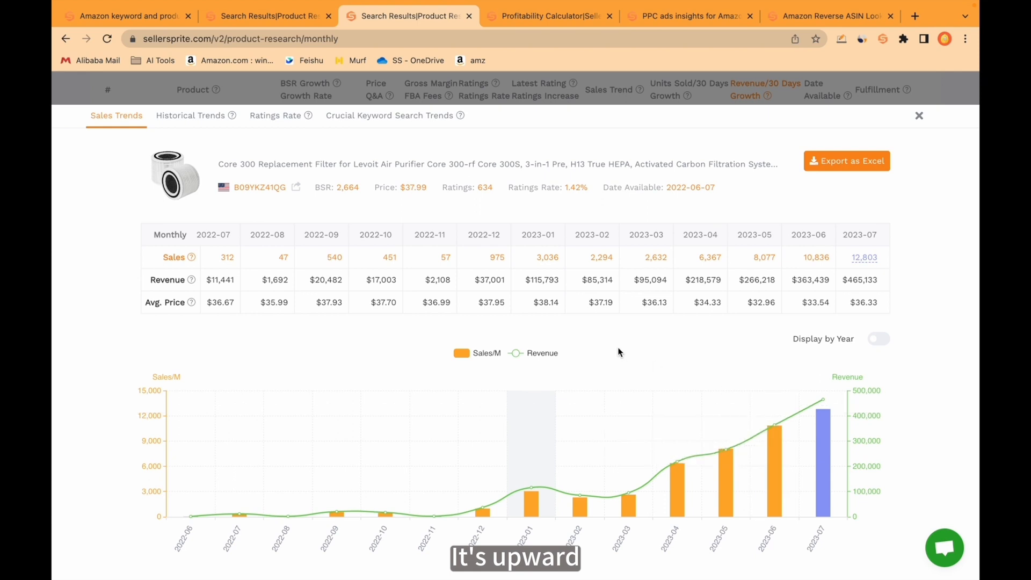
mouse_move(727, 301)
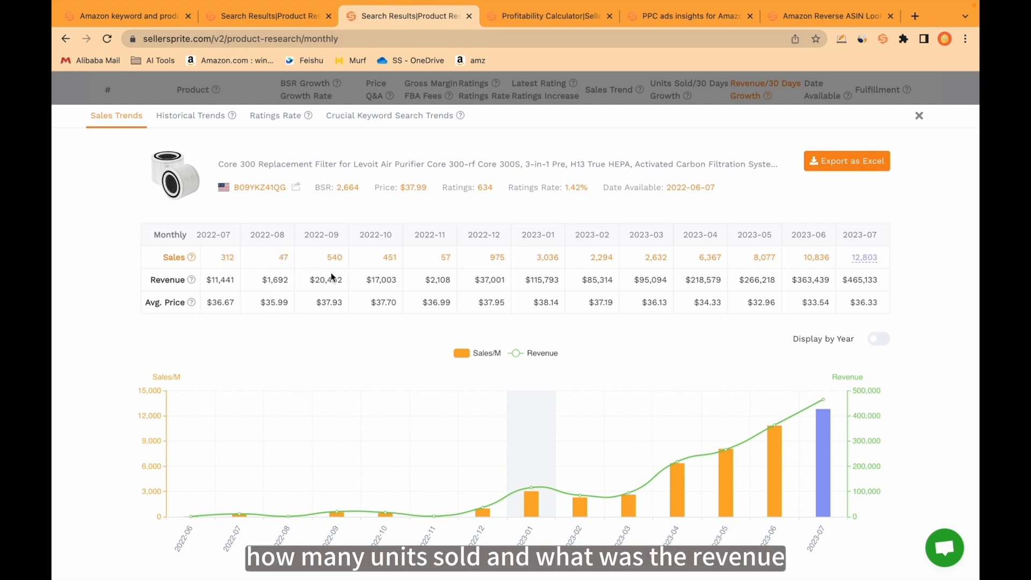
click(537, 235)
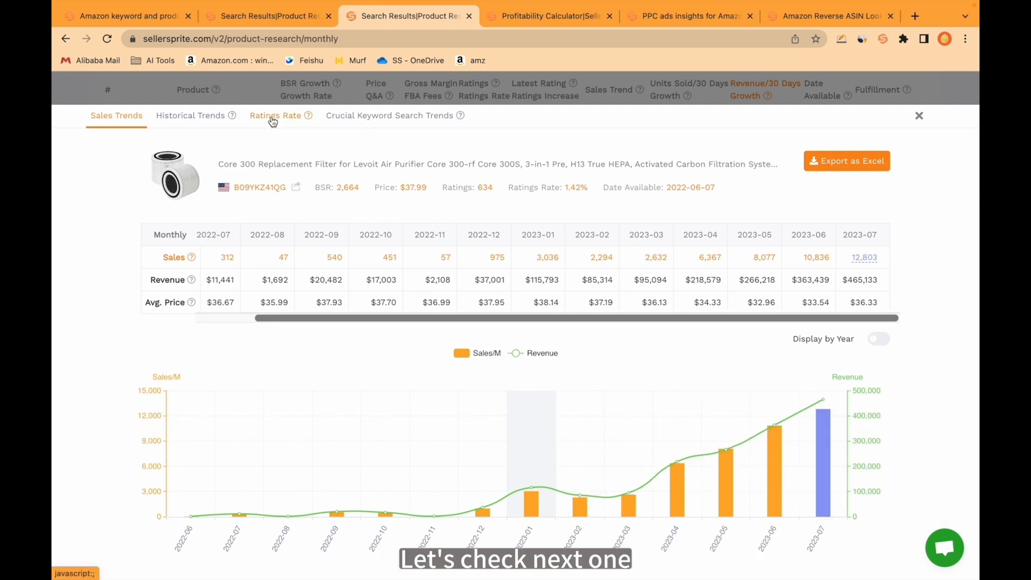
Show the Core 300 filter's Ratings Rate chart (128 new ratings, 1.18% in June 2023).
click(275, 115)
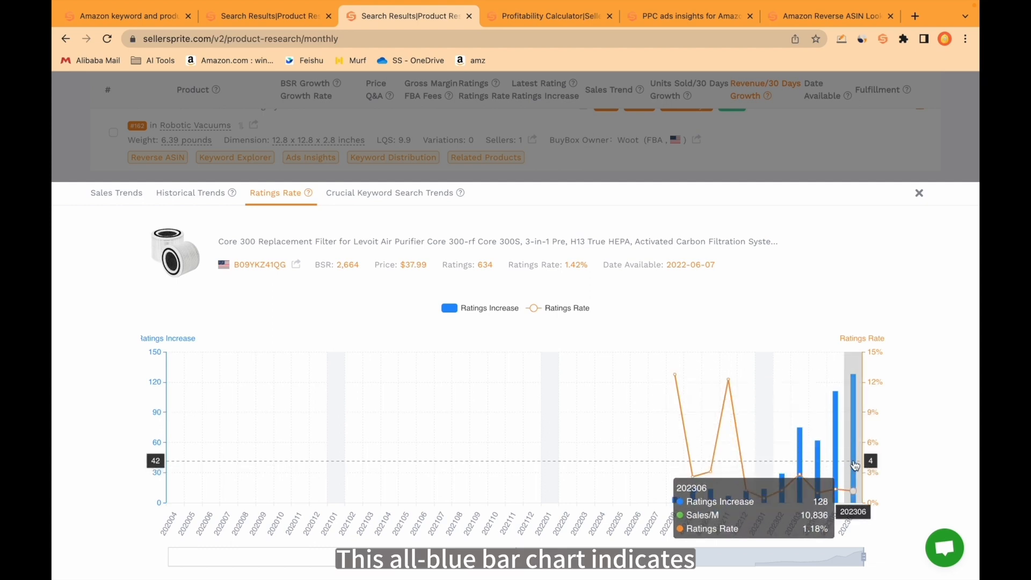
mouse_move(834, 415)
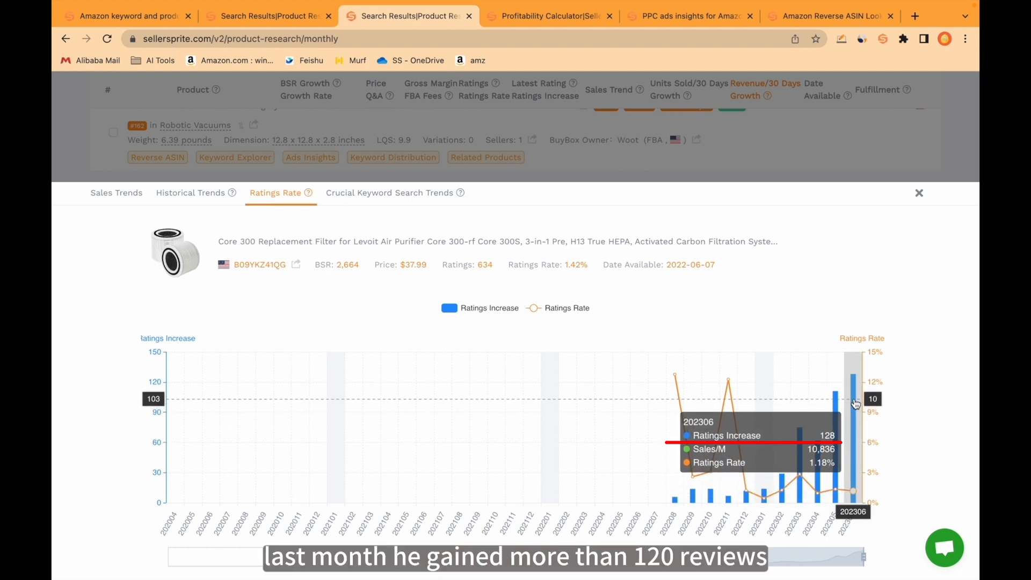
View the levoit air purifier replacement filter keyword's search trend, then close the trends panel.
click(389, 193)
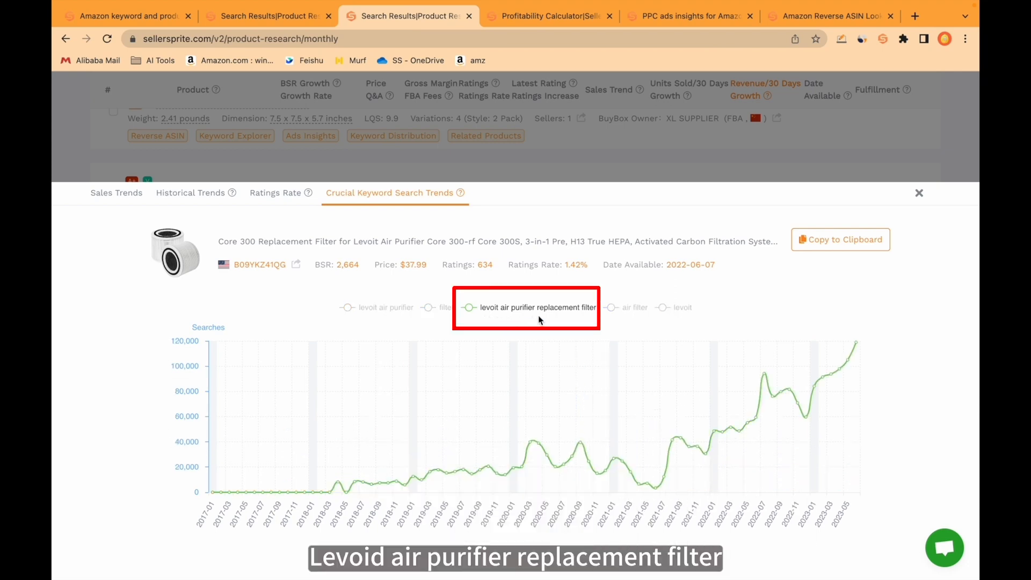
mouse_move(336, 476)
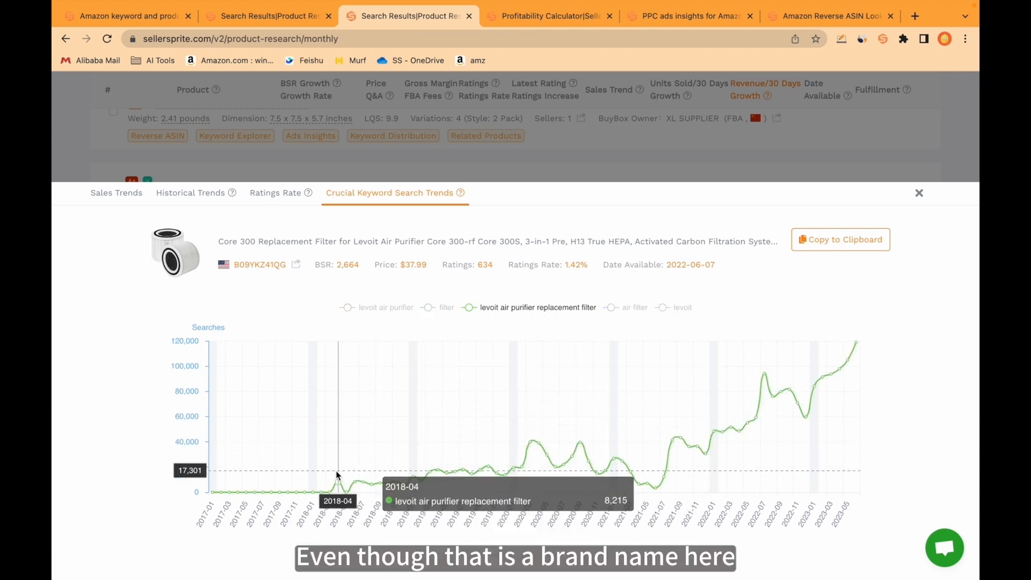
mouse_move(383, 476)
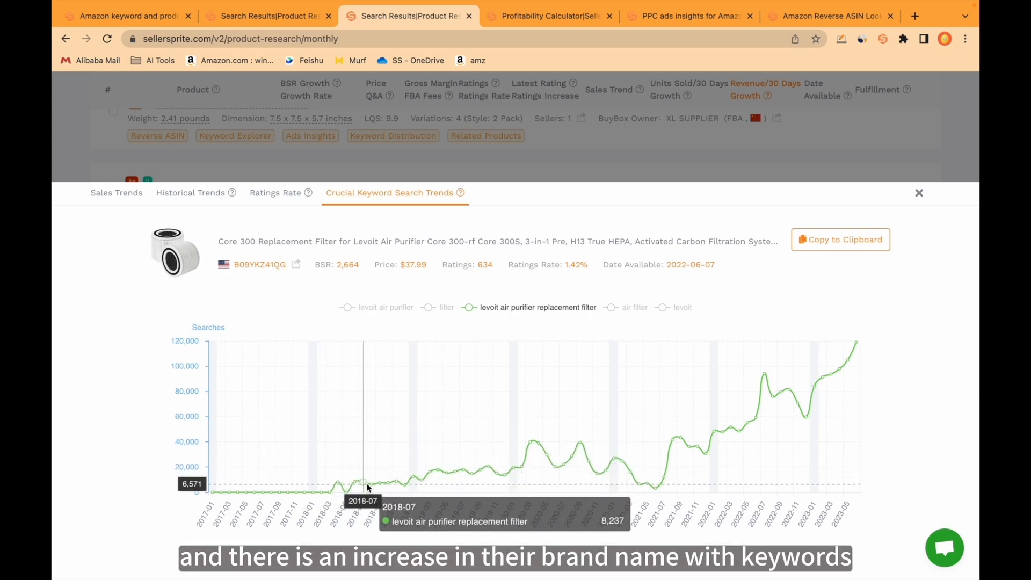
mouse_move(523, 471)
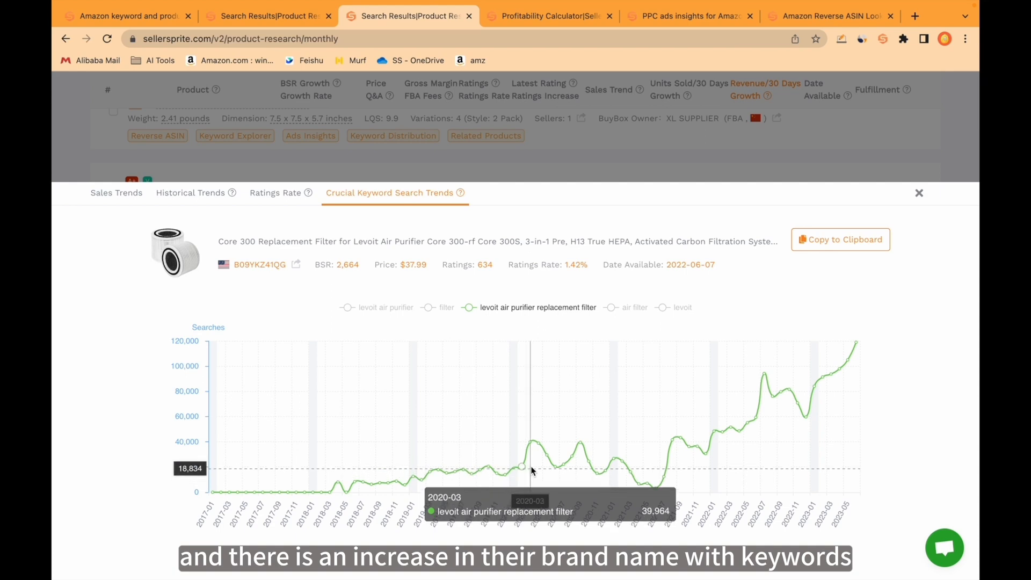
mouse_move(752, 385)
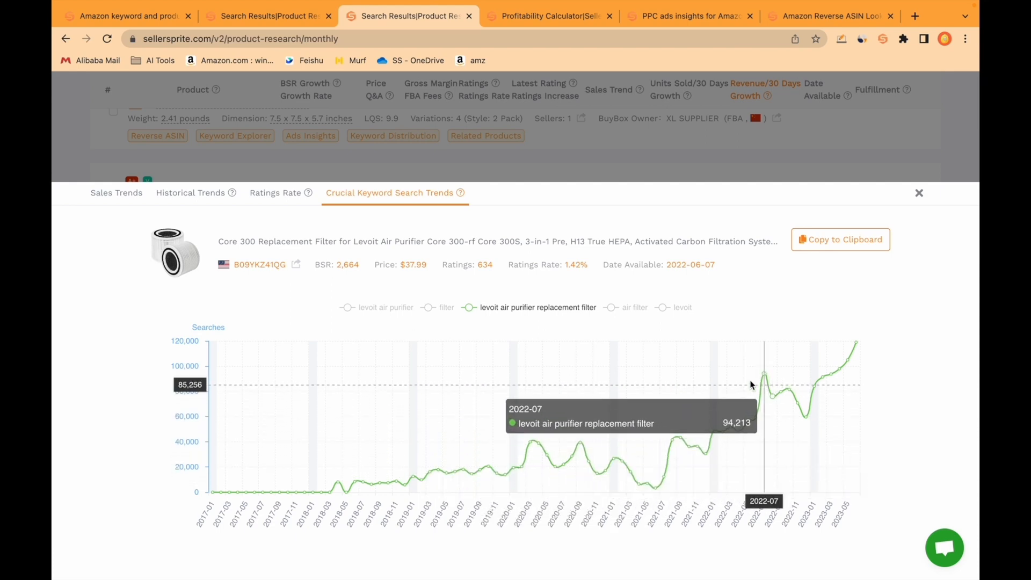
mouse_move(512, 319)
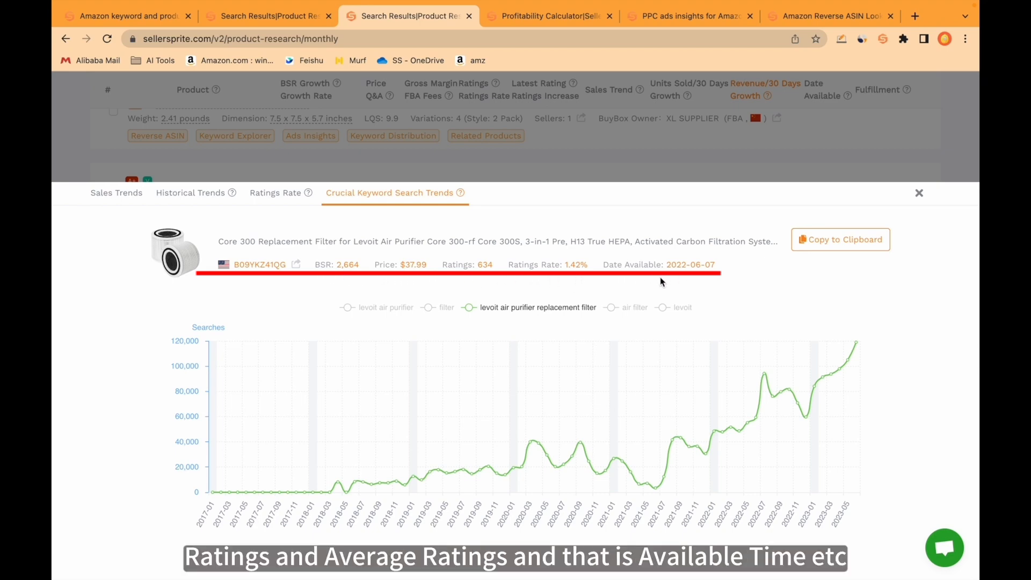
click(918, 192)
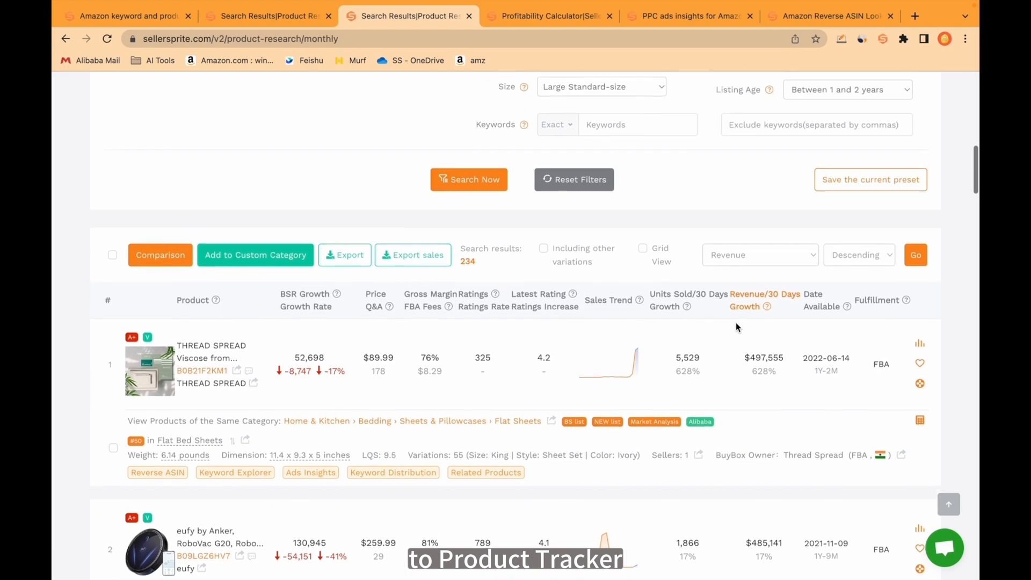
scroll(down, 3)
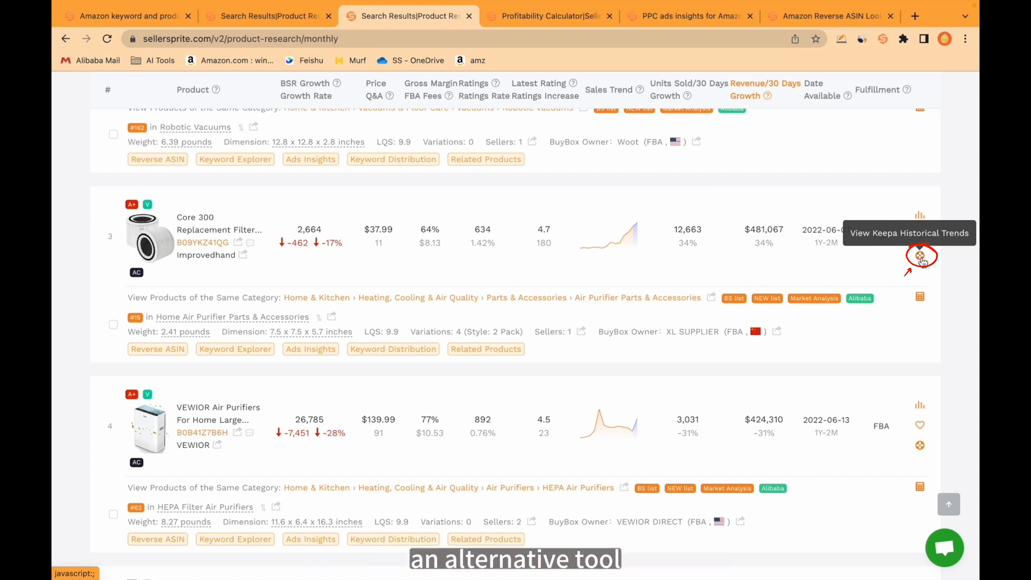
click(919, 255)
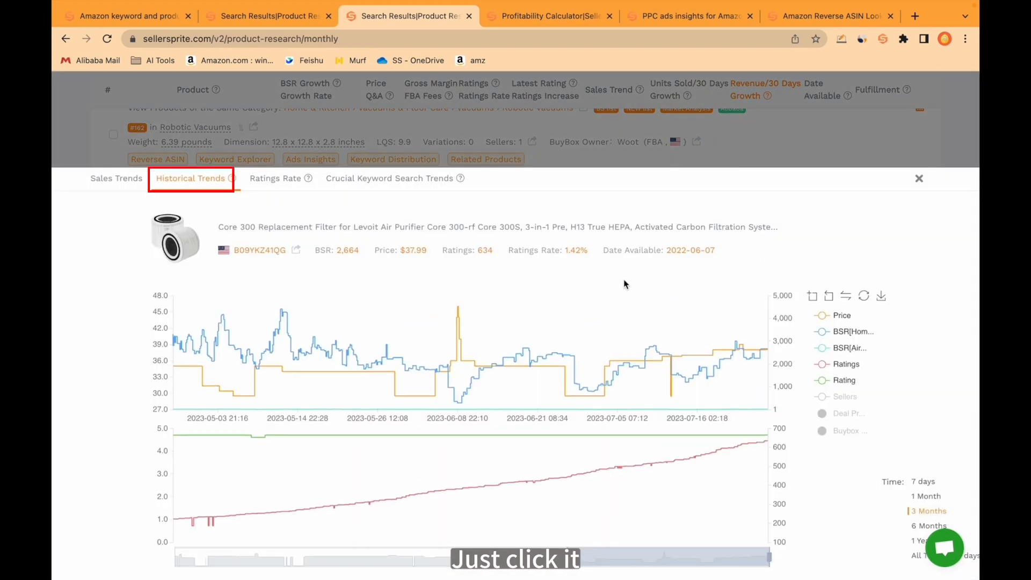
mouse_move(615, 366)
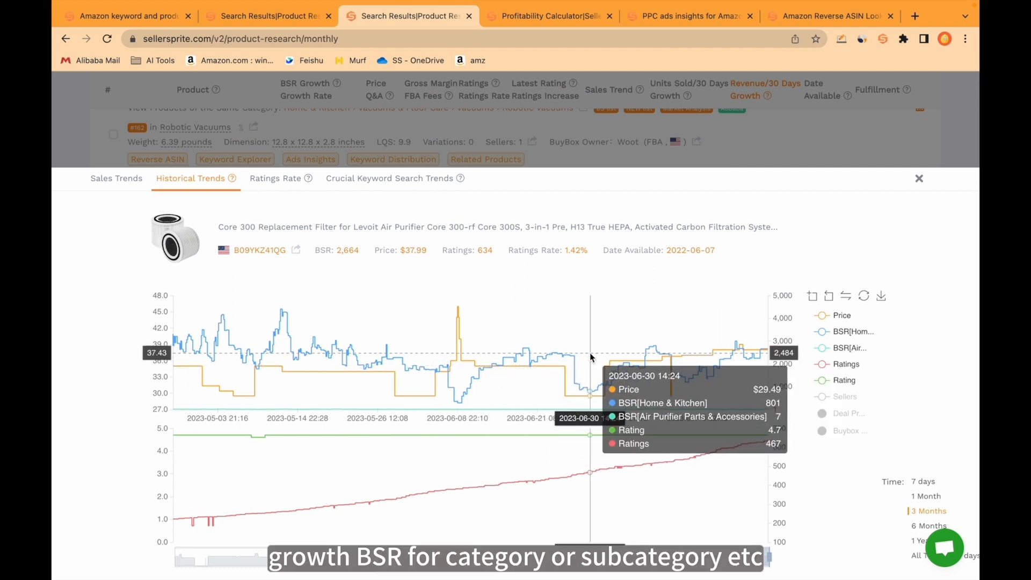
mouse_move(558, 365)
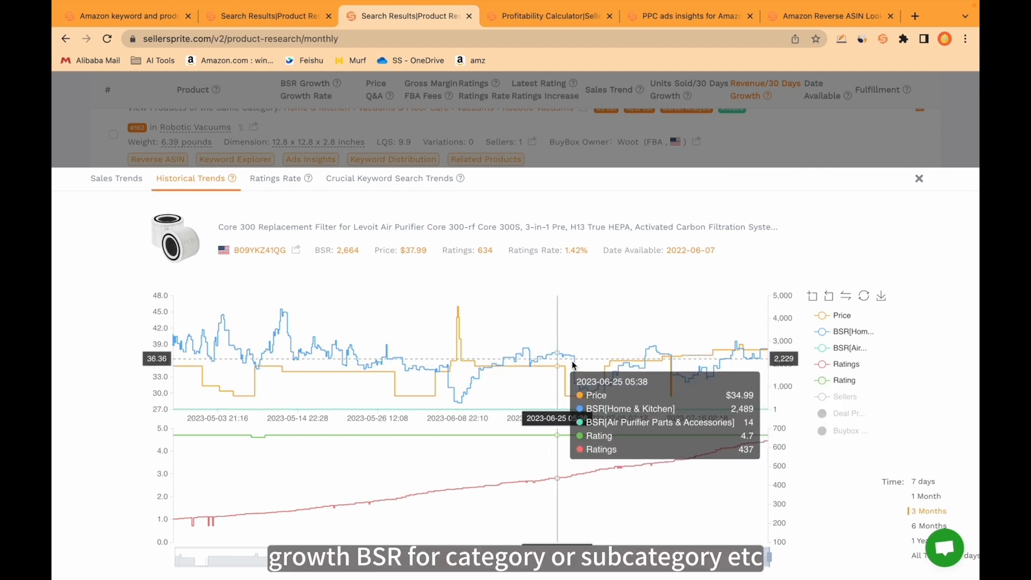
mouse_move(625, 440)
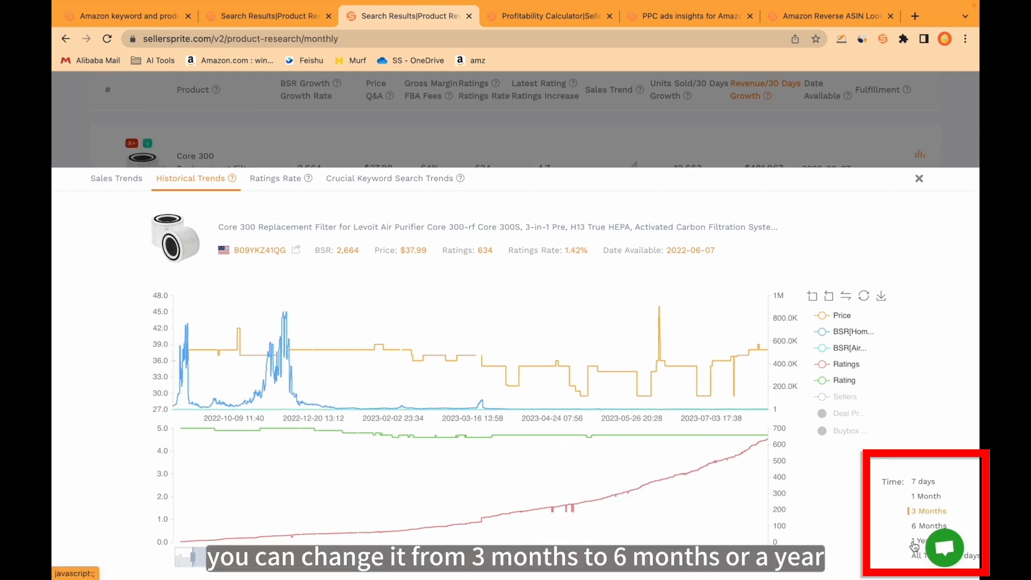
click(929, 525)
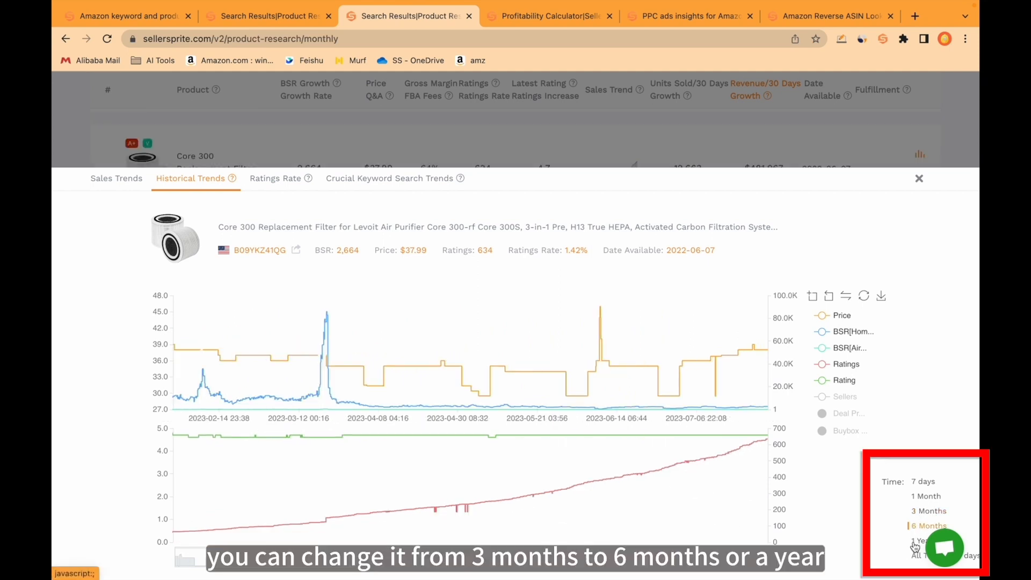
click(919, 540)
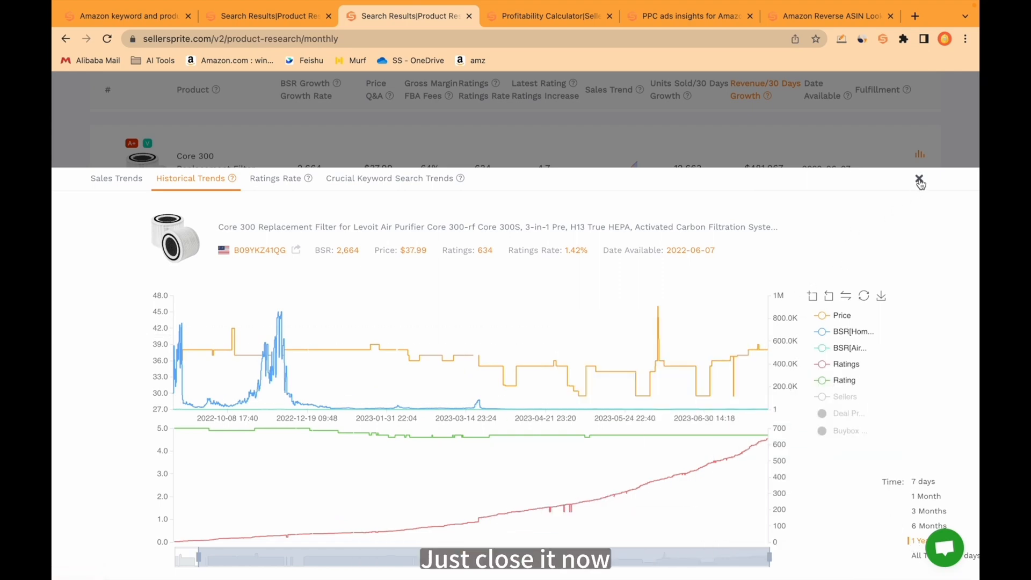
click(919, 182)
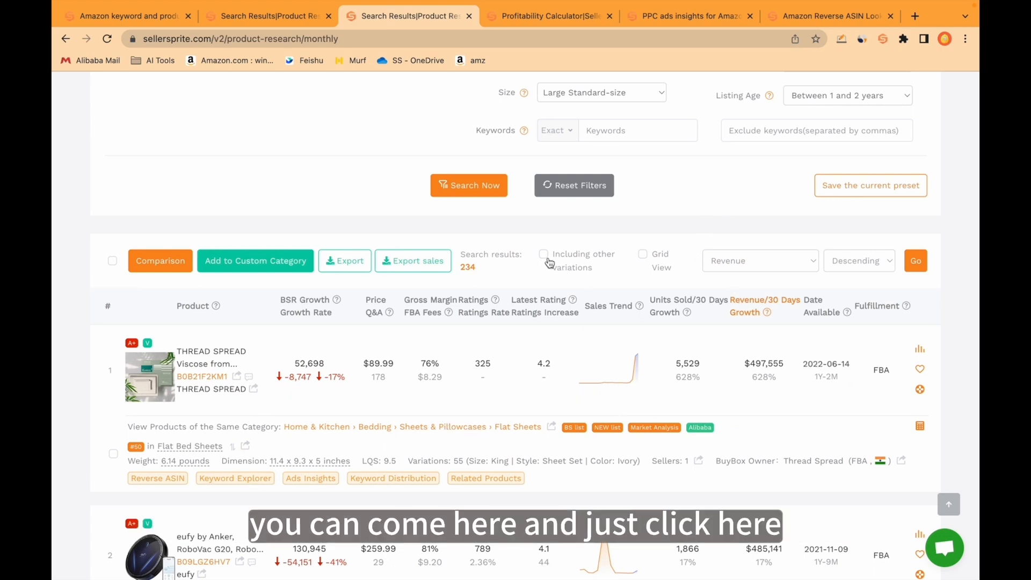
Try Grid View, then switch it off and include other variations, giving 2,318 products.
click(643, 255)
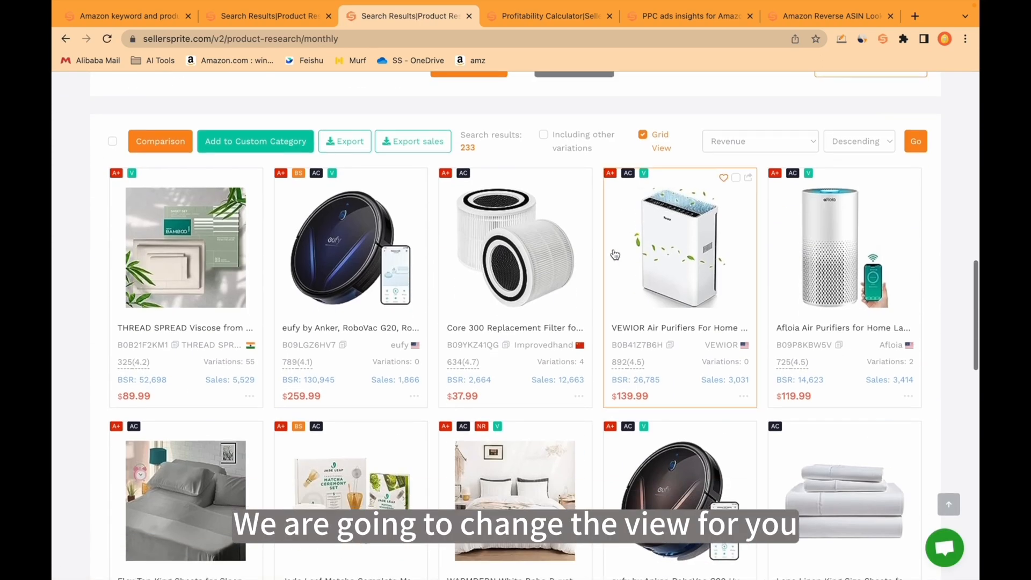
scroll(down, 3)
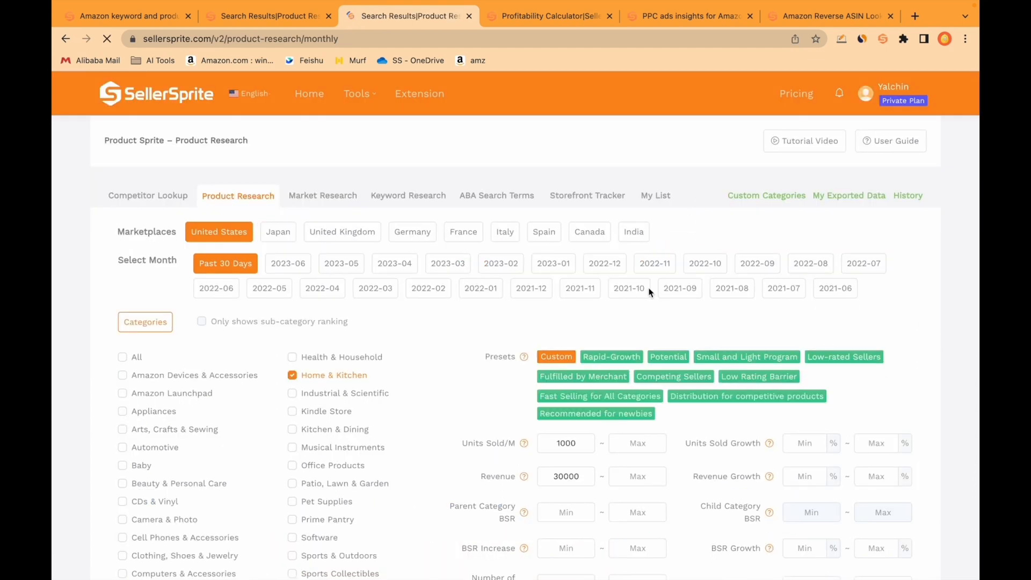
click(468, 132)
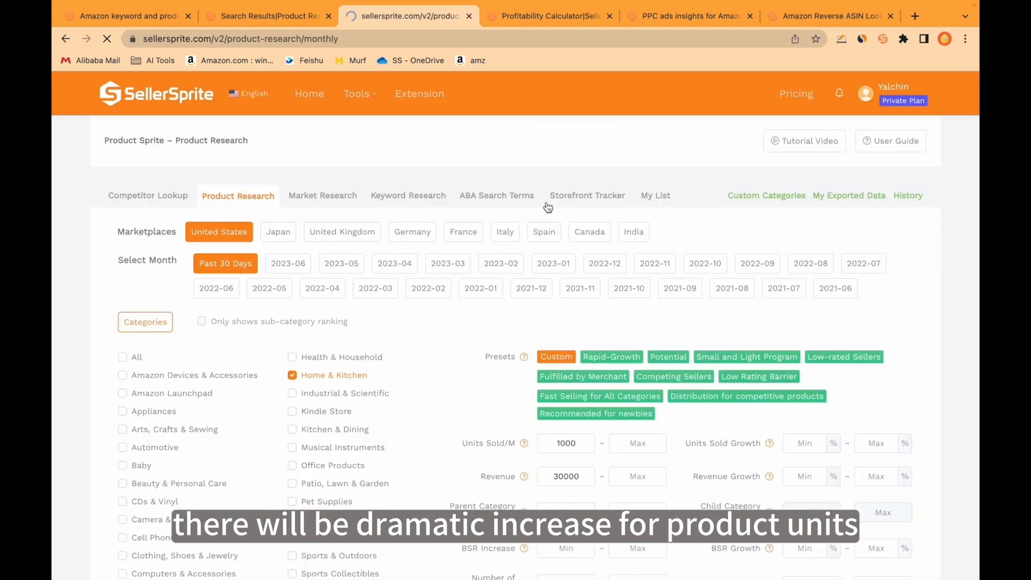
click(468, 273)
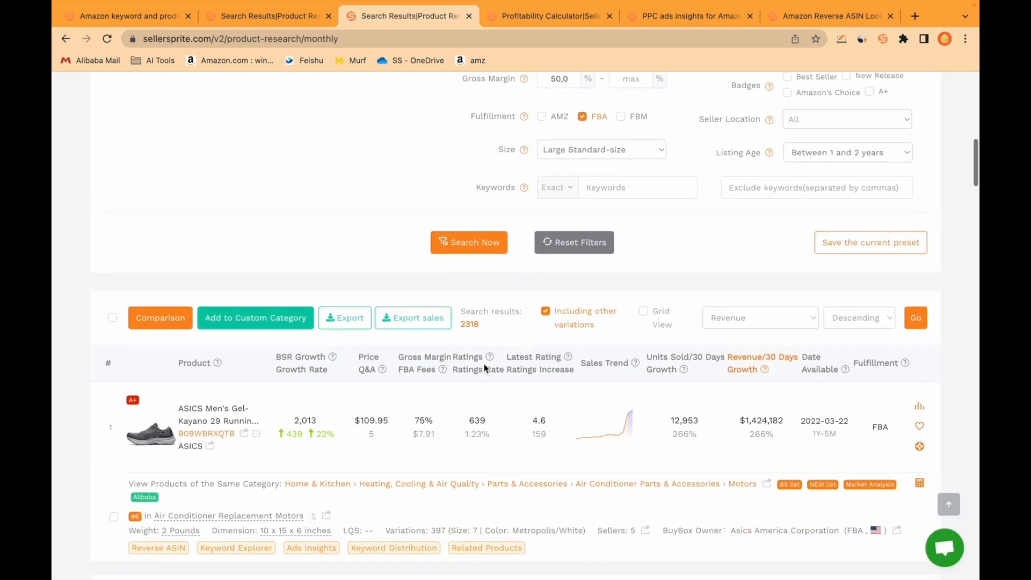
Tick the BedLuxury mattress topper and THREAD SPREAD sheets listings for comparison.
scroll(down, 3)
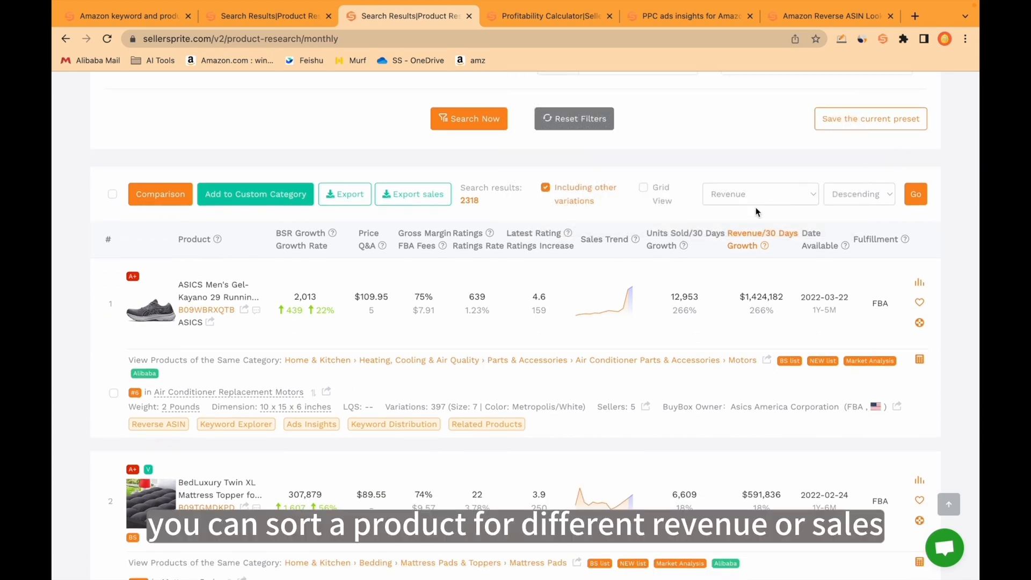
click(759, 194)
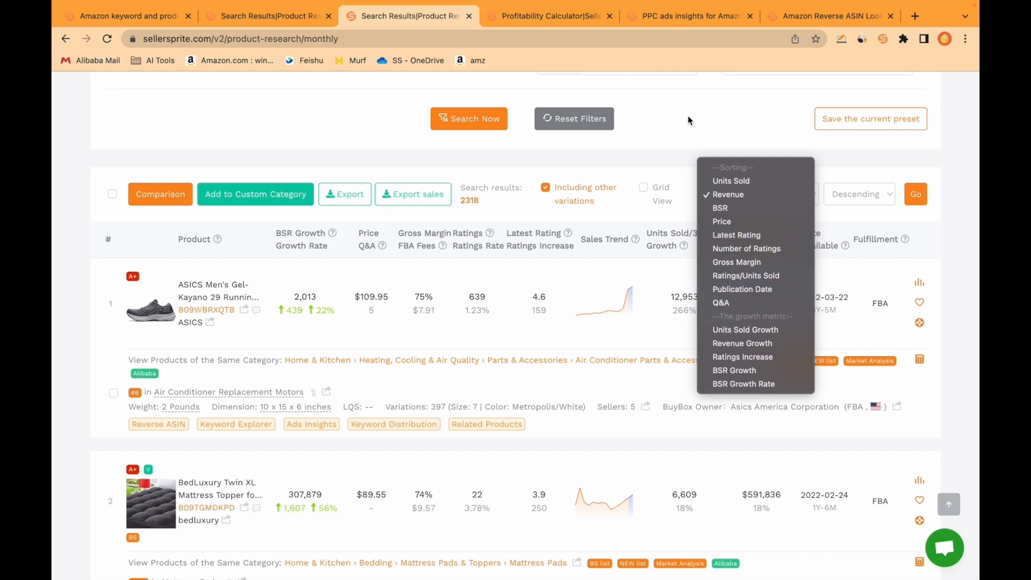
scroll(down, 3)
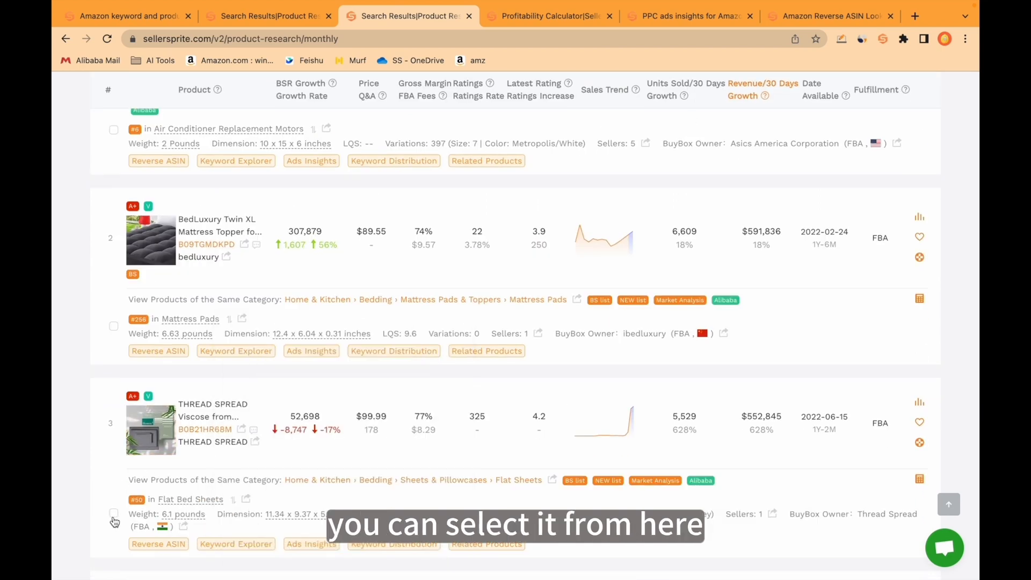
click(114, 326)
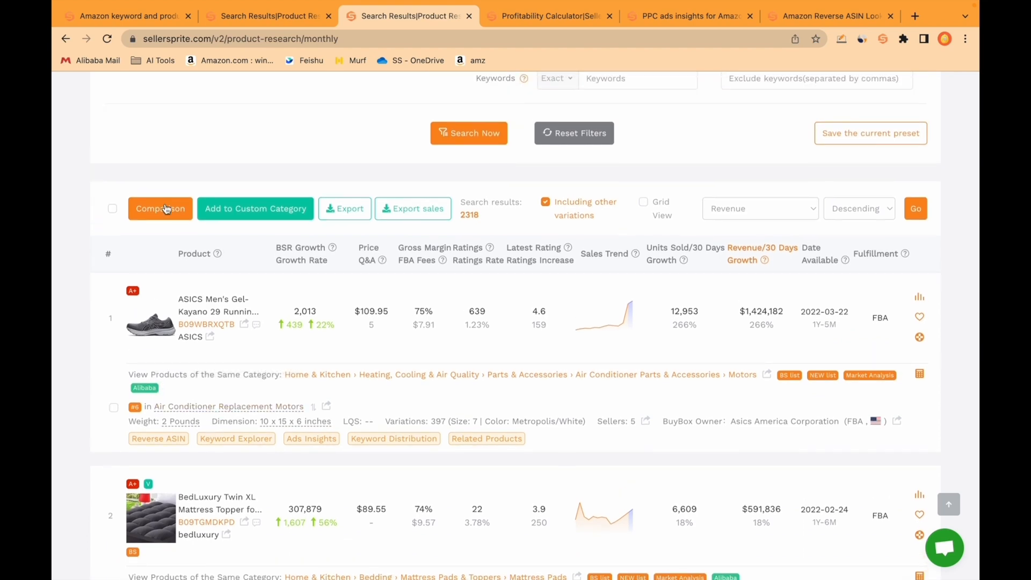
click(160, 208)
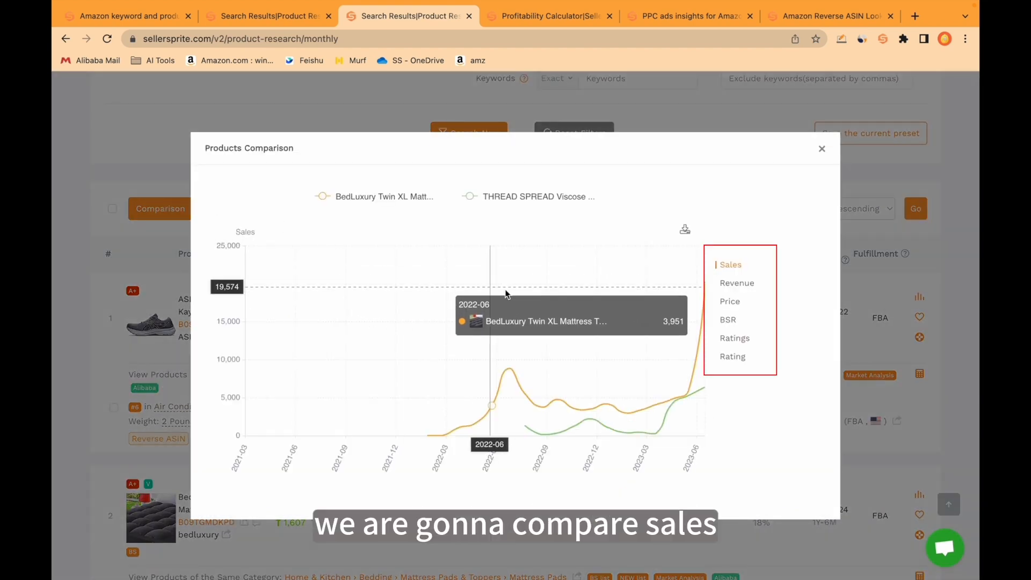
click(736, 283)
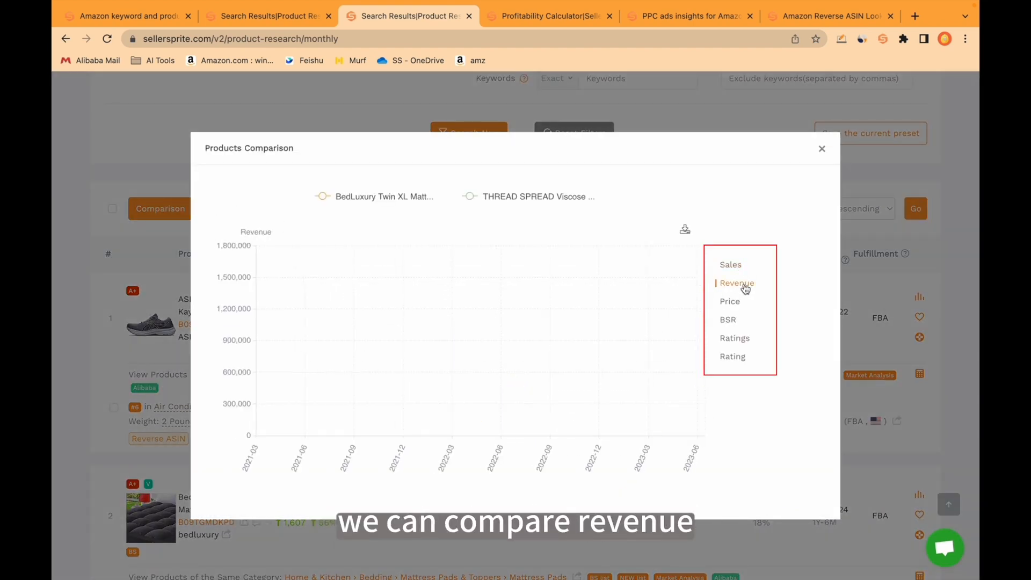
click(730, 302)
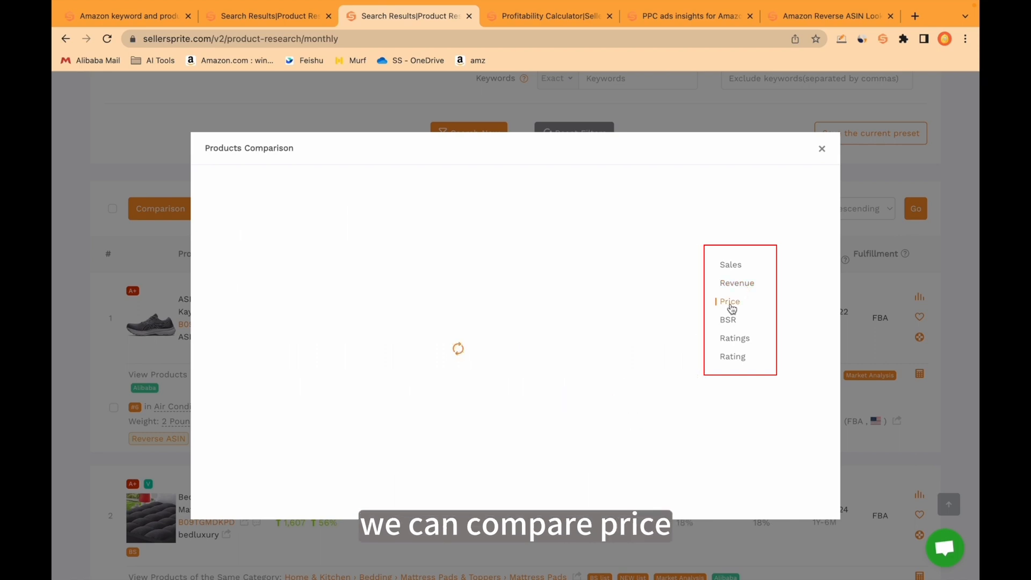
click(729, 301)
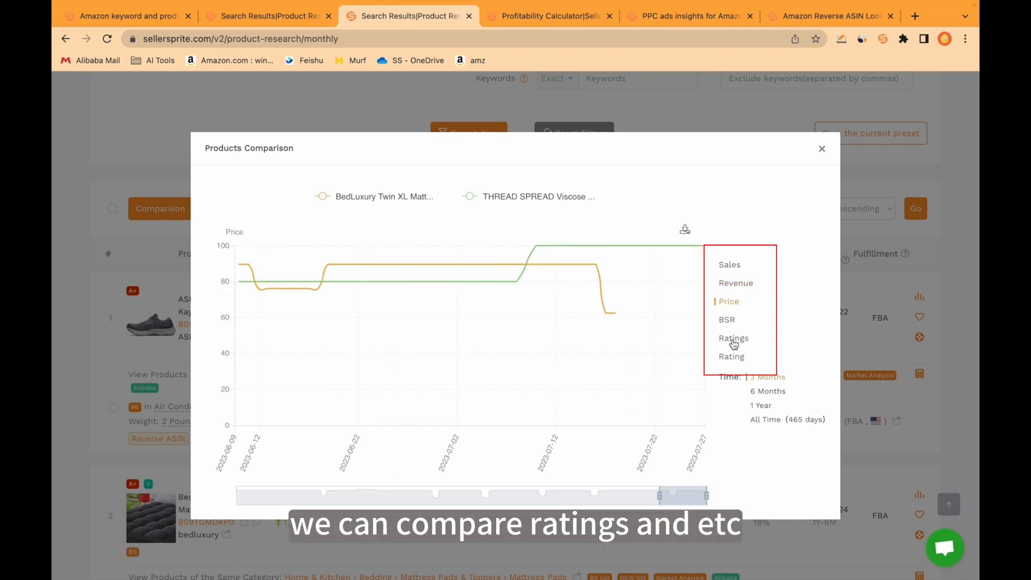
click(732, 337)
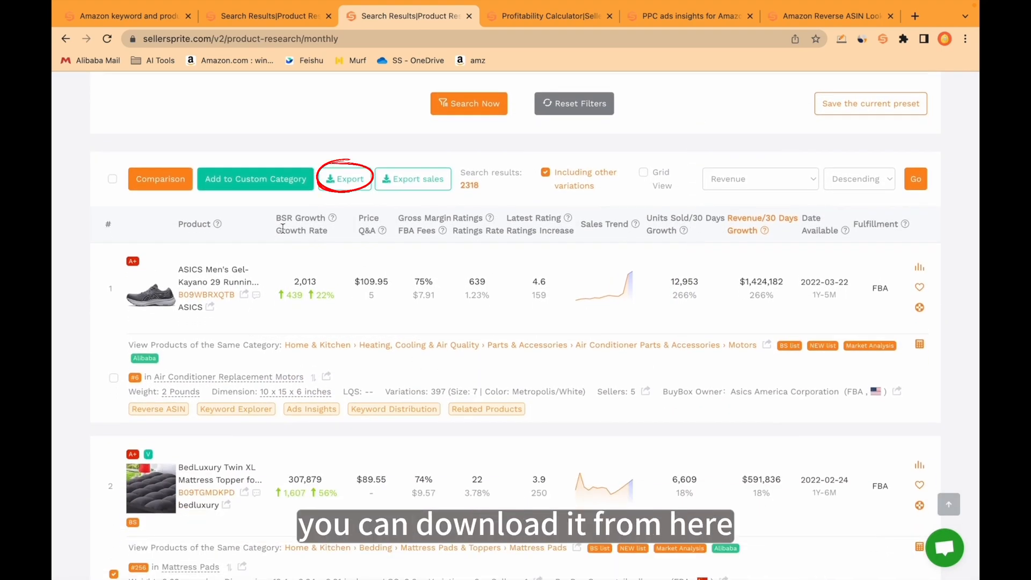
click(345, 178)
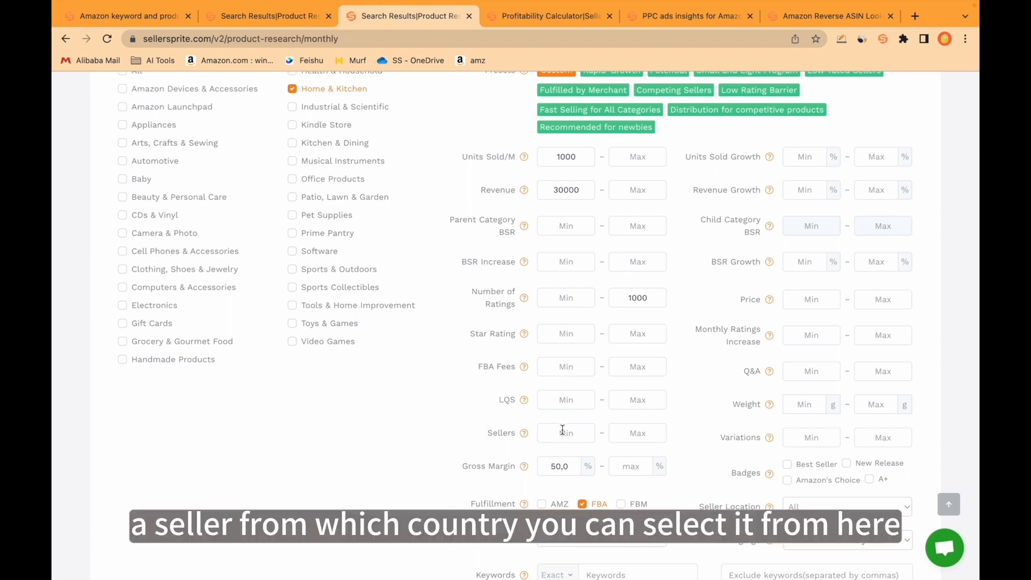
click(846, 398)
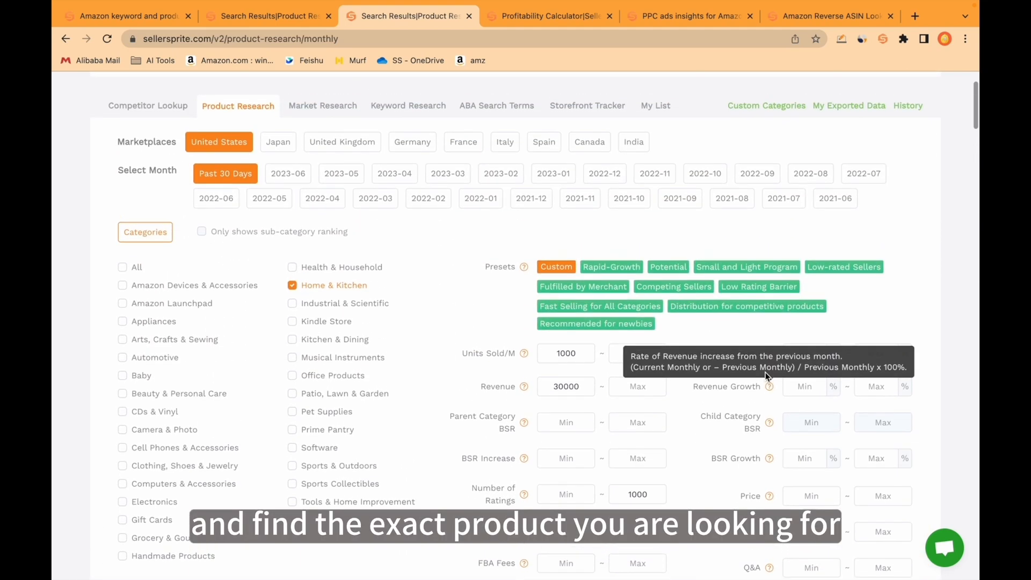
scroll(down, 3)
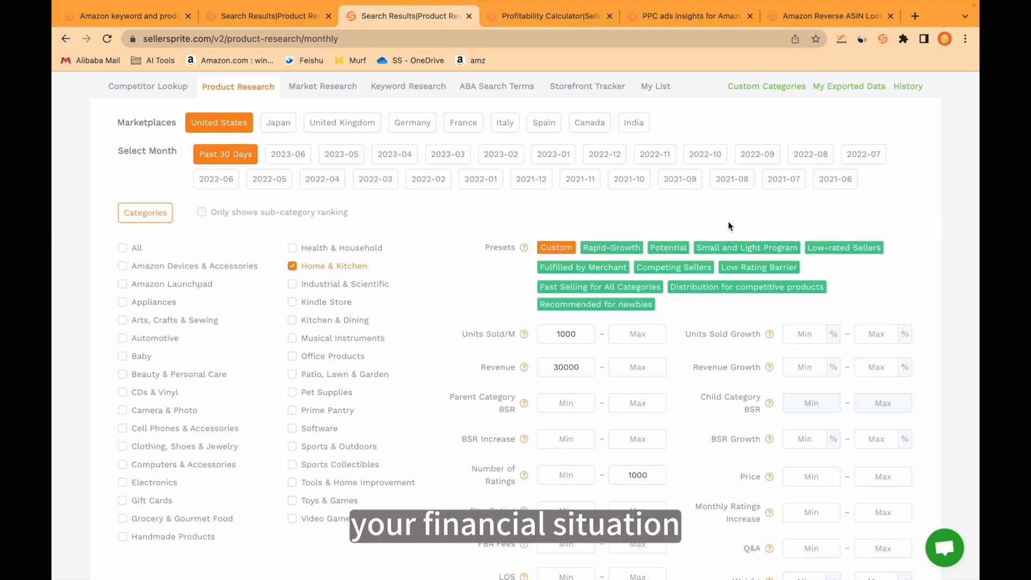
scroll(down, 3)
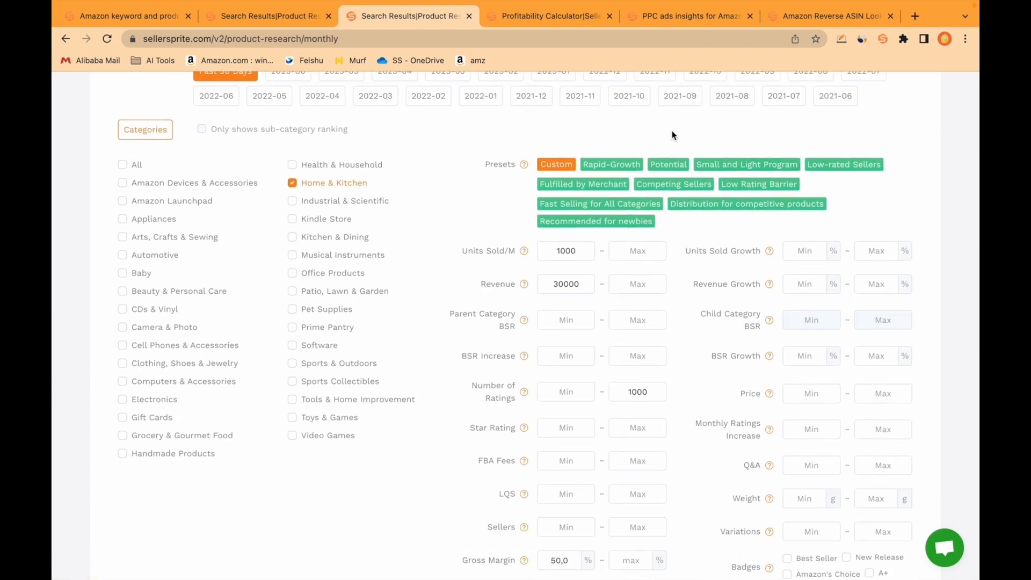
scroll(down, 3)
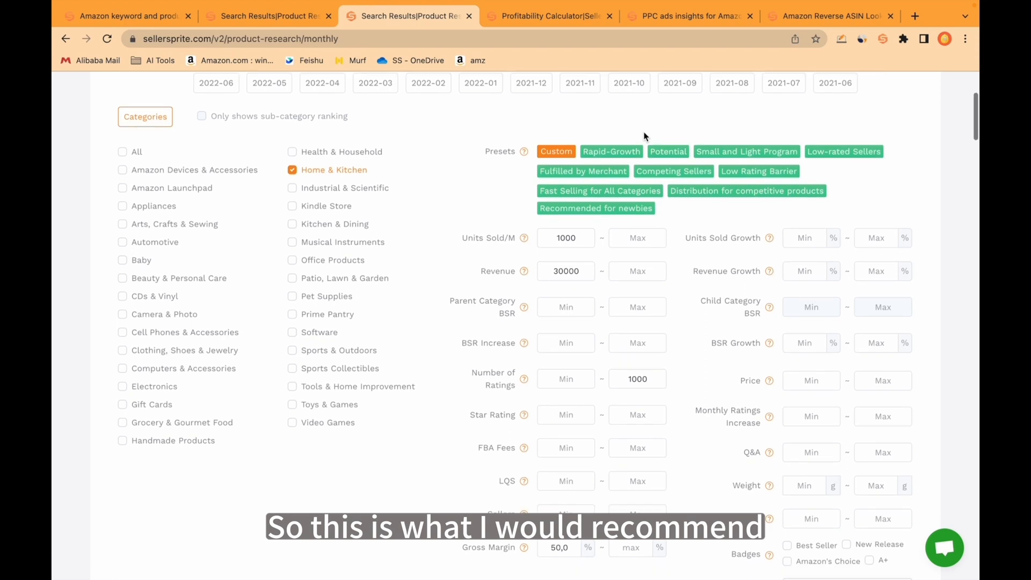
scroll(down, 3)
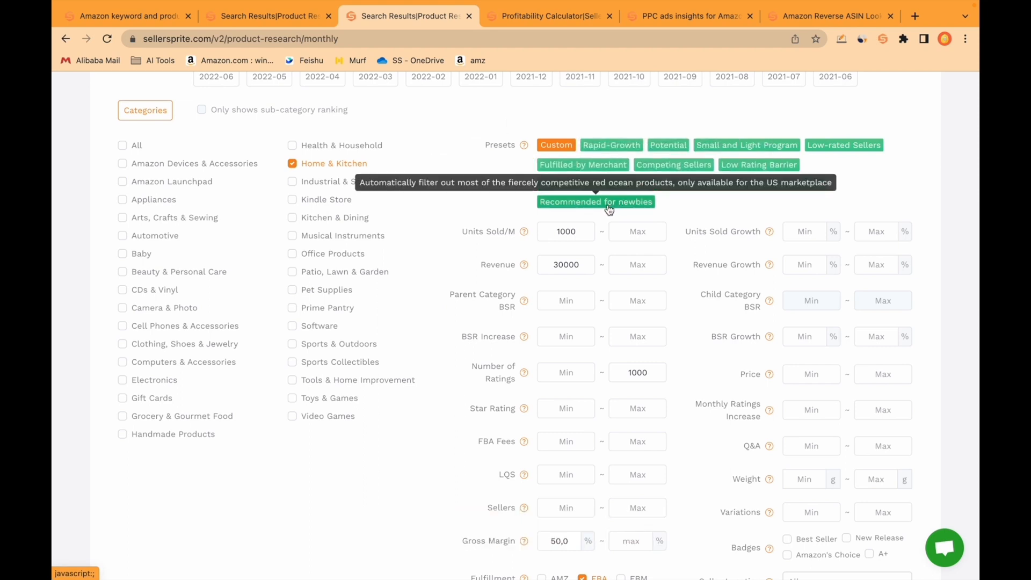
Apply the Recommended for newbies preset and review its filters and 72 FBA results.
click(594, 202)
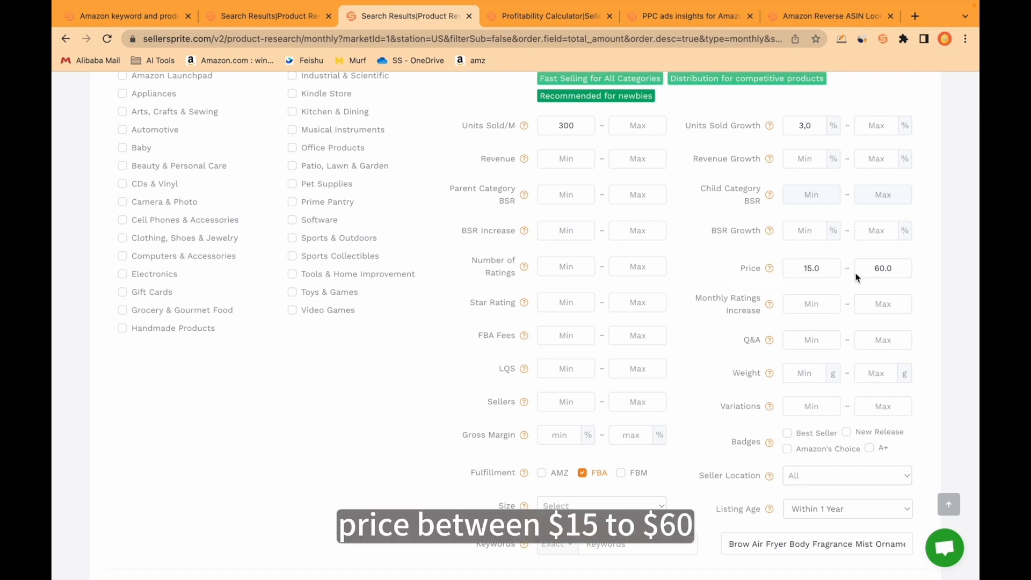
scroll(down, 3)
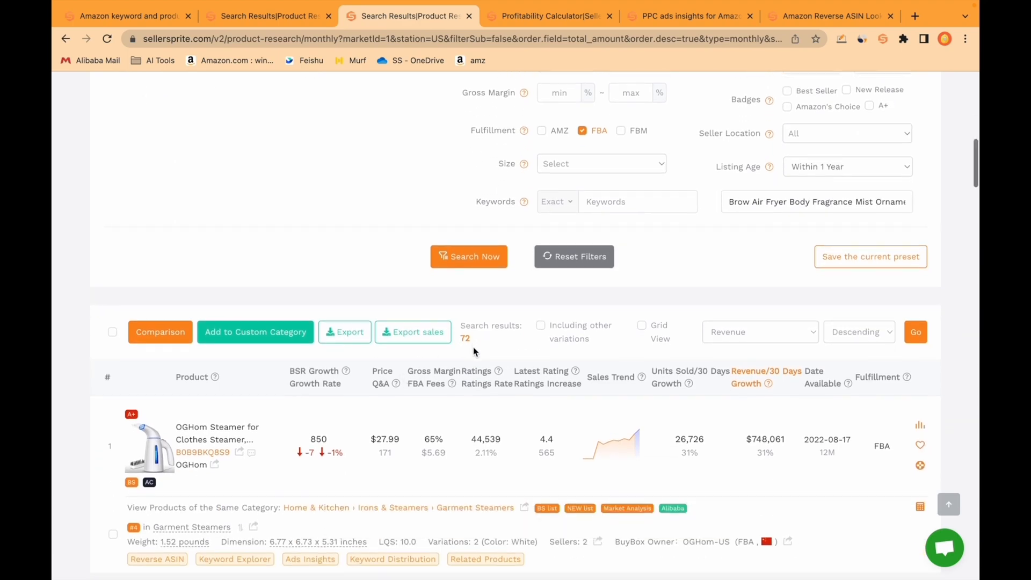
scroll(down, 3)
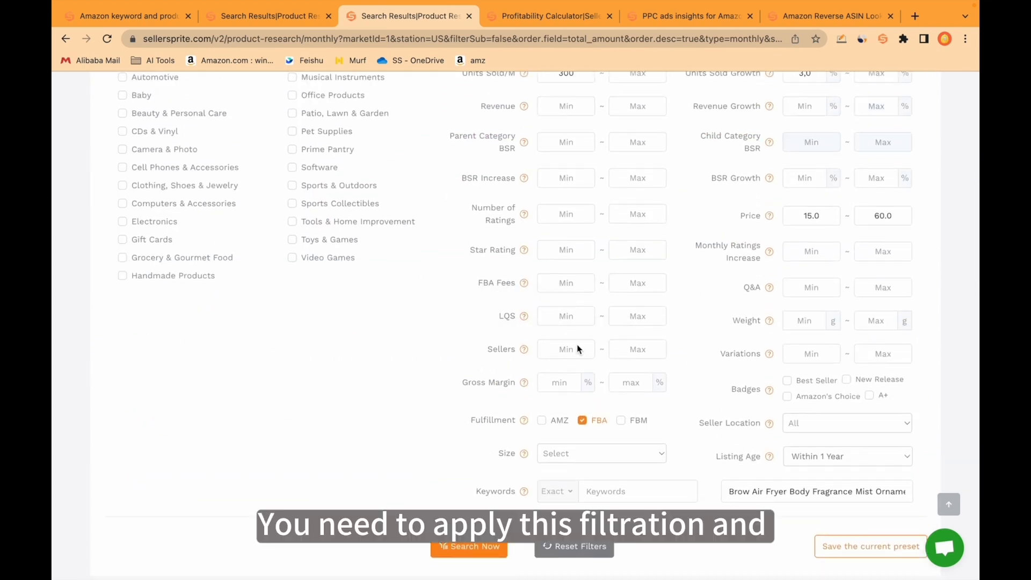
scroll(down, 3)
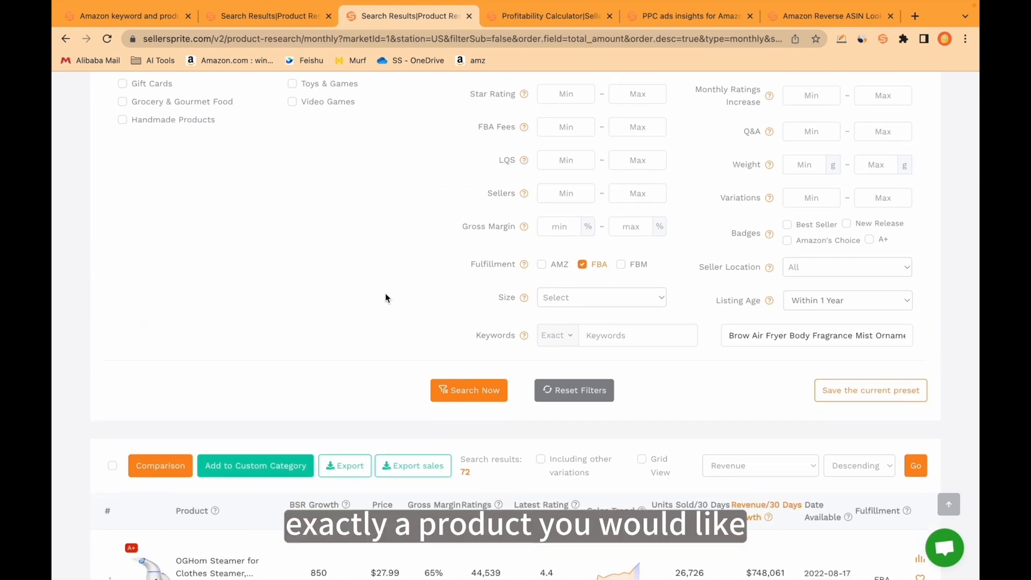
mouse_move(392, 257)
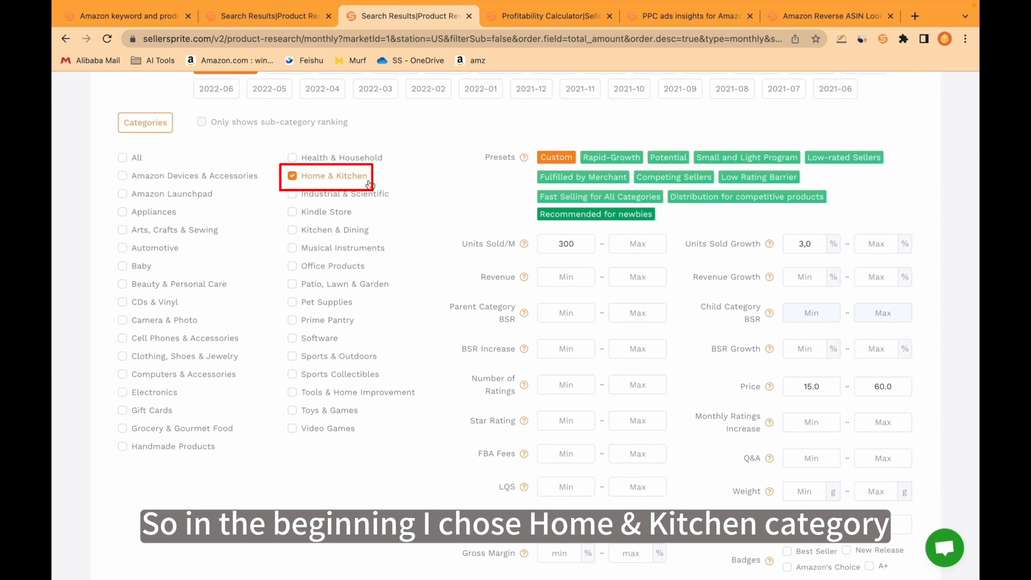
scroll(down, 3)
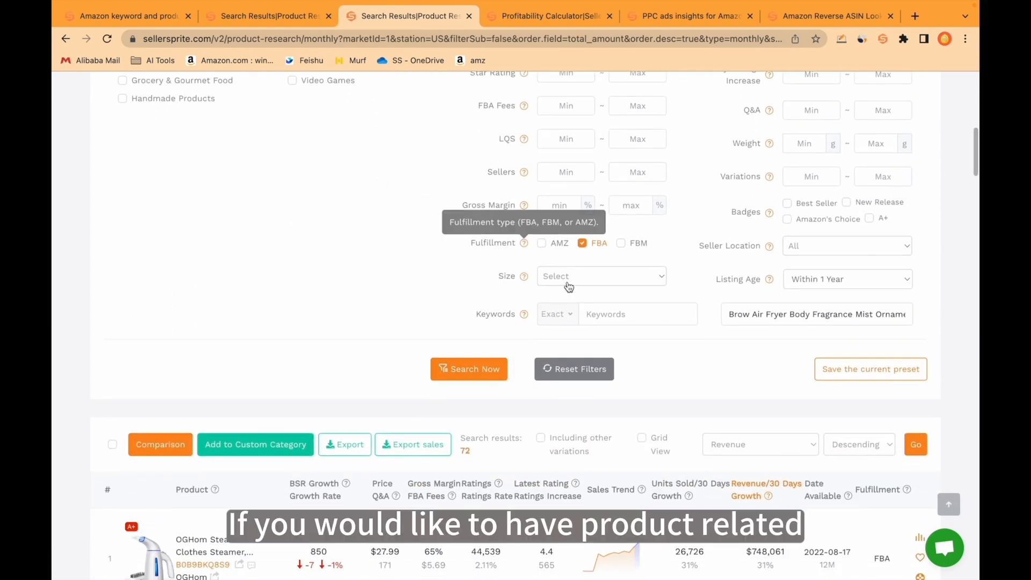
Search titles for the keyword 'kitchen' and browse the 2,395 results.
click(636, 313)
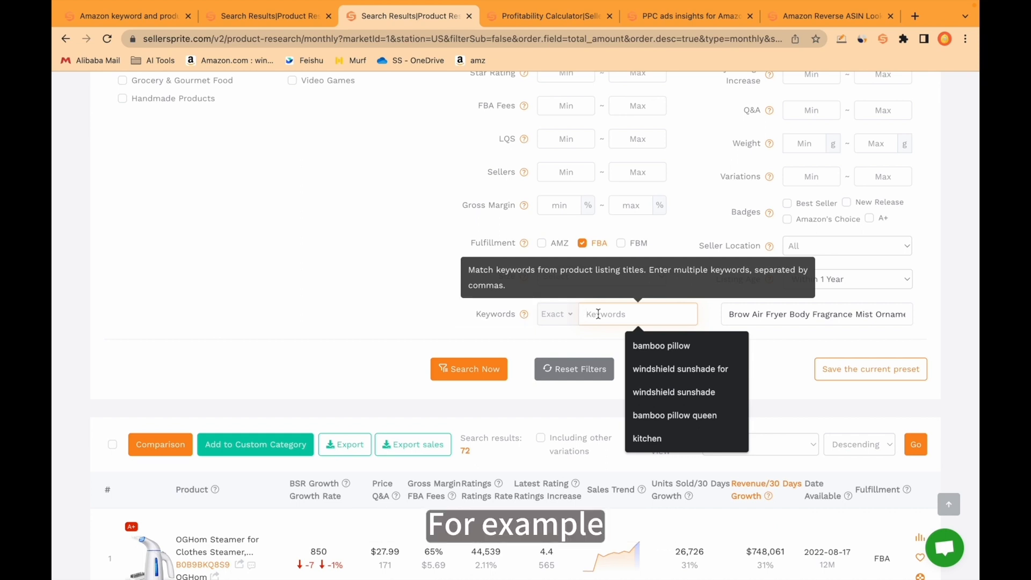
text(kitchen)
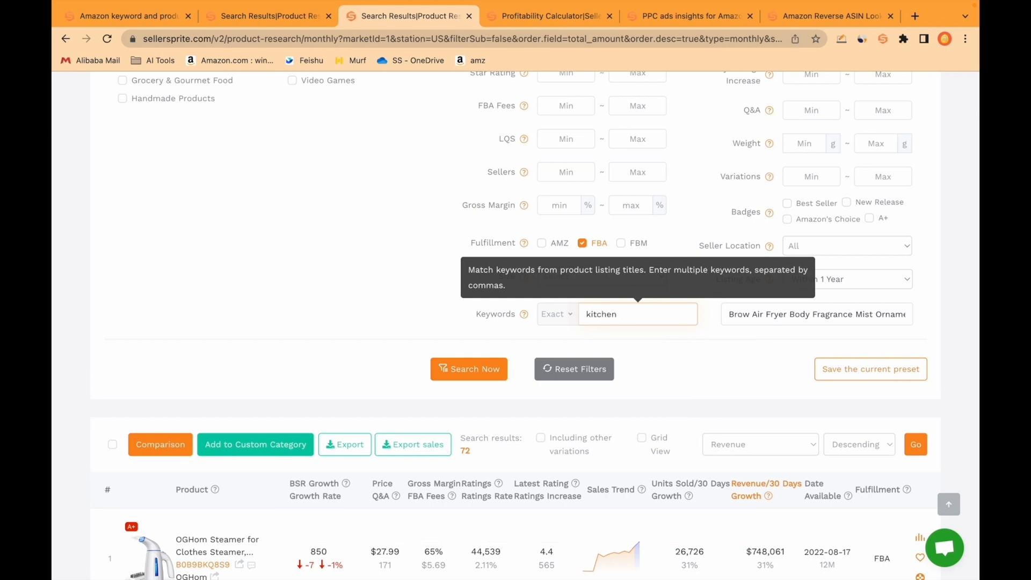
click(469, 369)
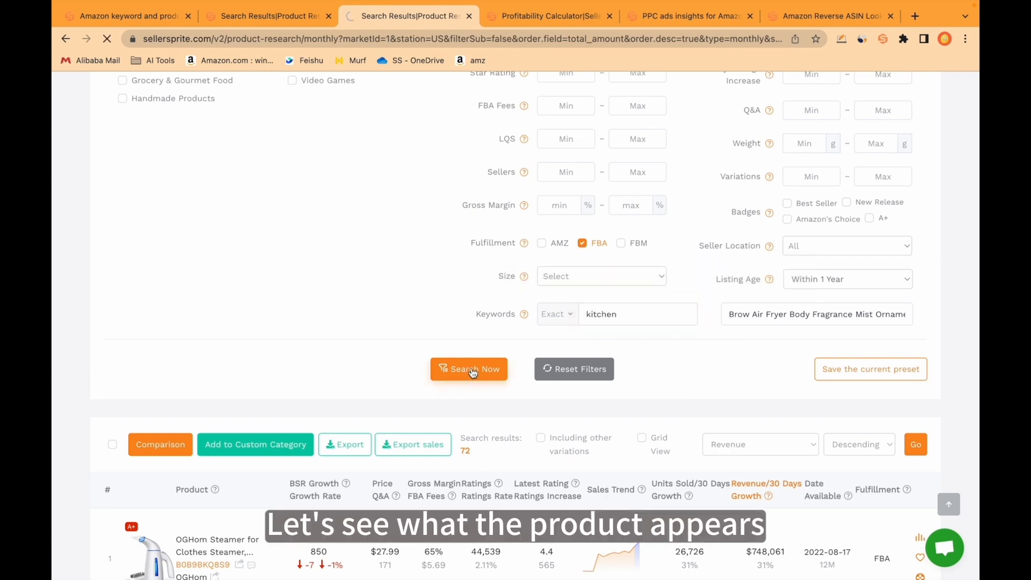
click(468, 369)
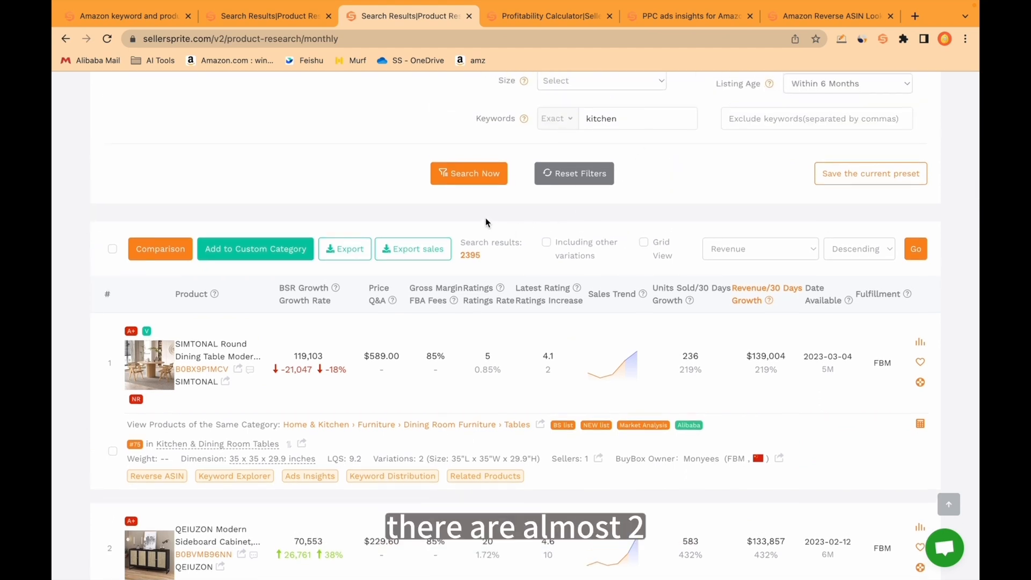
scroll(down, 3)
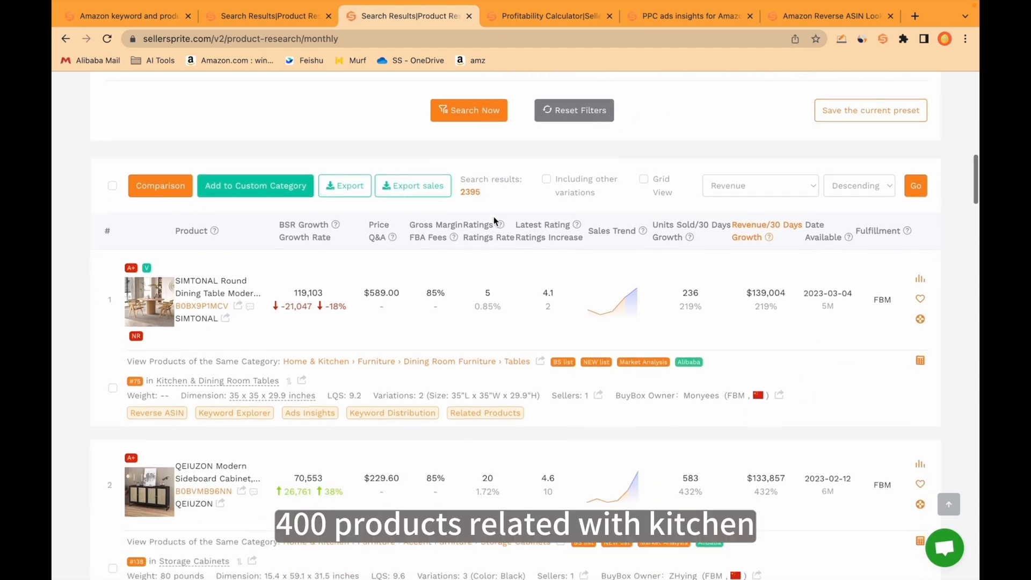
scroll(down, 3)
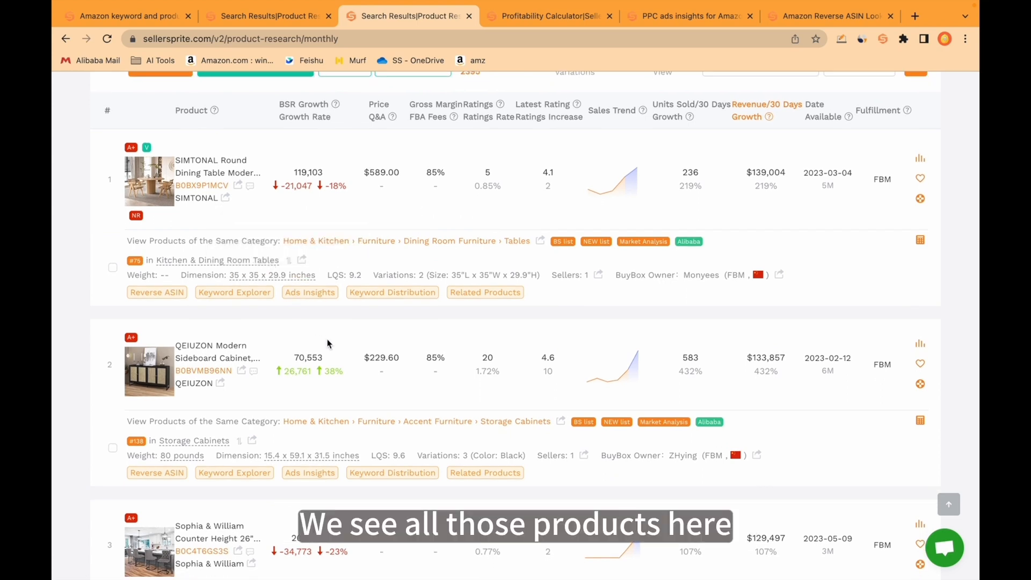
scroll(down, 3)
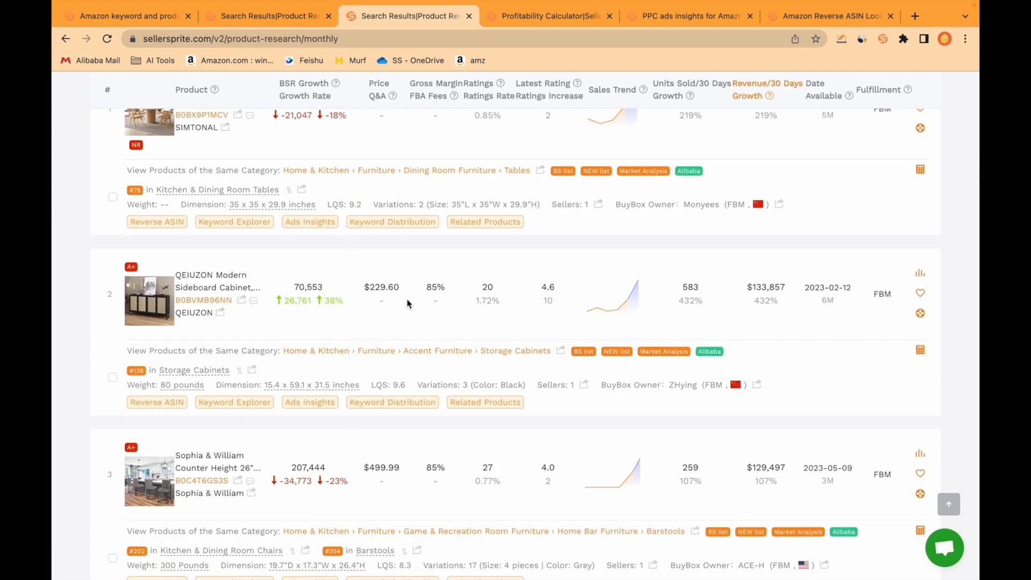